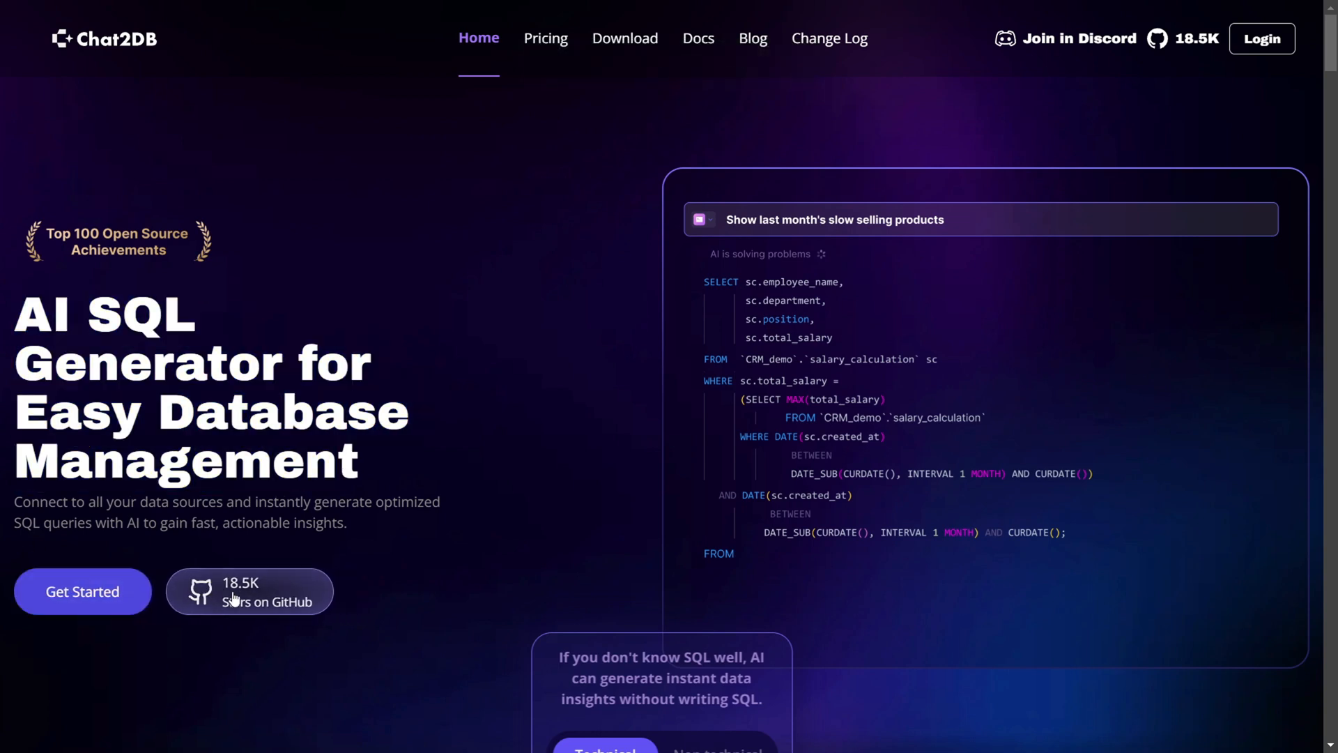
Step: Highlight the homepage tagline and read down past the AI SQL generator features
left_click_drag(14, 502, 441, 502)
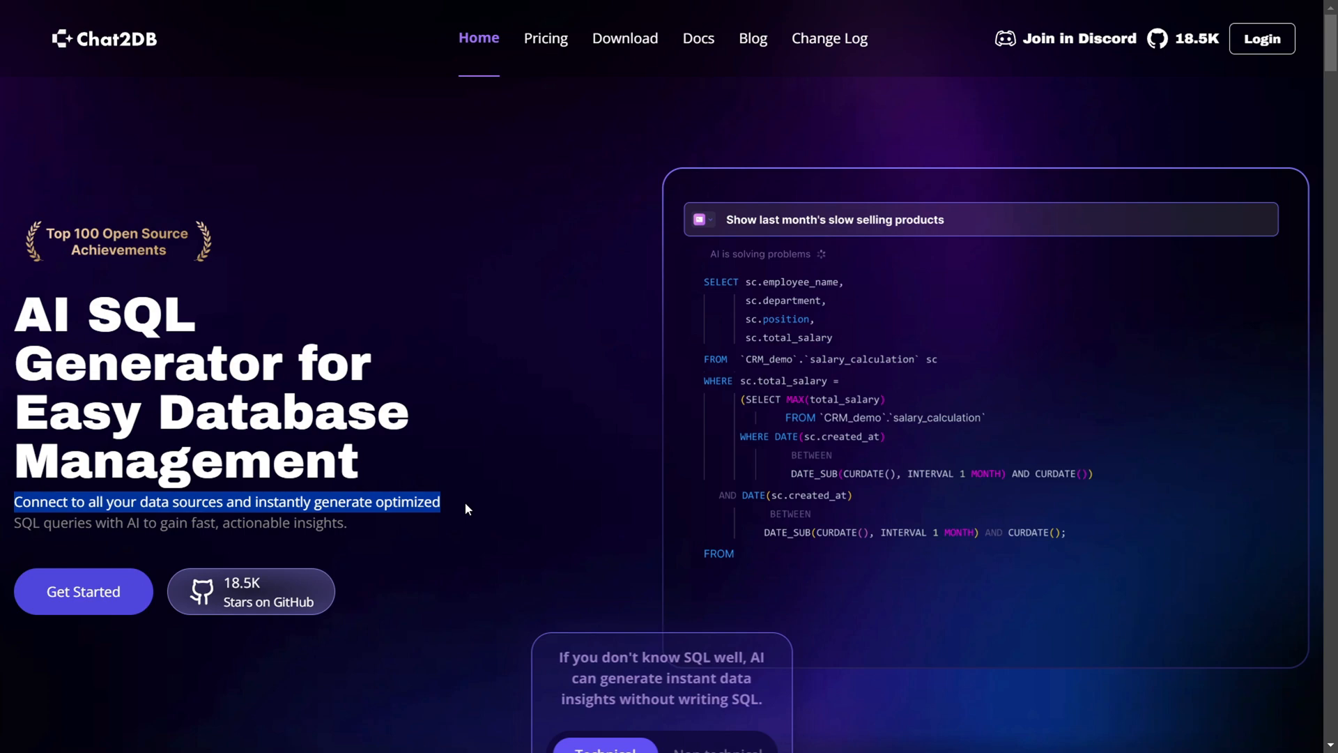
scroll("down", 3)
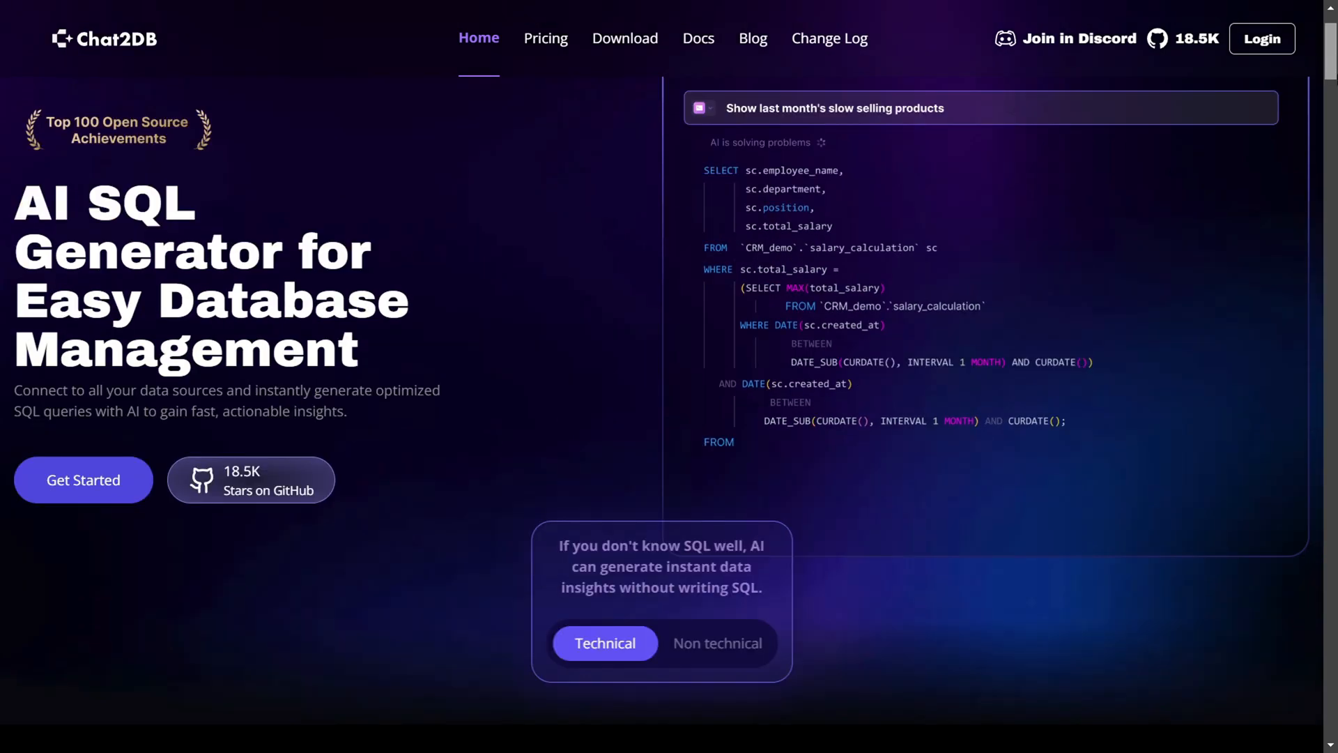
scroll("down", 3)
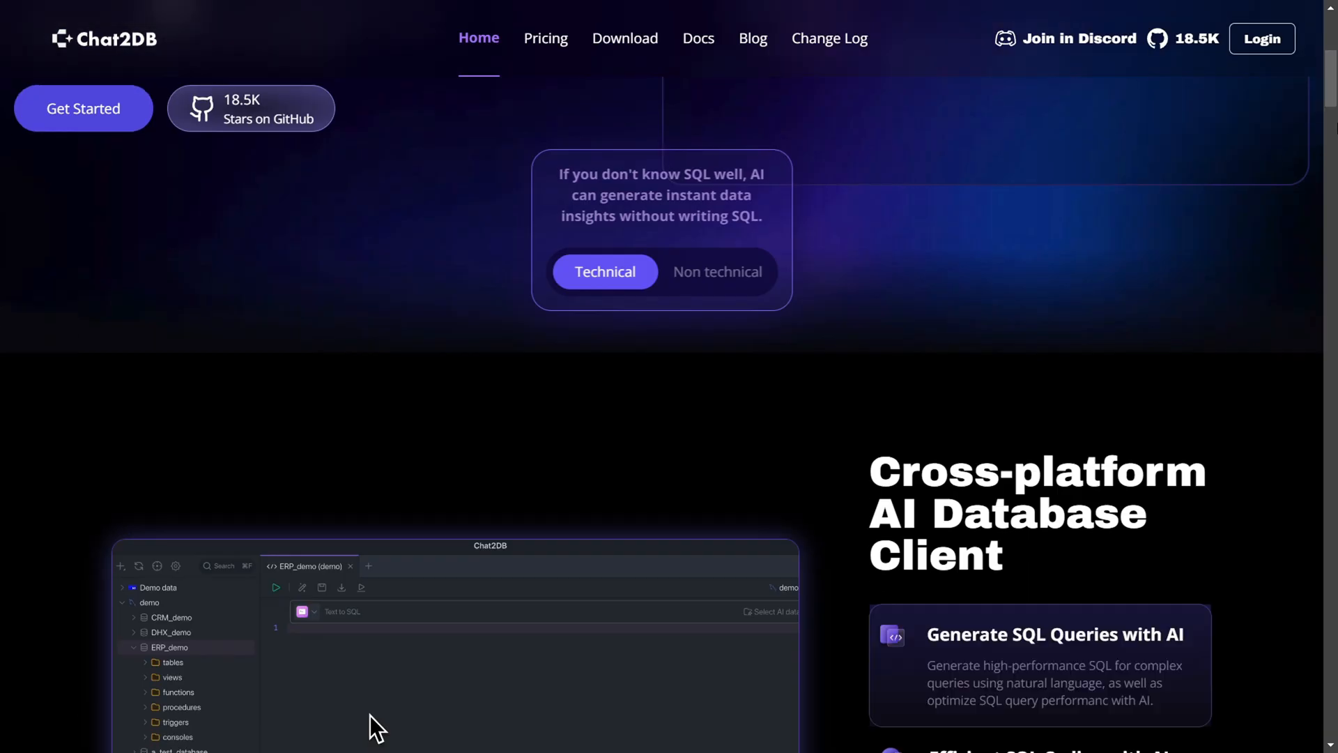
scroll("down", 3)
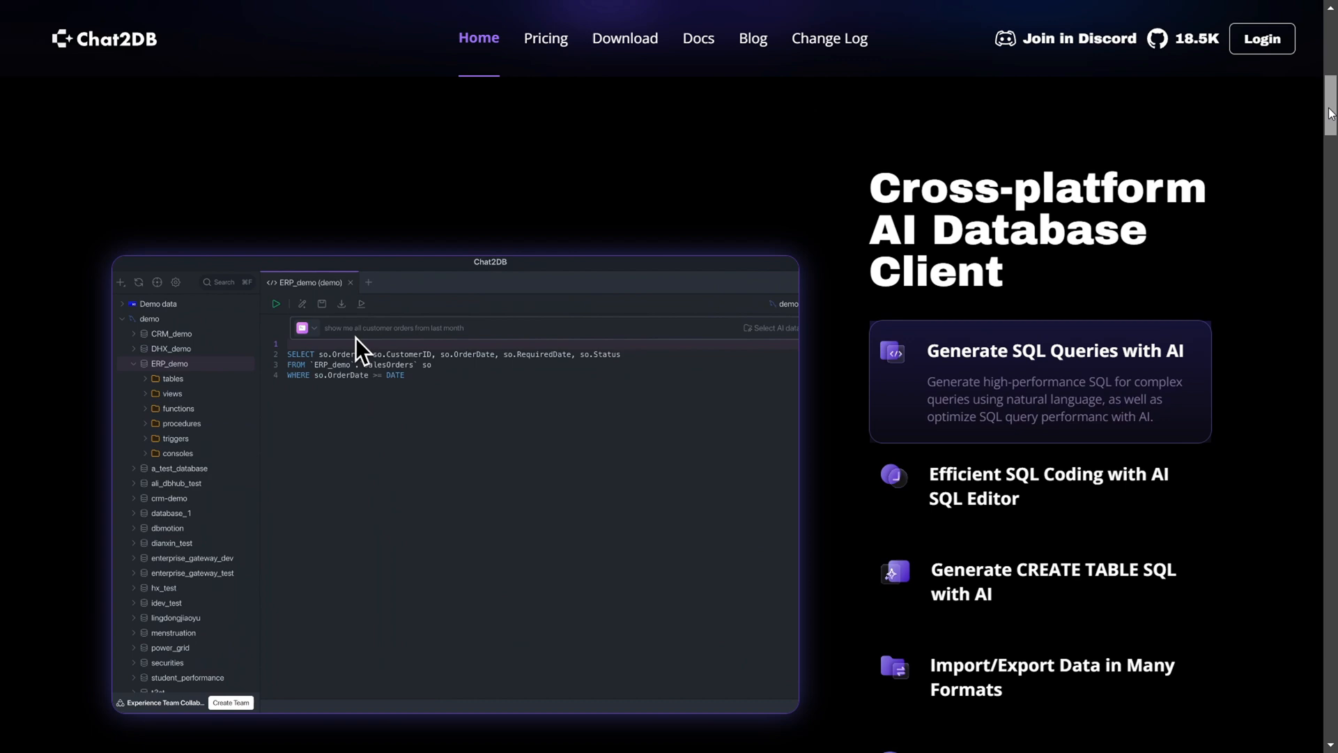
Step: Review the Cross-platform AI Database Client feature list, expanding the Import/Export Data item
left_click(275, 304)
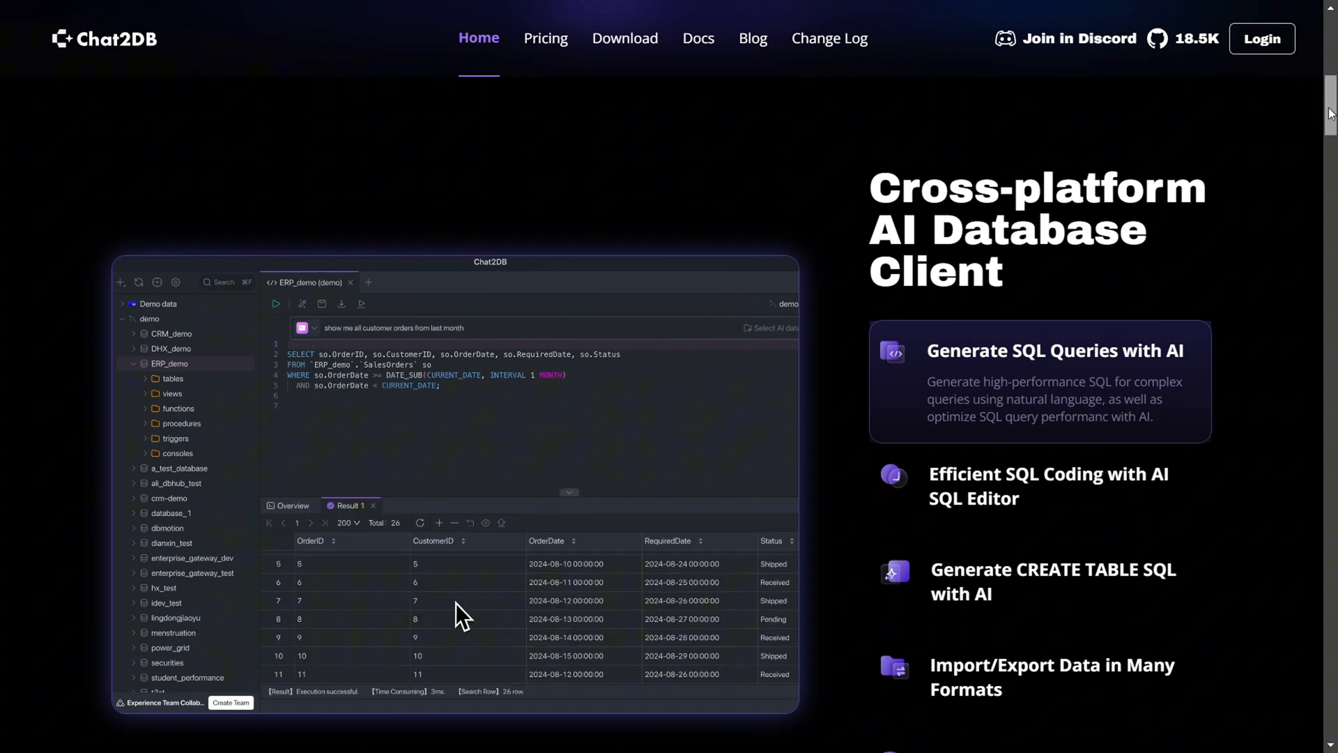
scroll("down", 3)
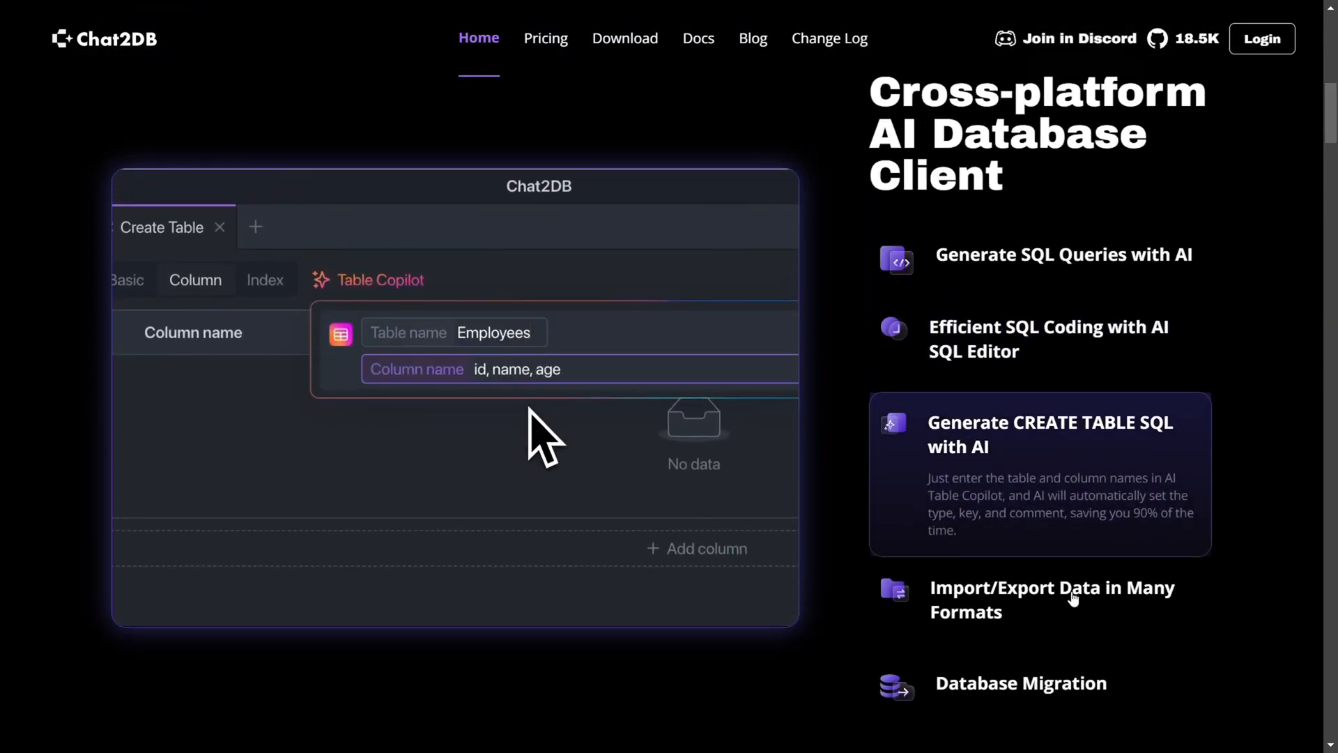
left_click(197, 525)
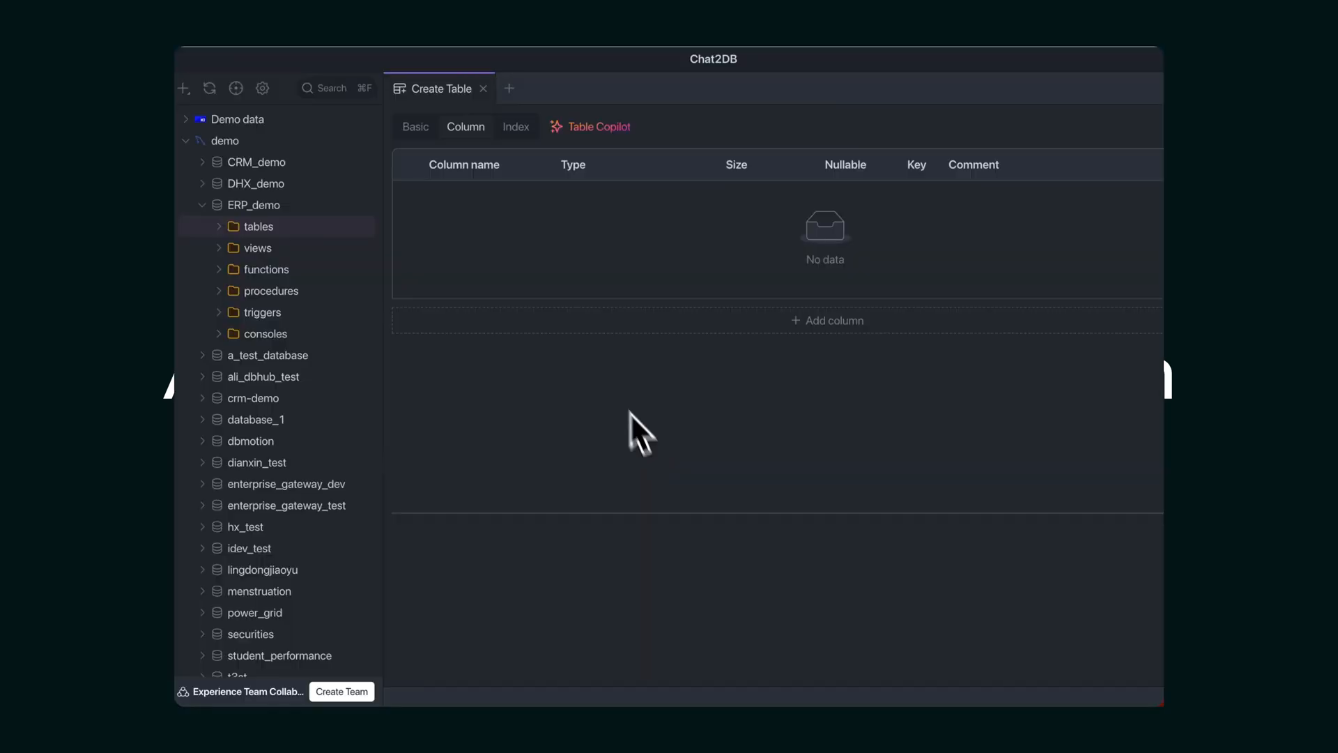
Step: Enter demo prompts and the Employees columns 'id, name, age' for Table Copilot to type and comment
type("id")
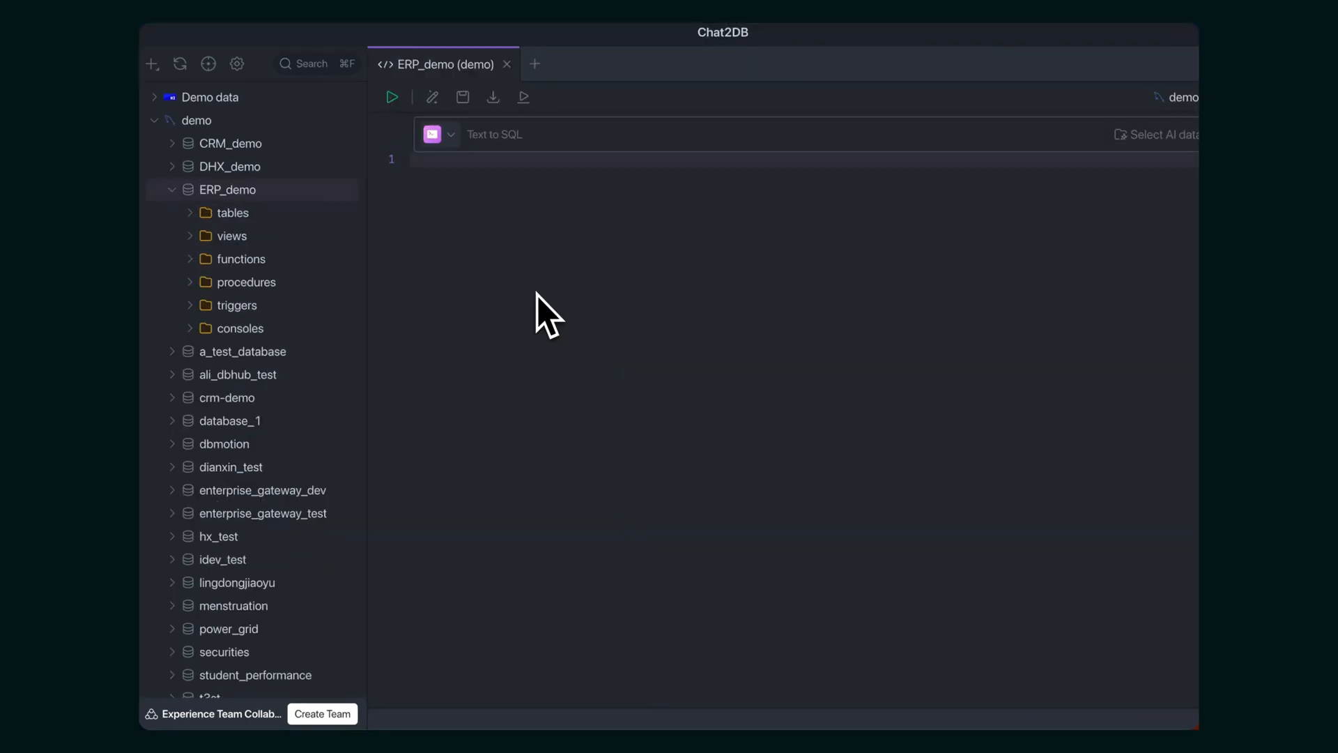
type("show me all customer orders from last month")
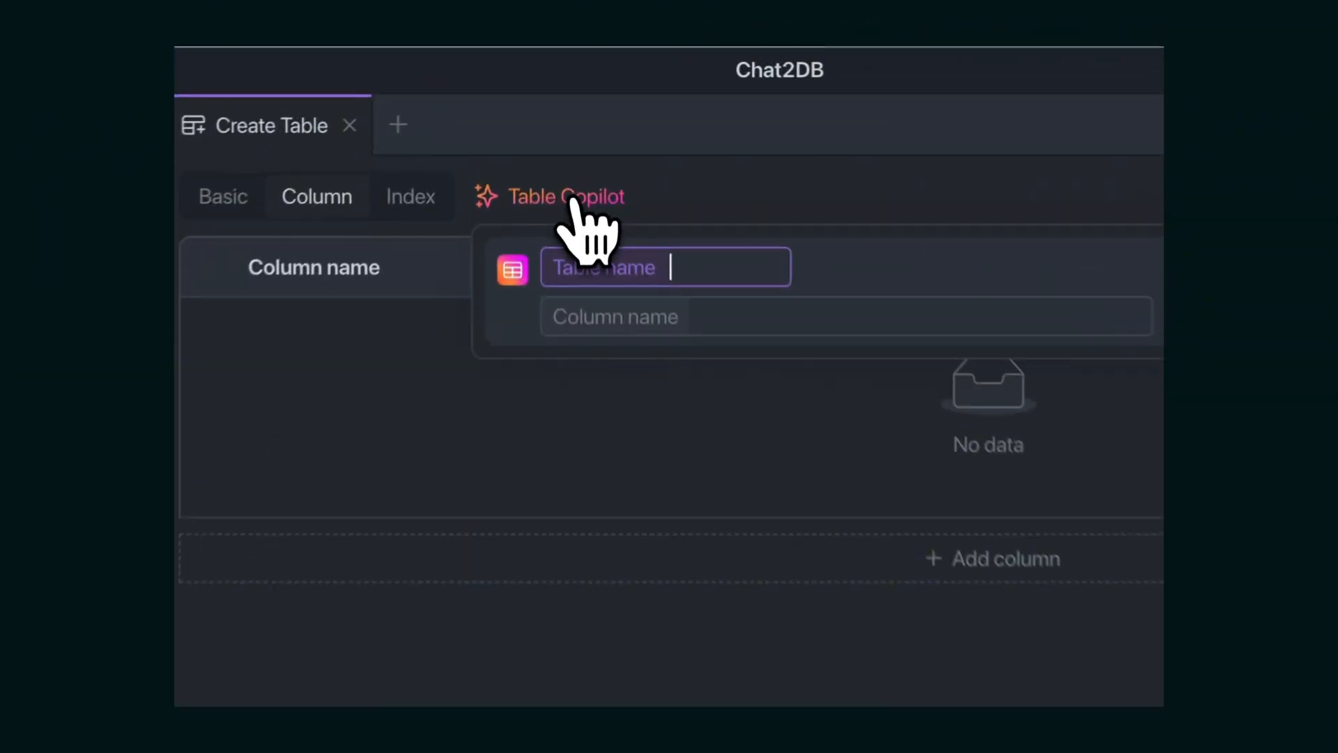
type("id, name, age")
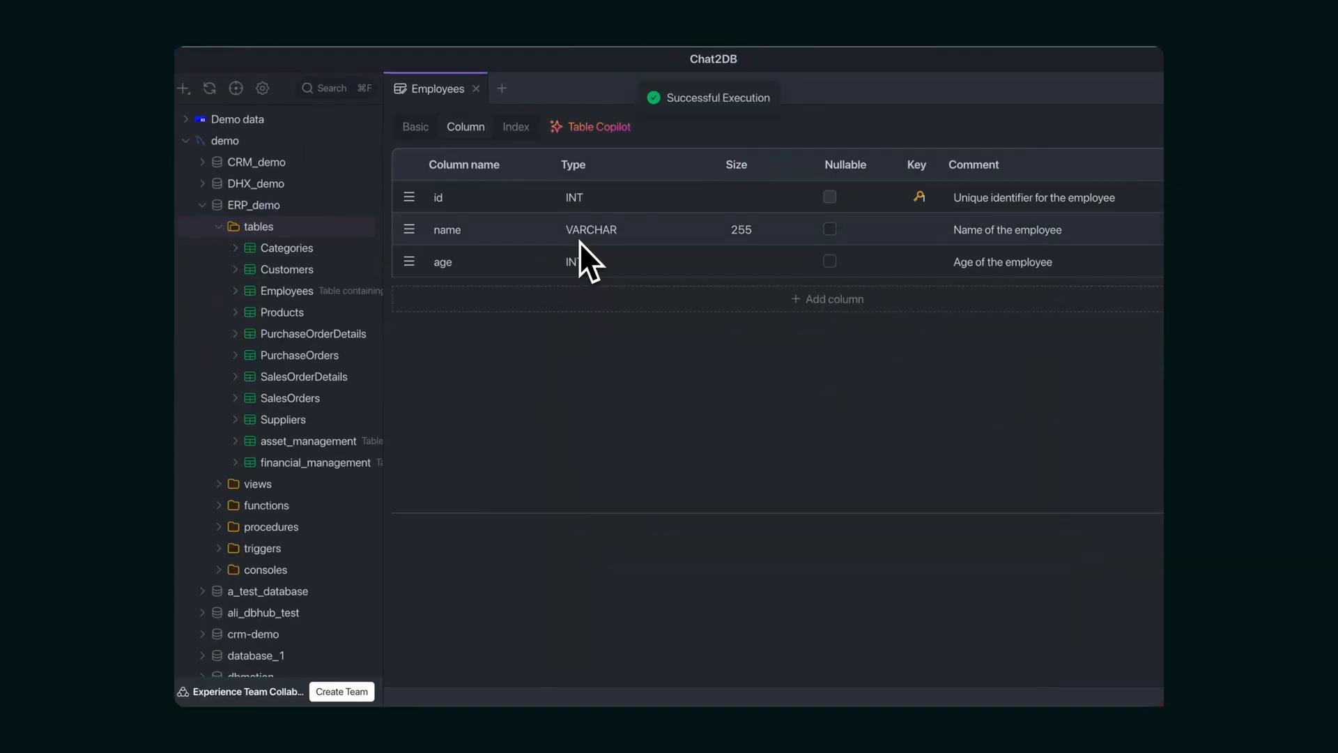
type("students s ;")
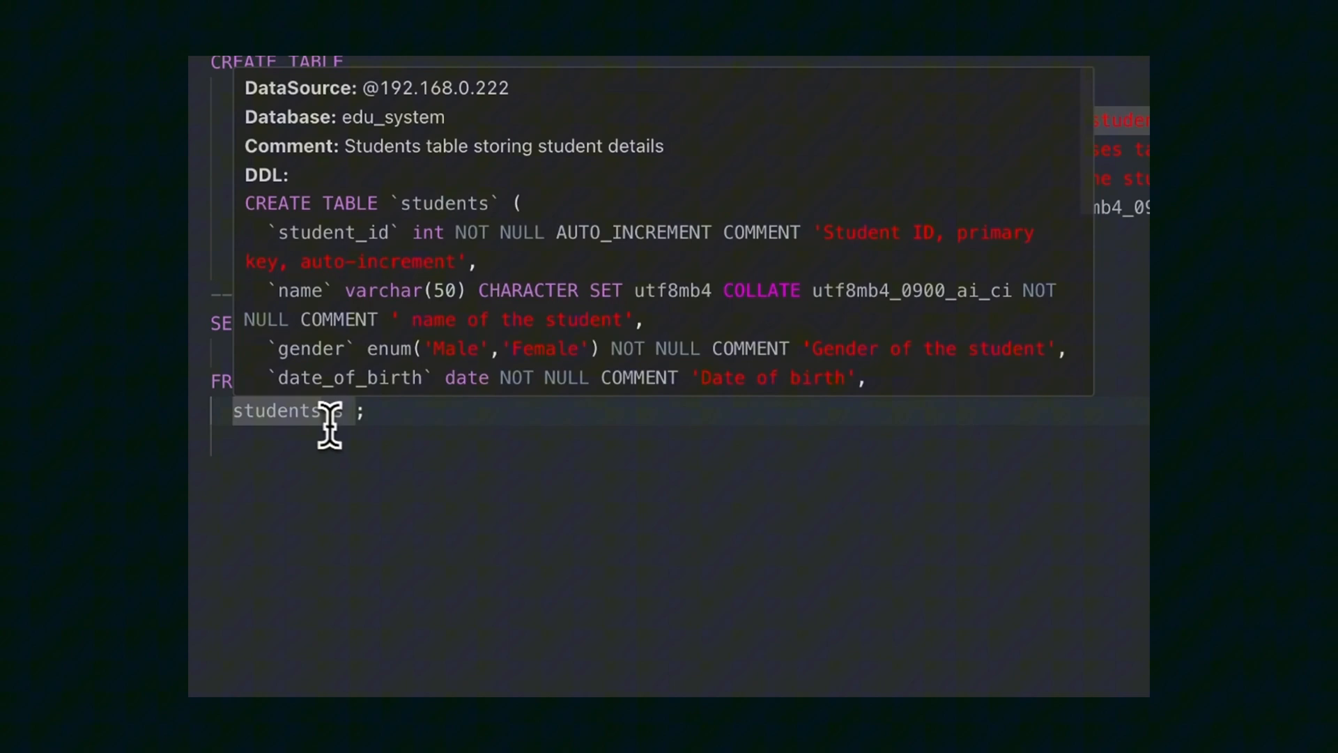
type("jo")
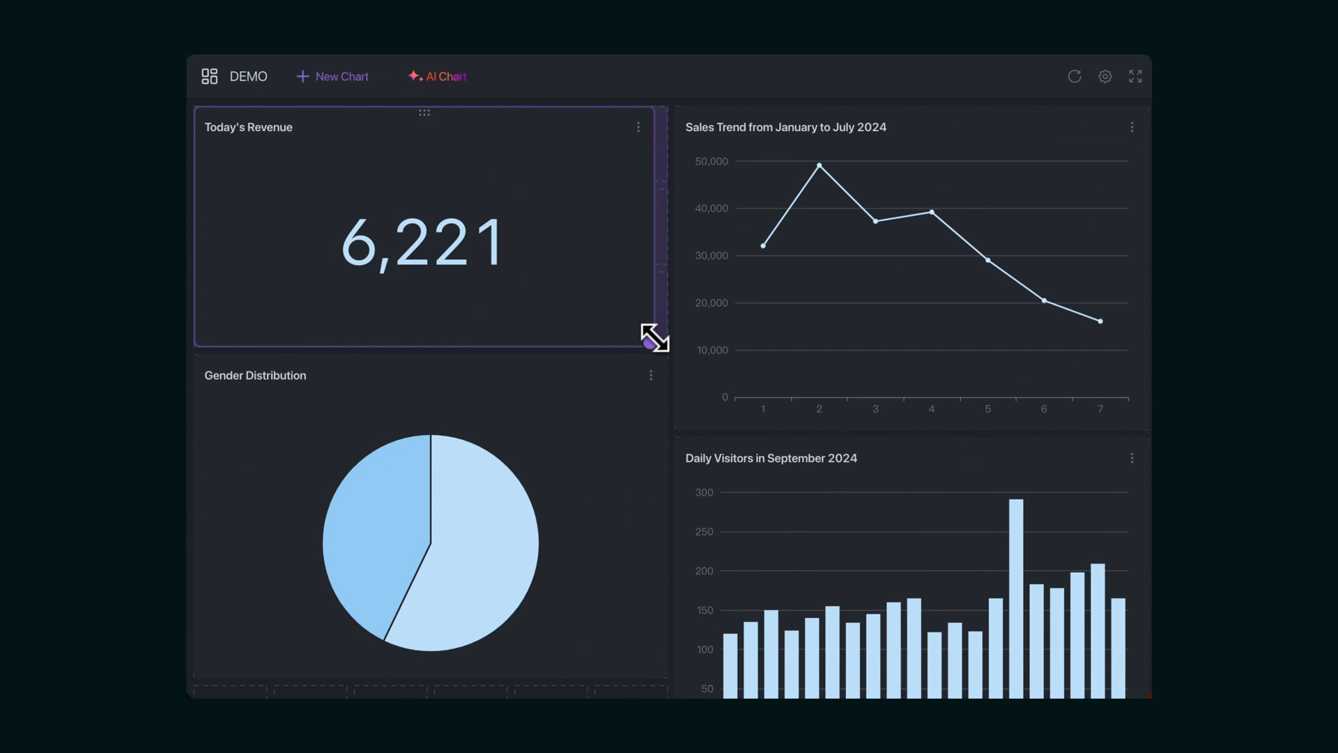
Step: Drag the Today's Revenue card's corner handle to resize it on the DEMO dashboard
left_click_drag(424, 111, 433, 136)
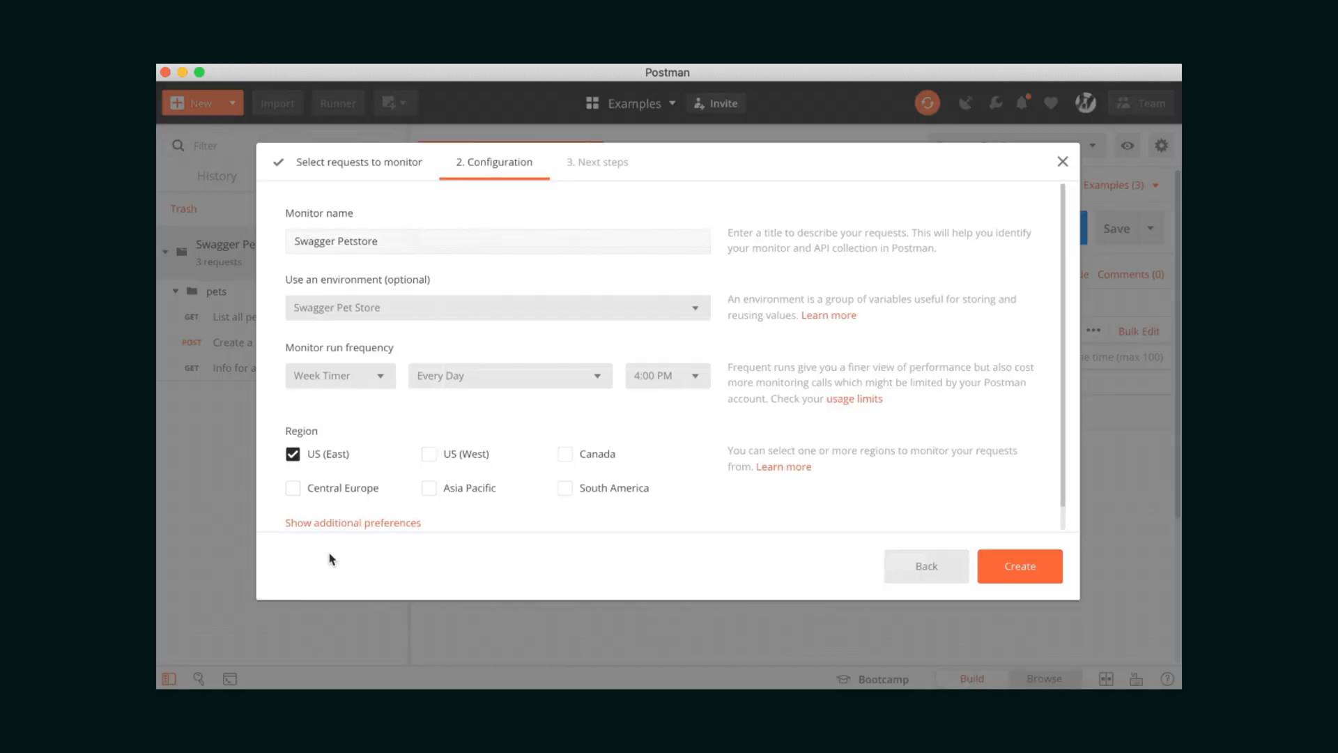
Step: Confirm the Swagger Petstore monitor configuration: Every Day 4:00 PM, region US (East)
left_click(1019, 566)
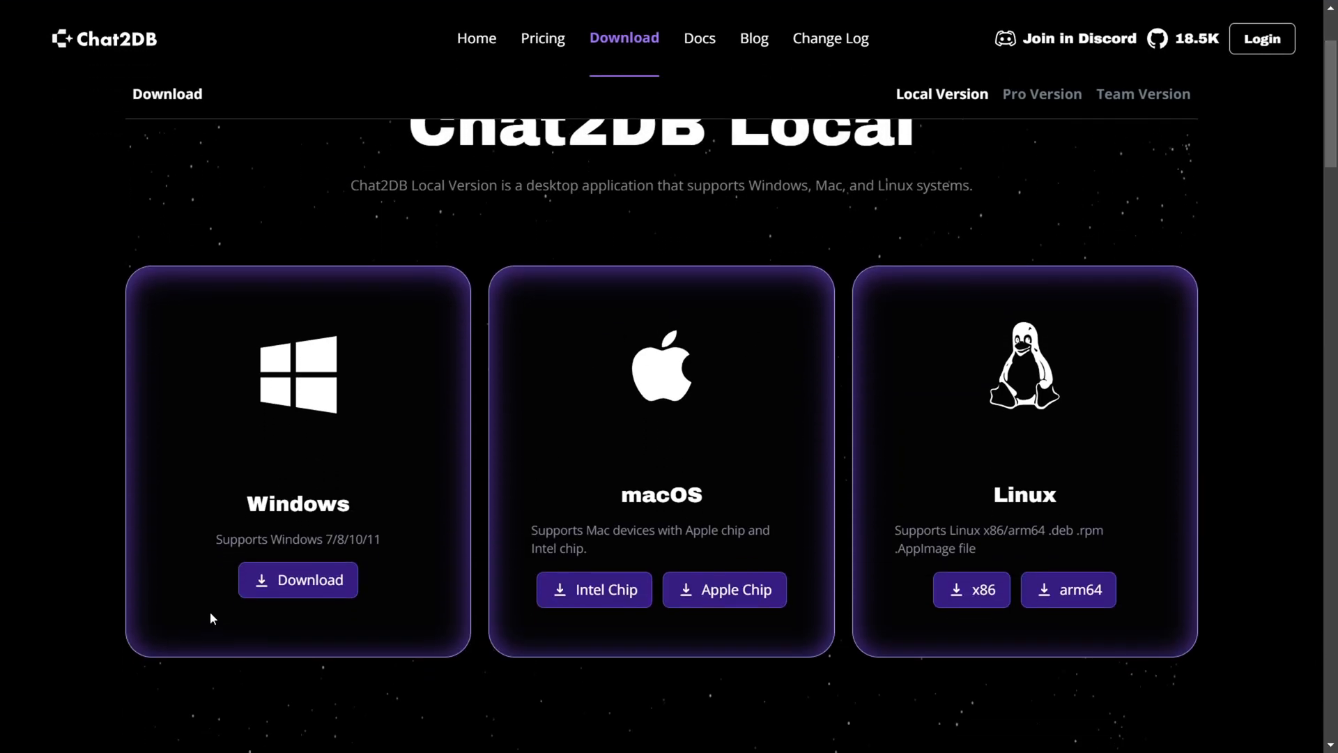
scroll("down", 3)
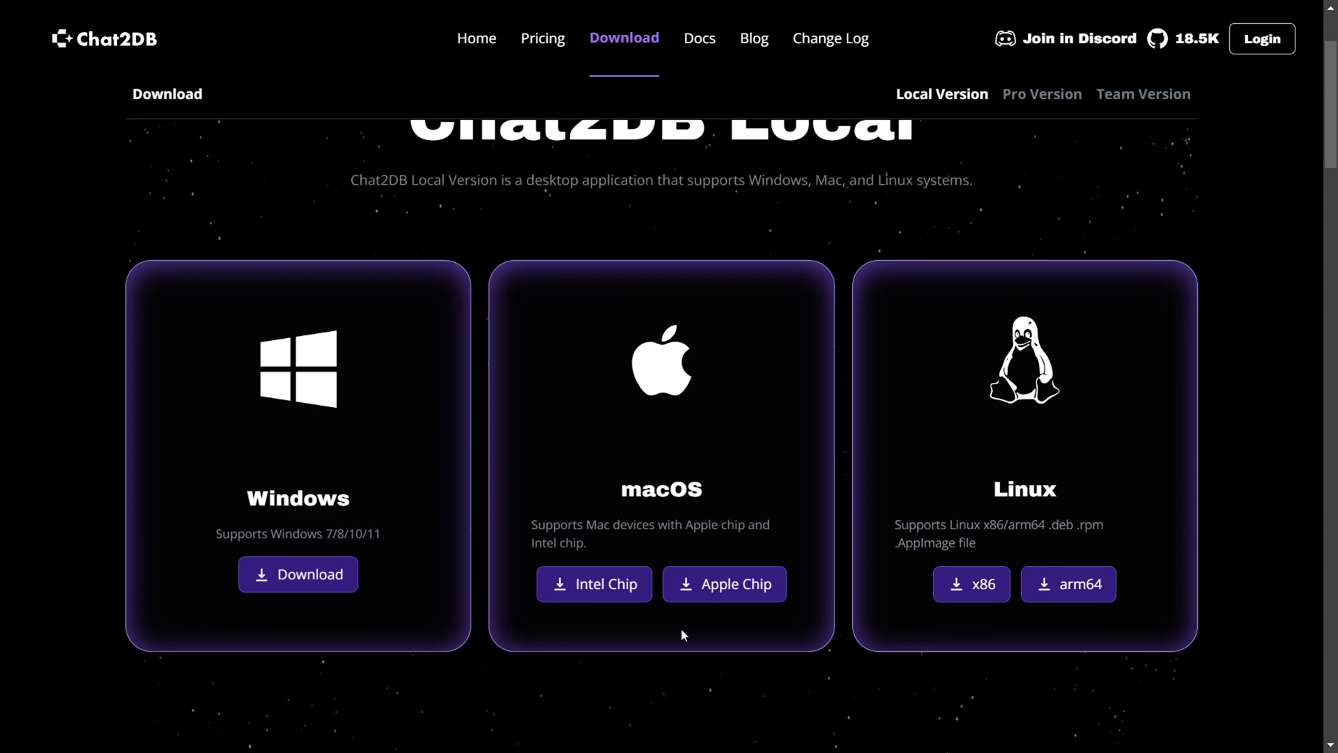
left_click(971, 584)
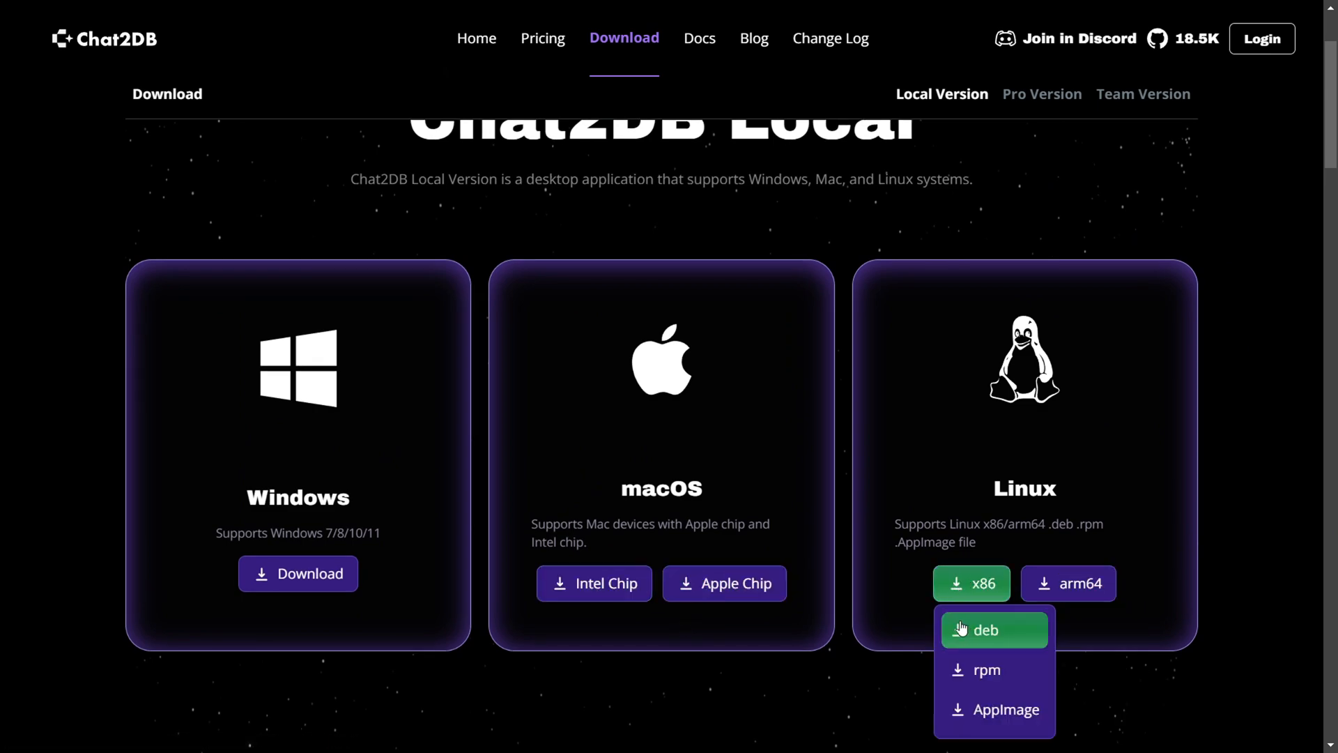
scroll("down", 3)
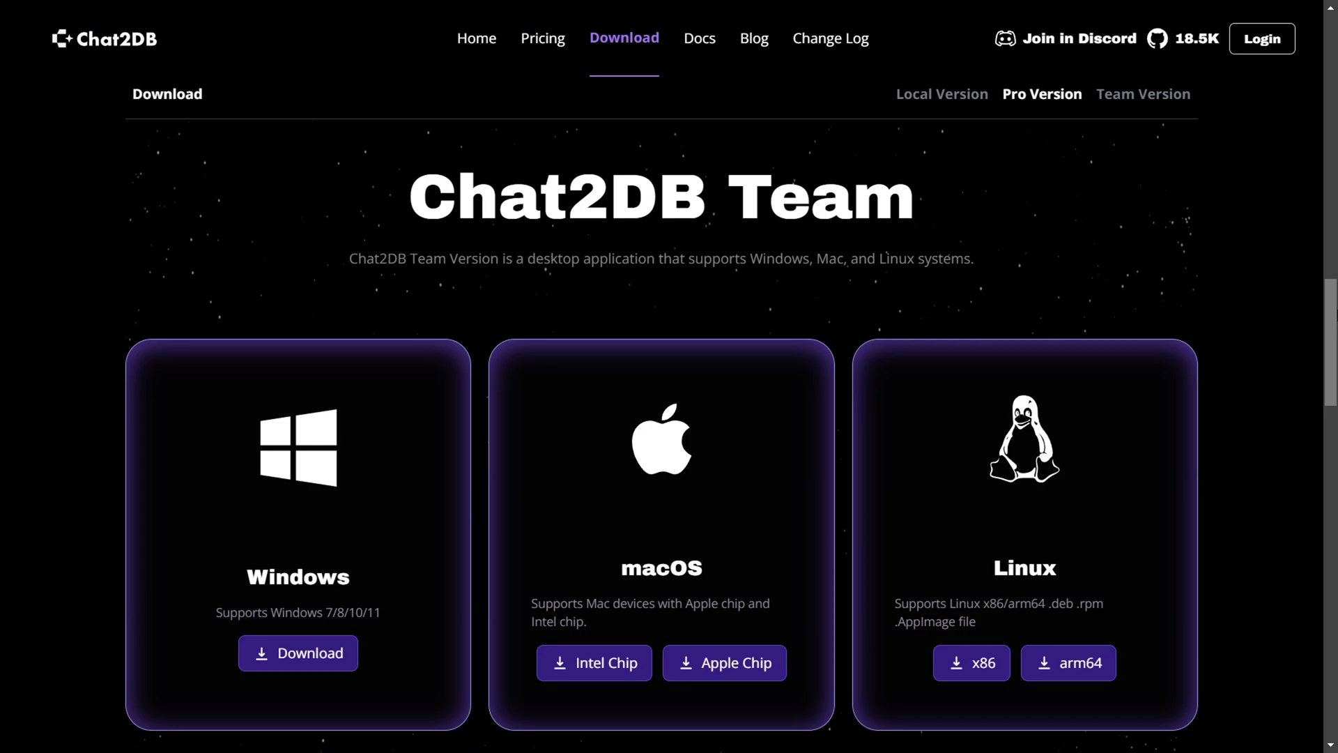
scroll("down", 3)
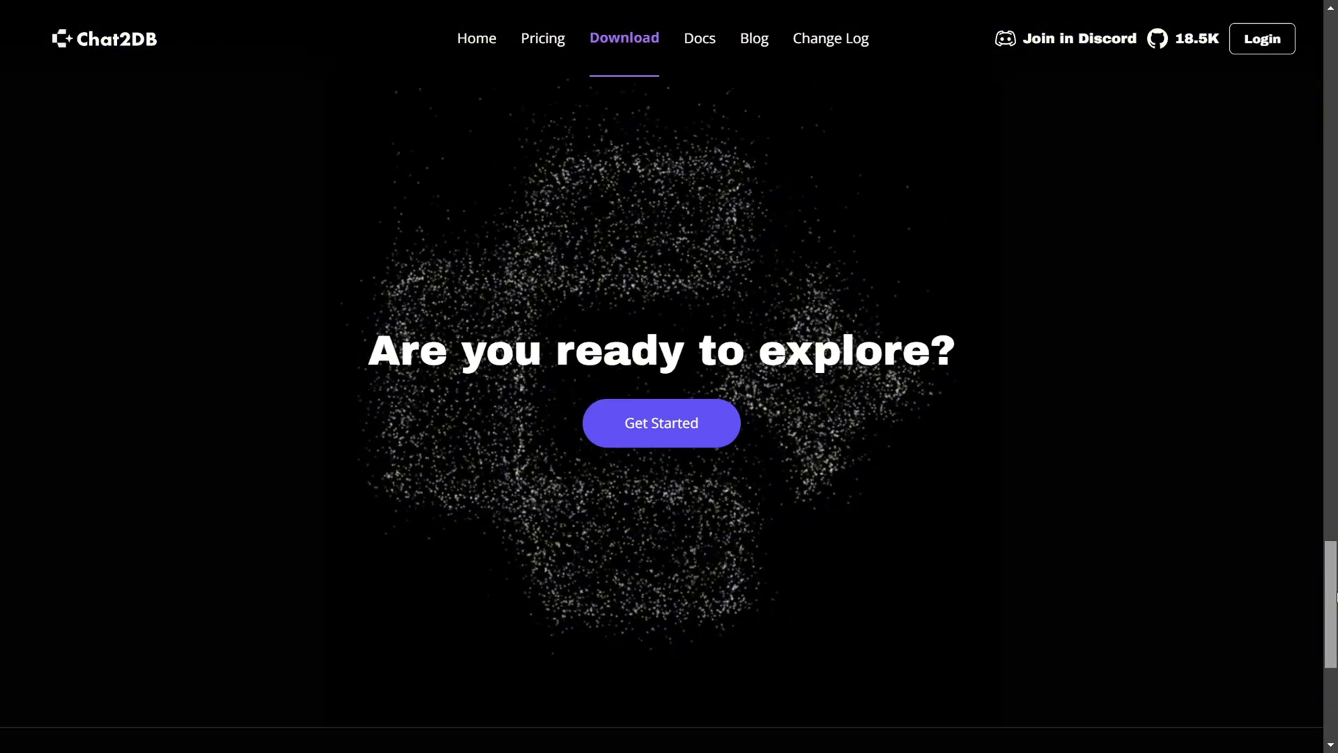
scroll("down", 3)
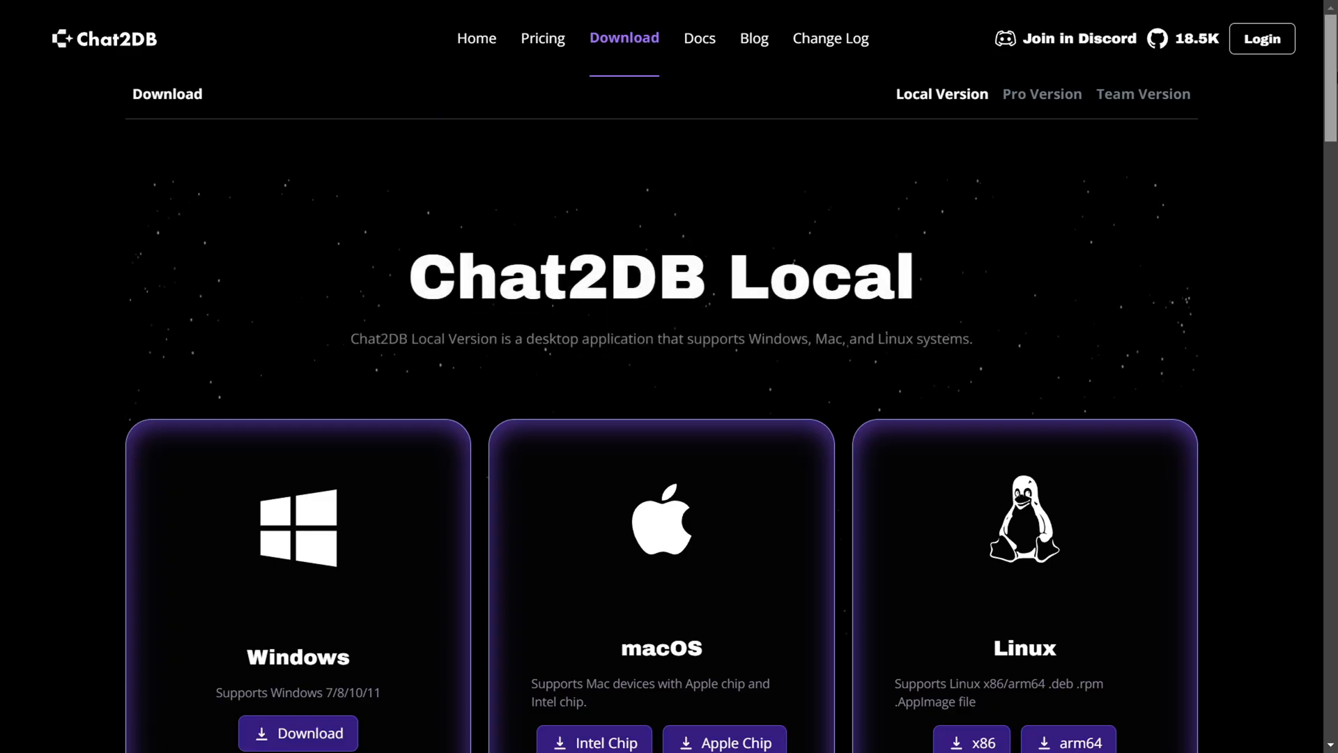
scroll("down", 3)
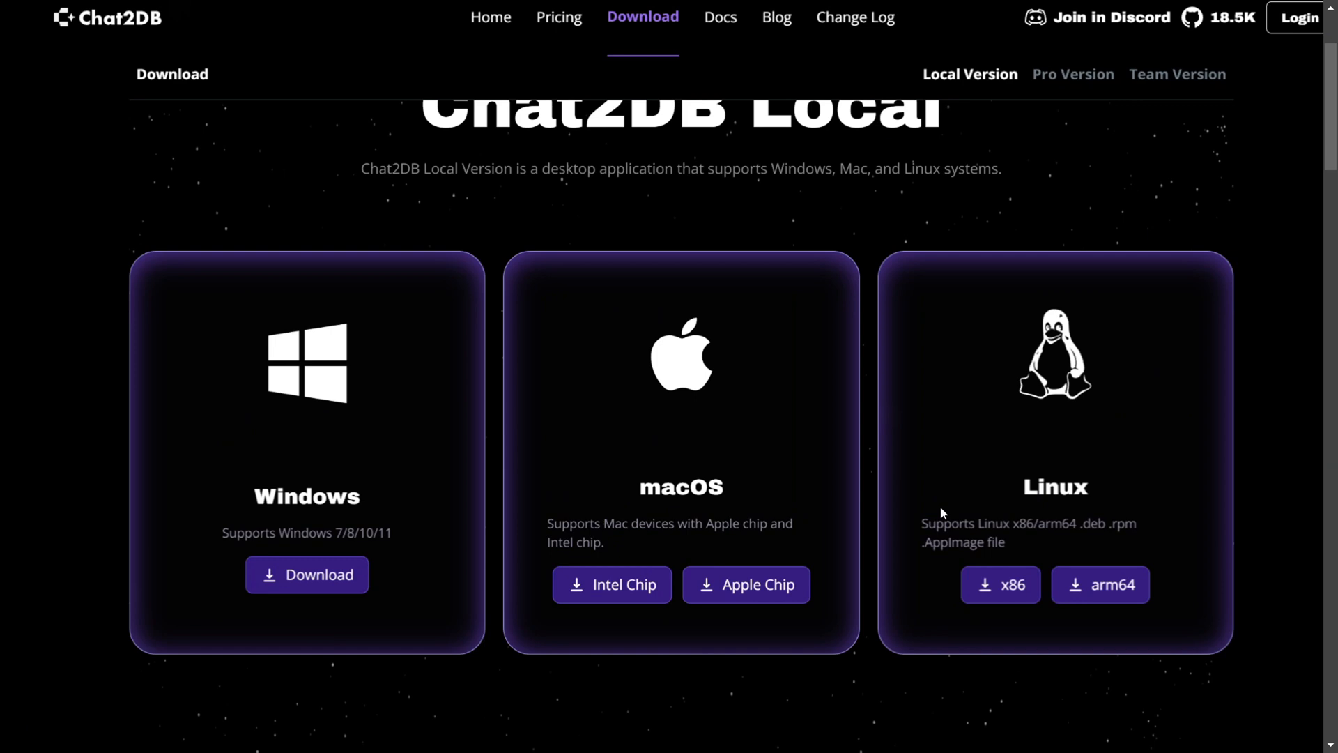
left_click(1099, 584)
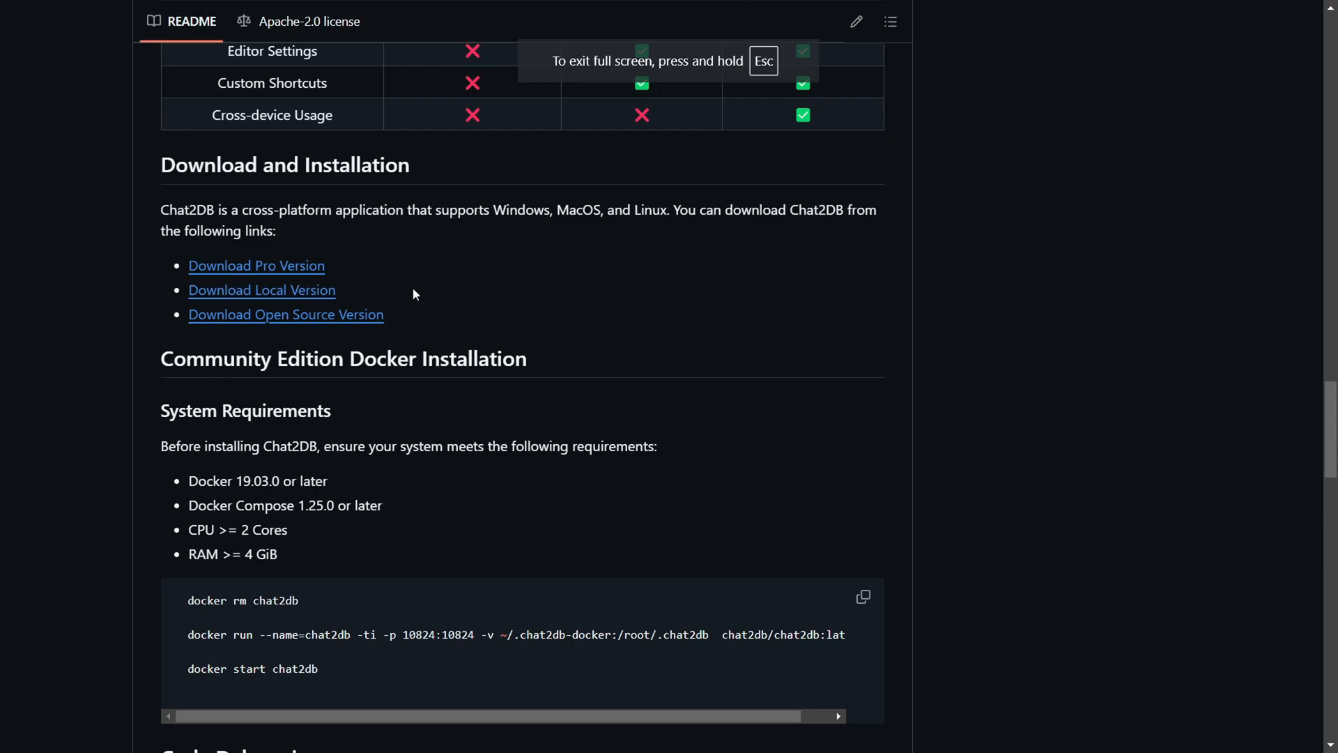
mouse_move(971, 423)
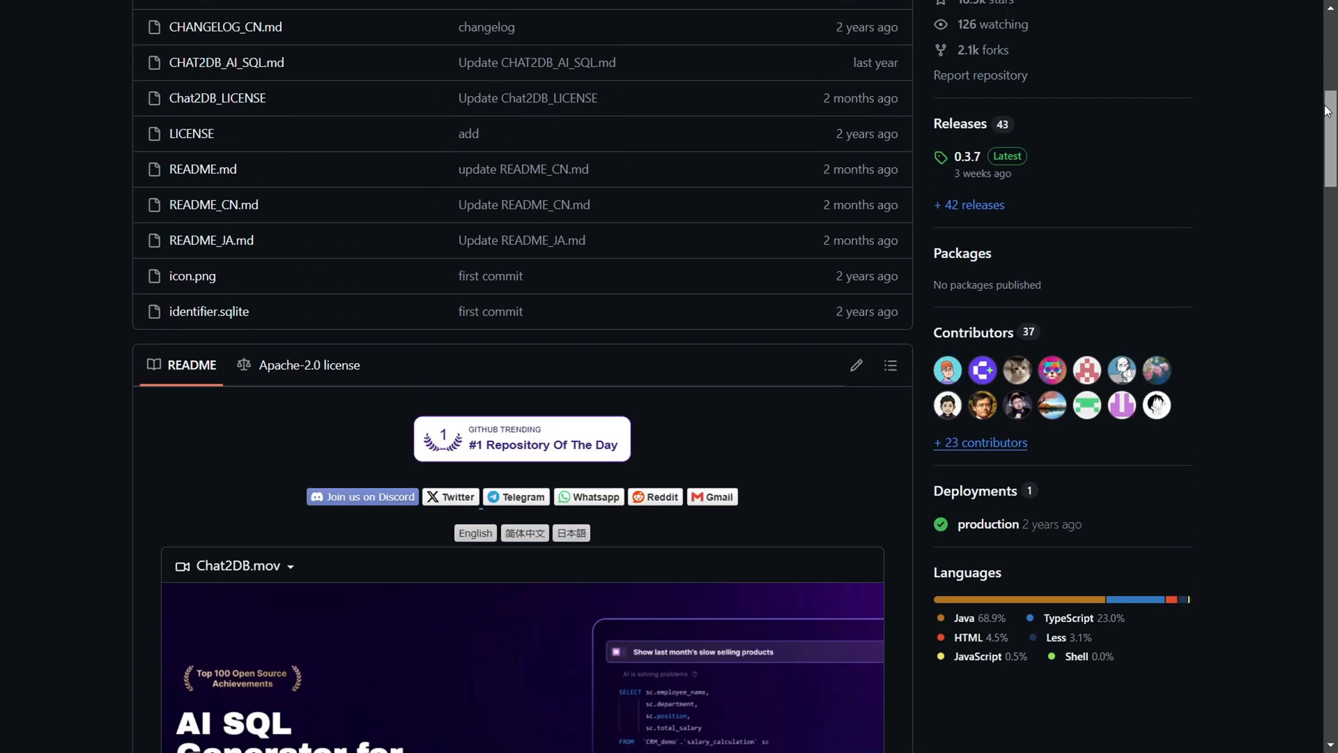
Step: Read the Community Edition Docker Installation section, highlighting the Docker Compose and RAM requirements
scroll("up", 3)
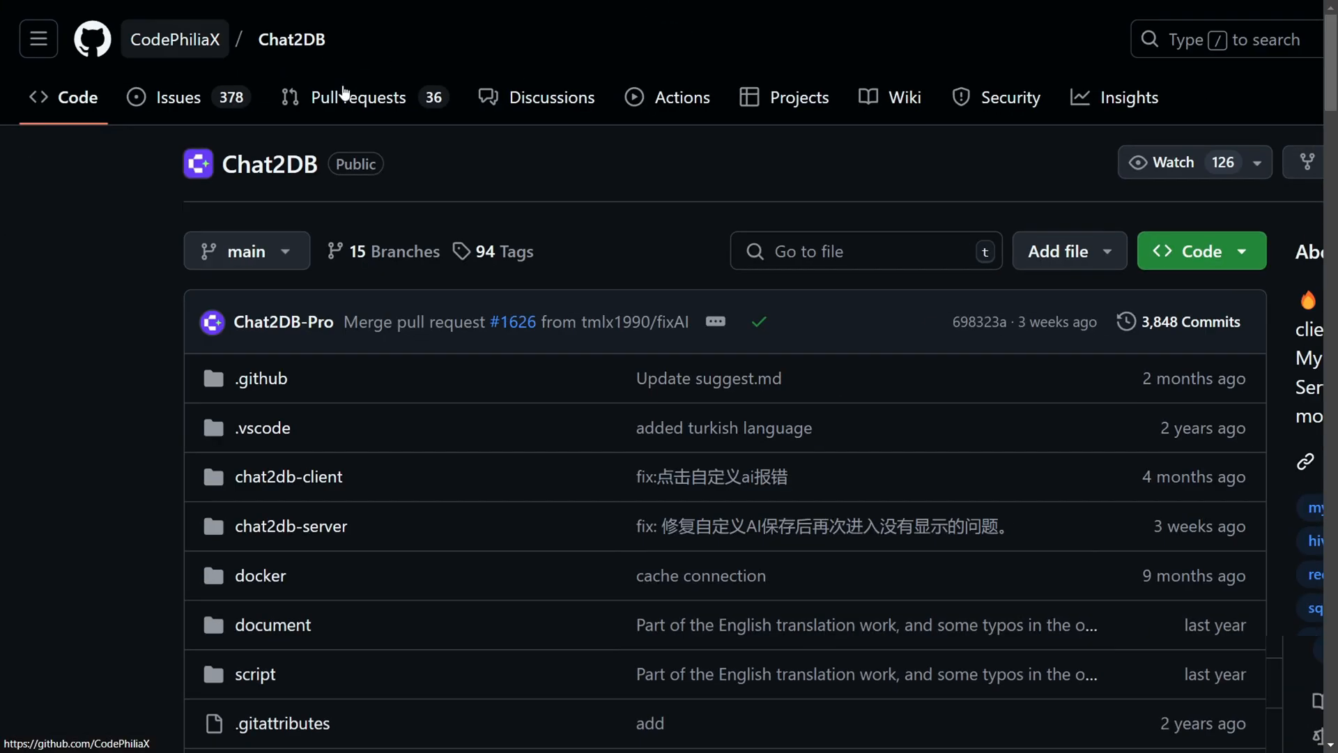
scroll("down", 3)
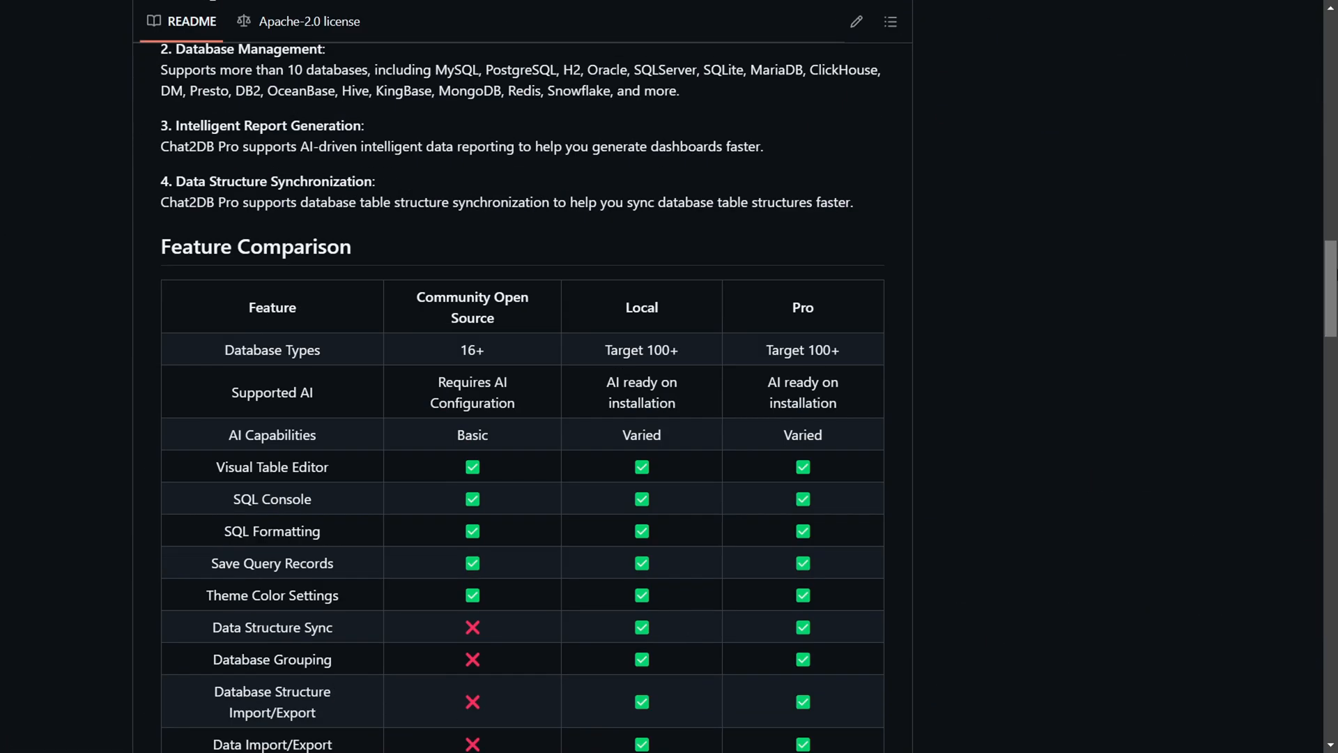
scroll("down", 3)
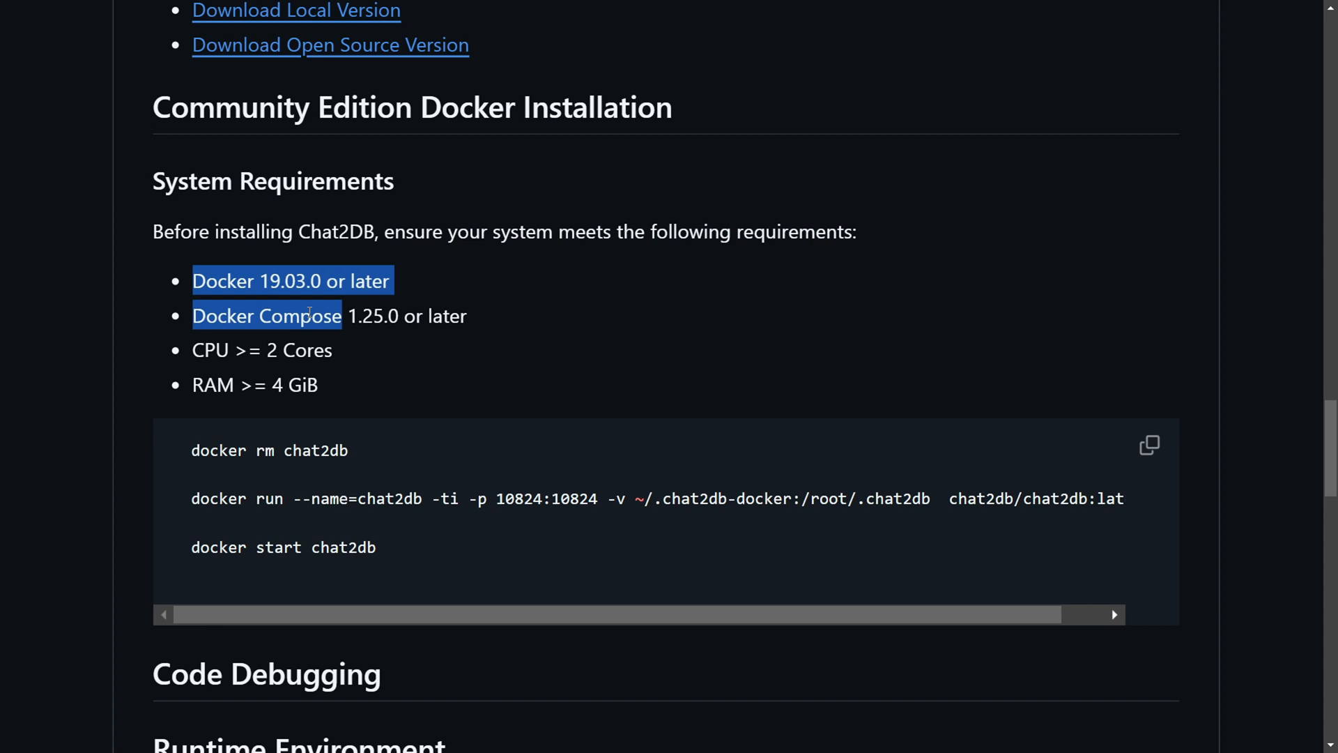
left_click(235, 323)
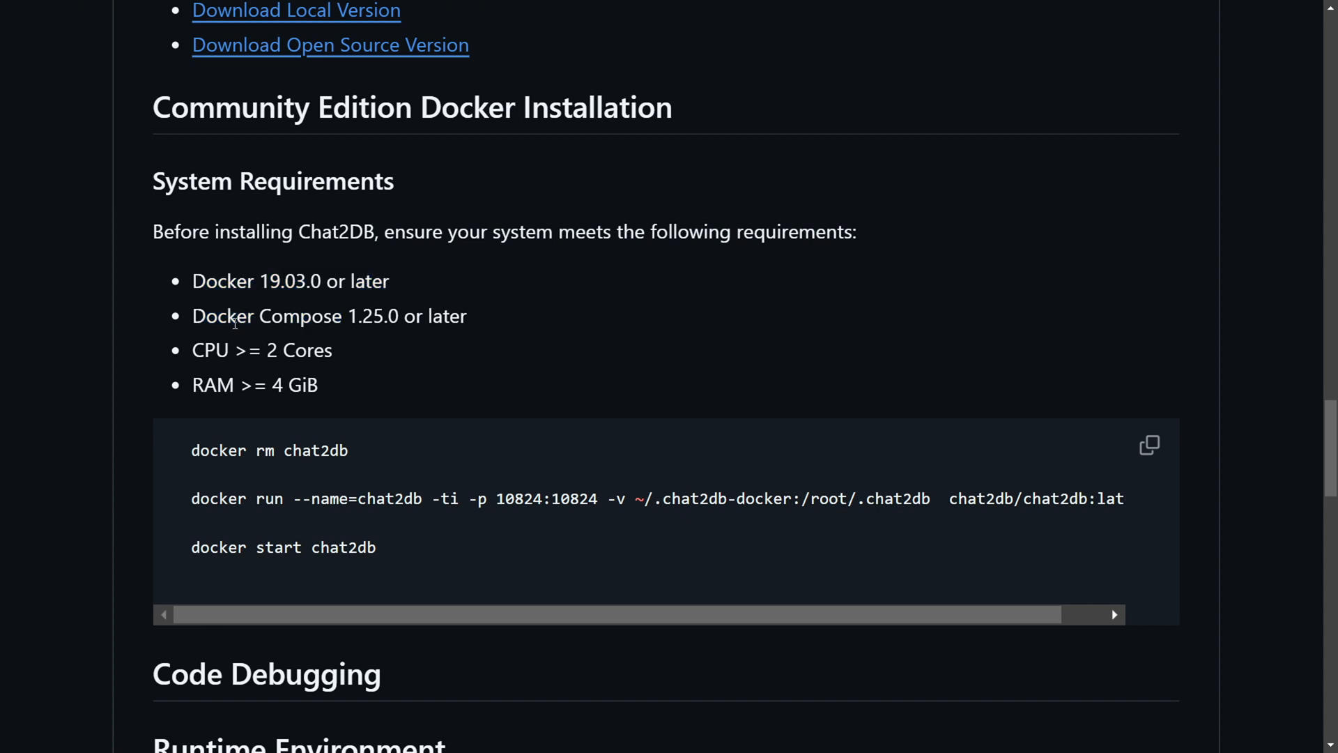
left_click_drag(193, 316, 422, 316)
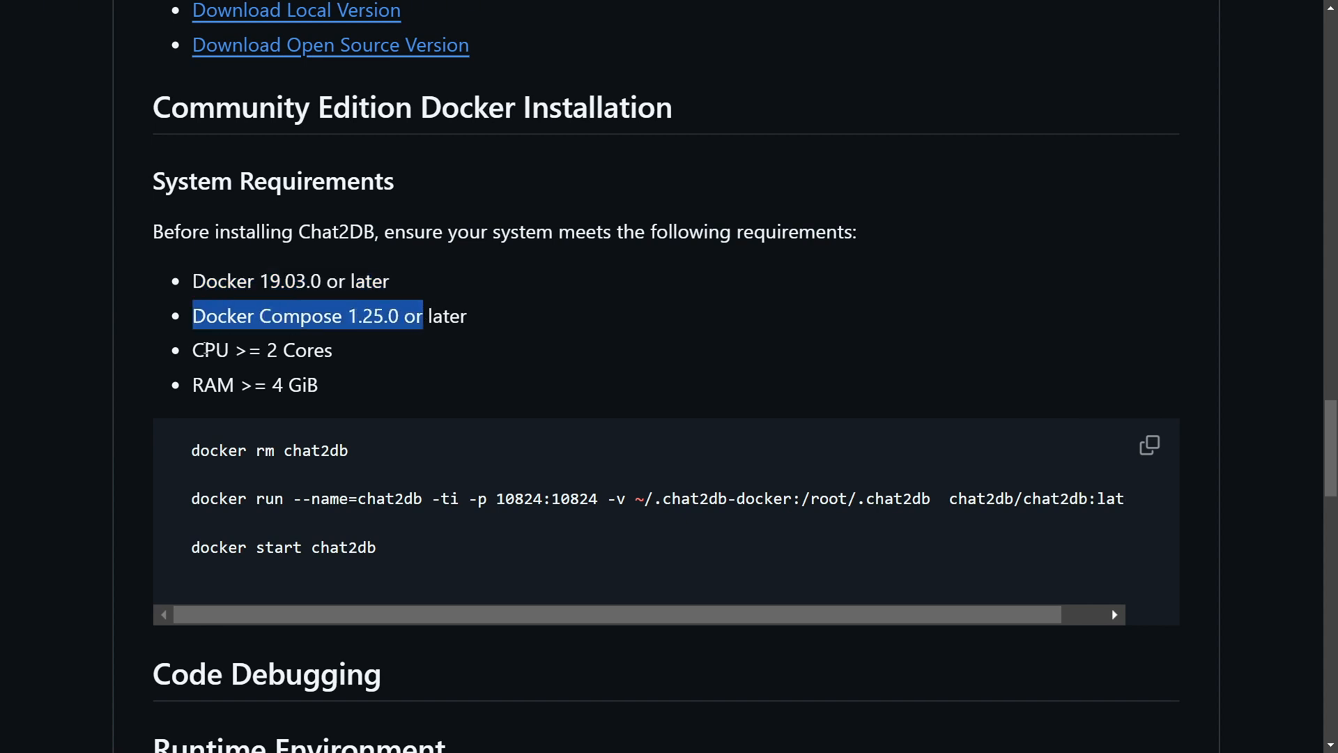
double_click(262, 350)
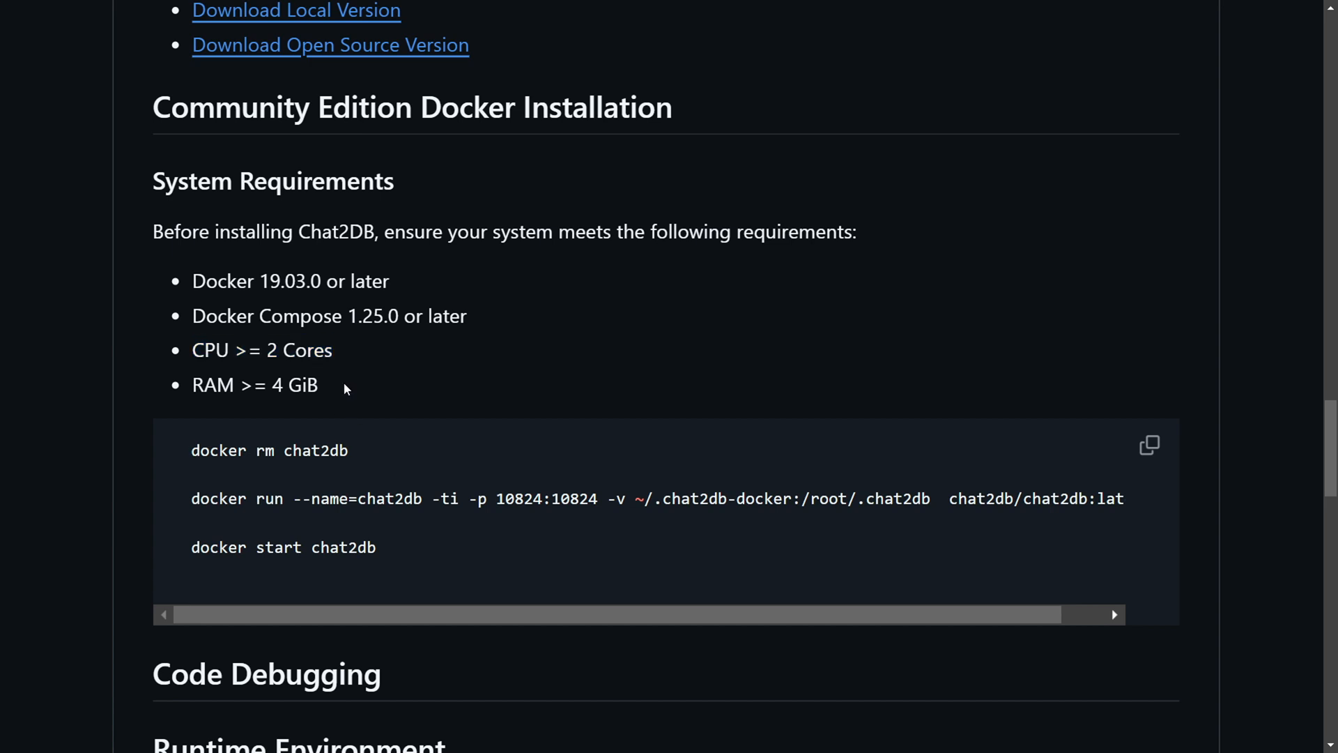
double_click(302, 384)
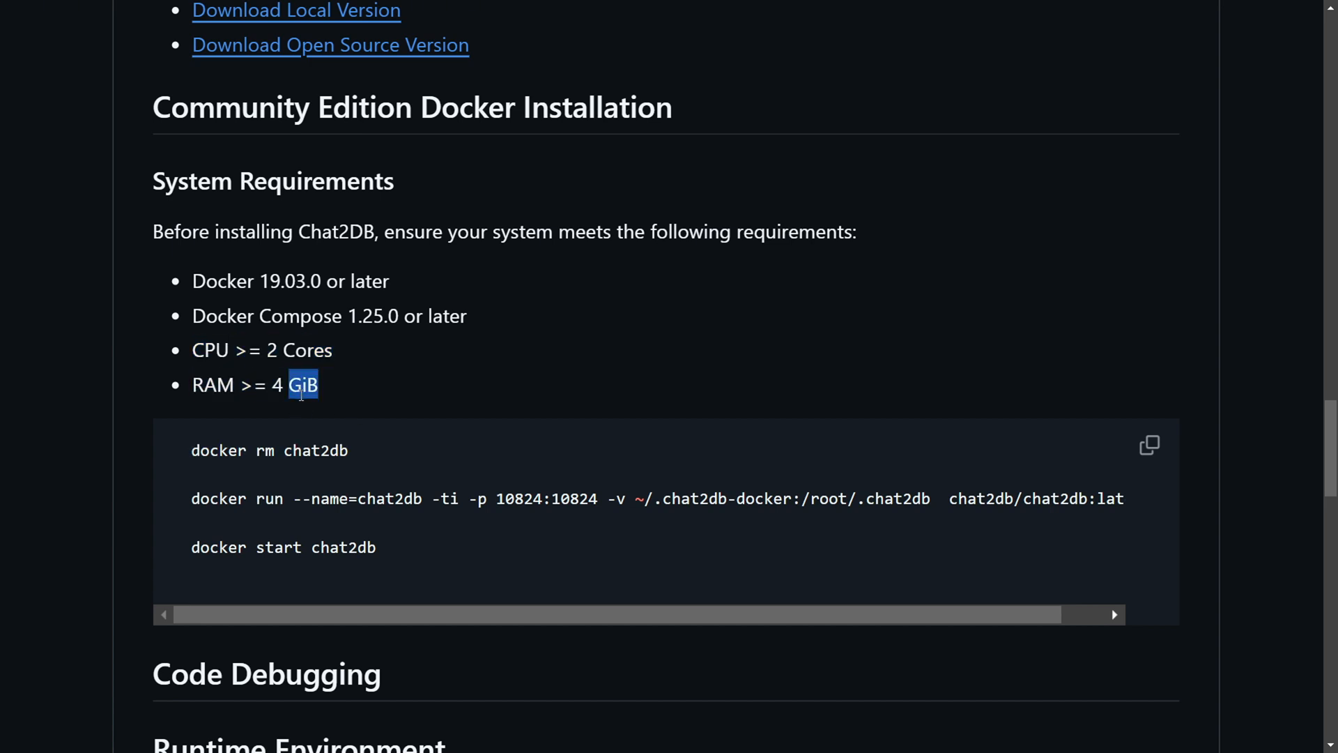
Step: Scroll down through the Code Debugging and deployment instructions and back up
scroll("down", 3)
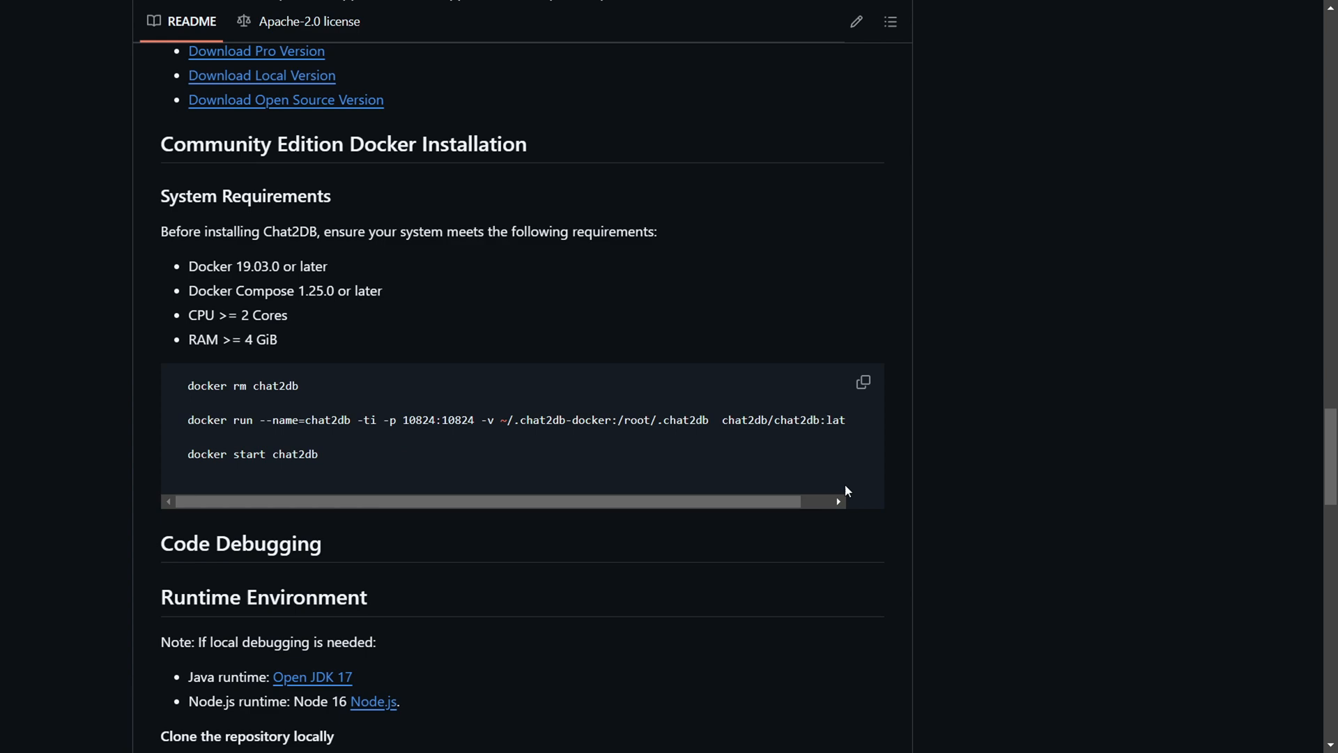
scroll("down", 3)
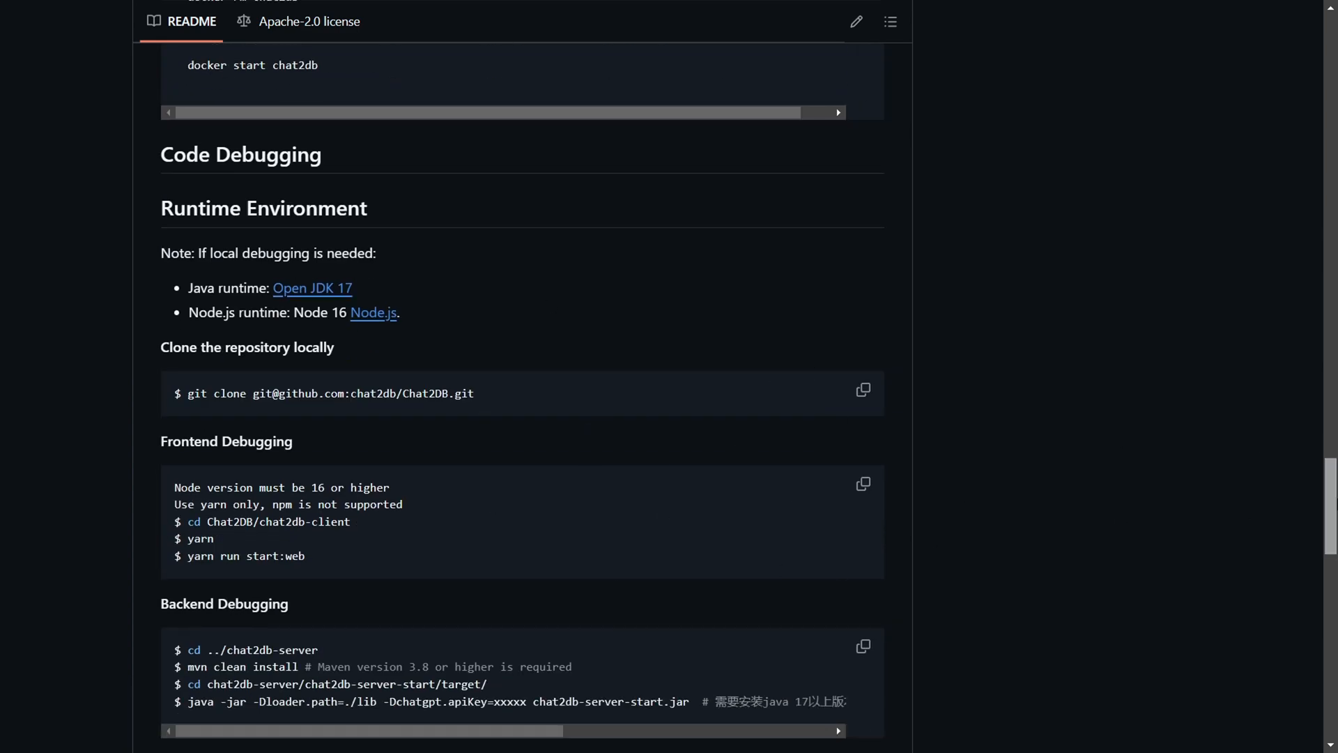
scroll("down", 3)
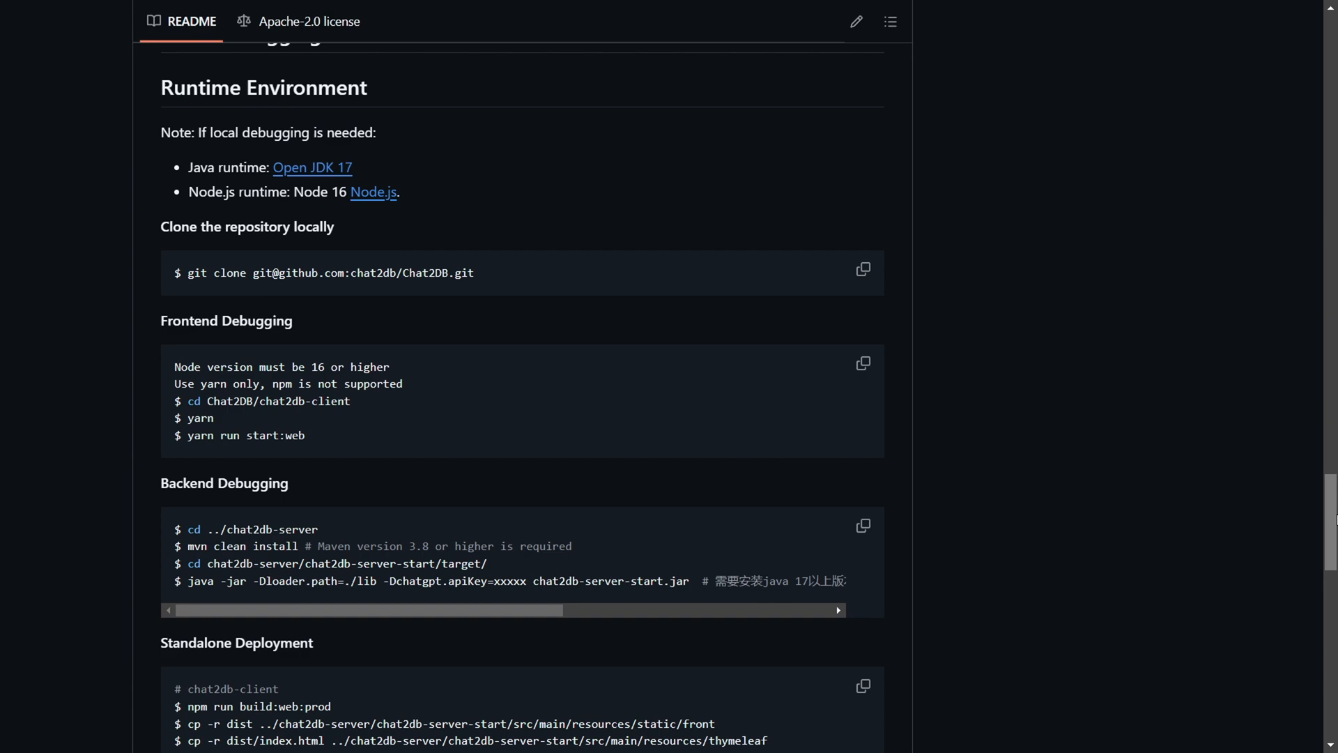
scroll("up", 3)
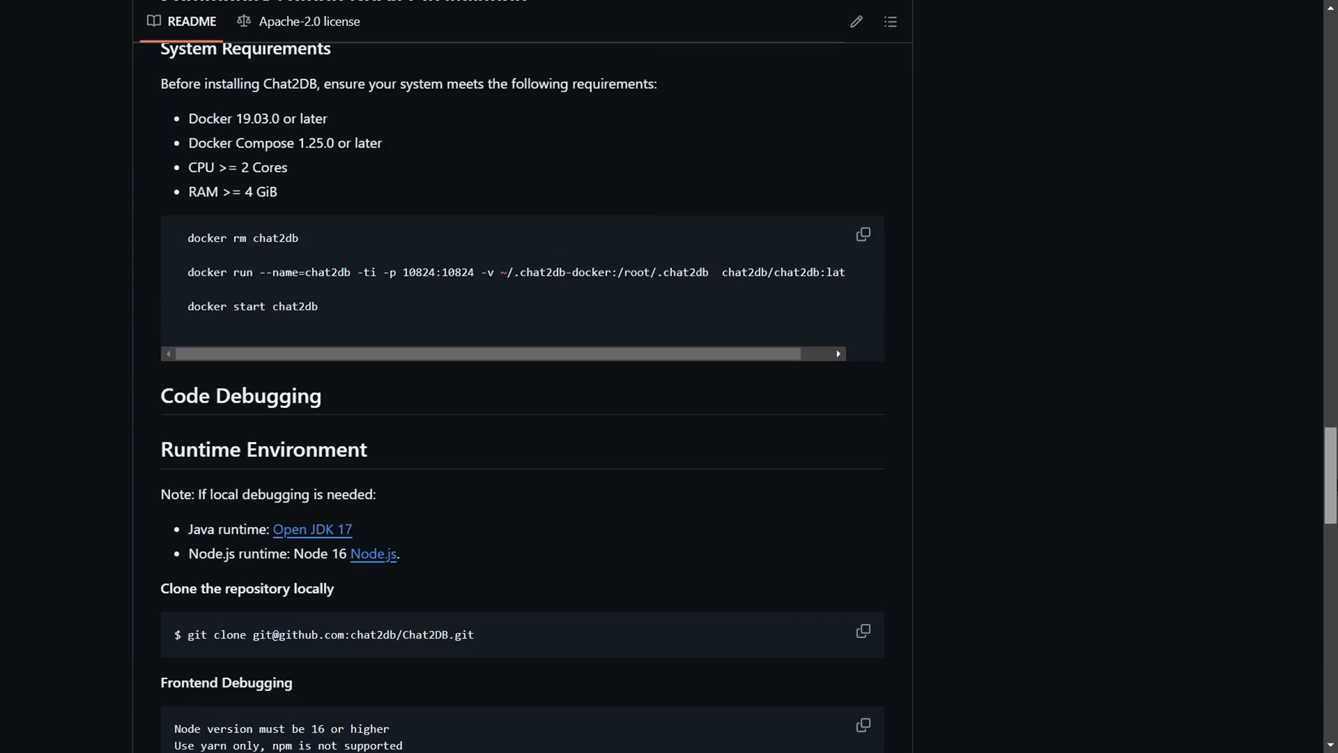
scroll("up", 3)
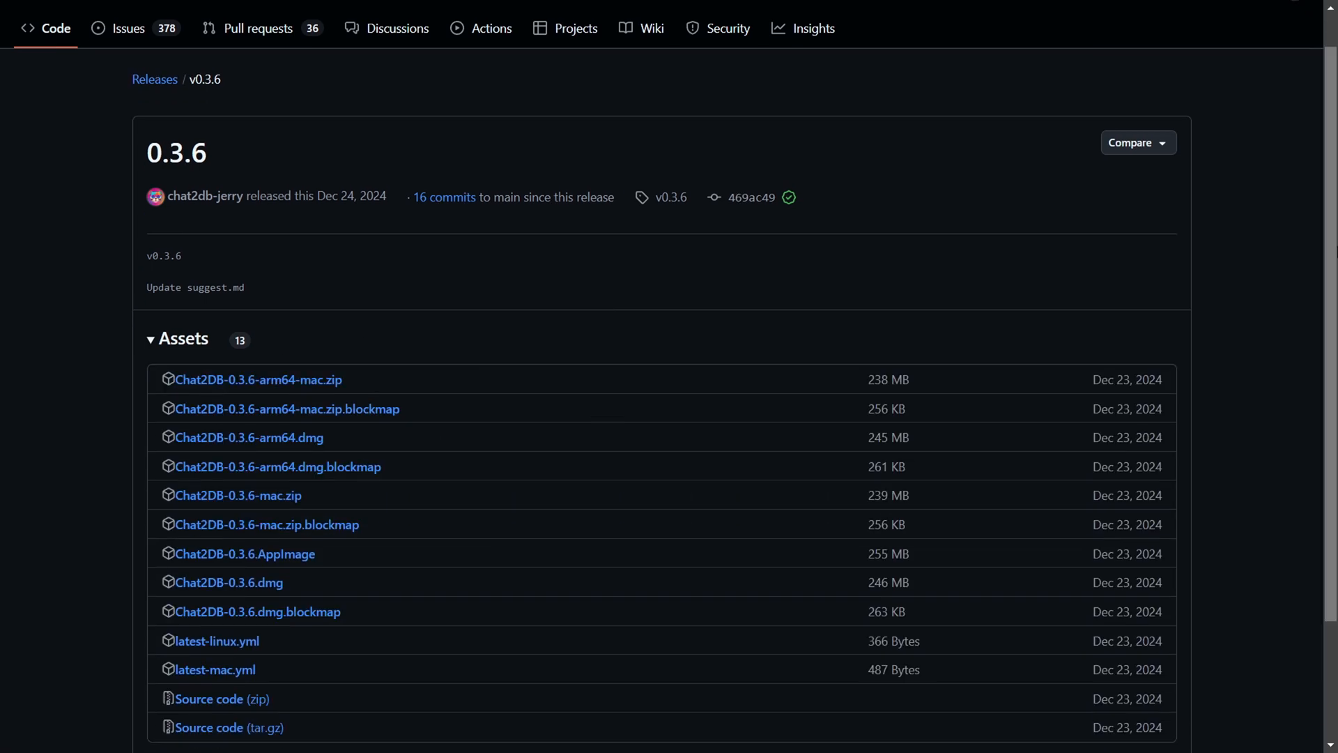
Step: Scroll the v0.3.6 release assets, then bring up the Chat2DB desktop app's Settings page
scroll("down", 3)
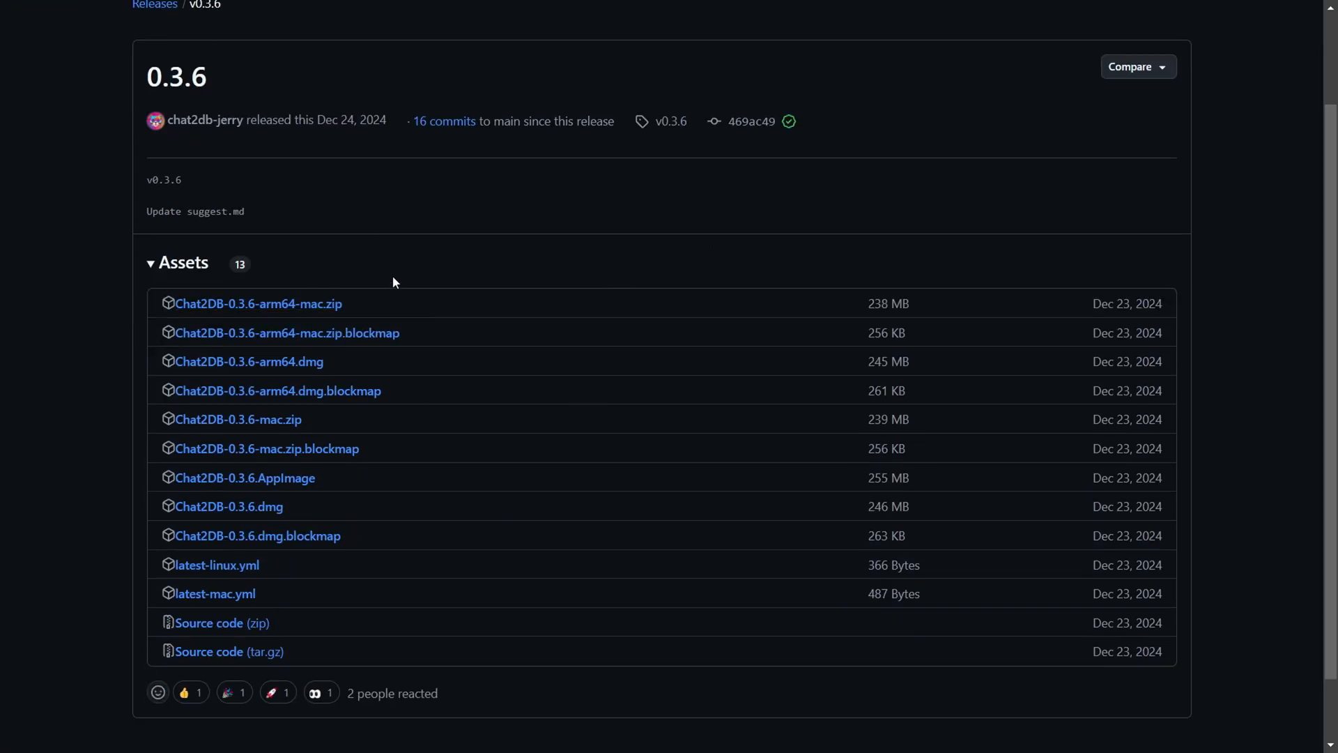
mouse_move(212, 596)
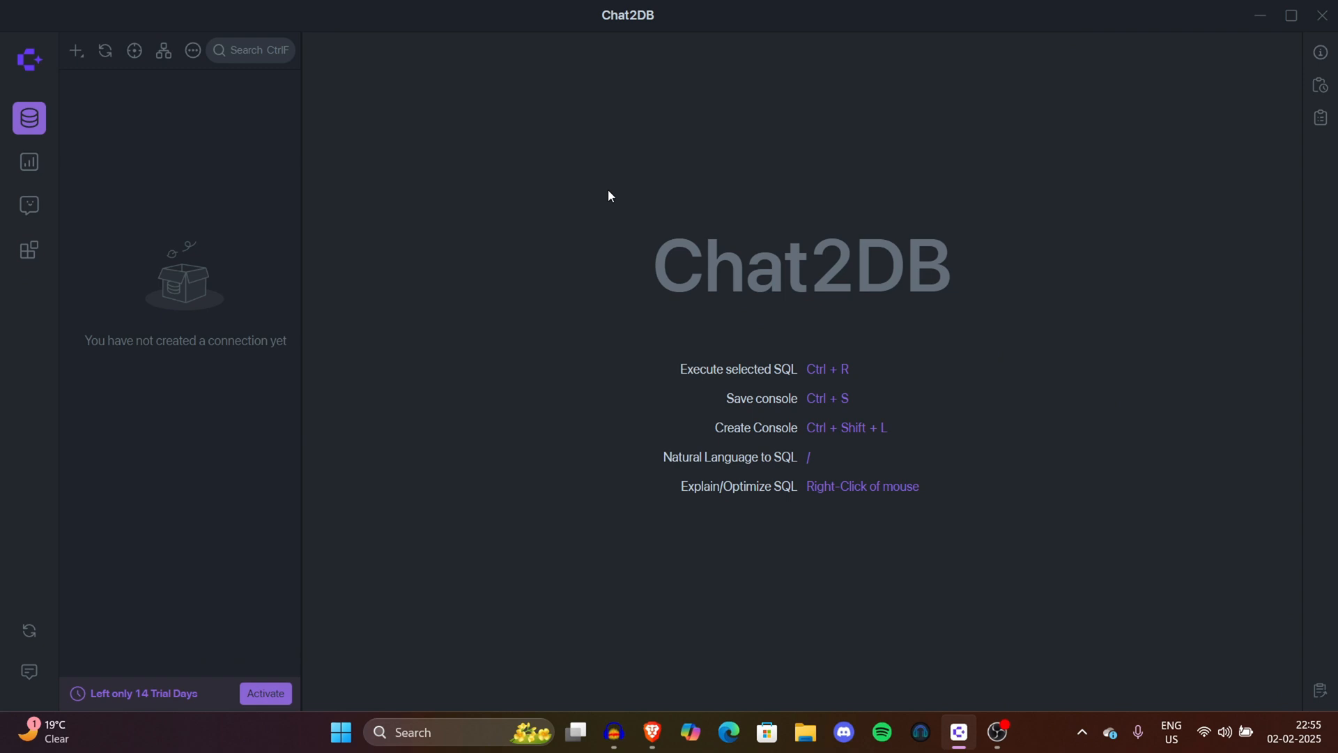
mouse_move(593, 177)
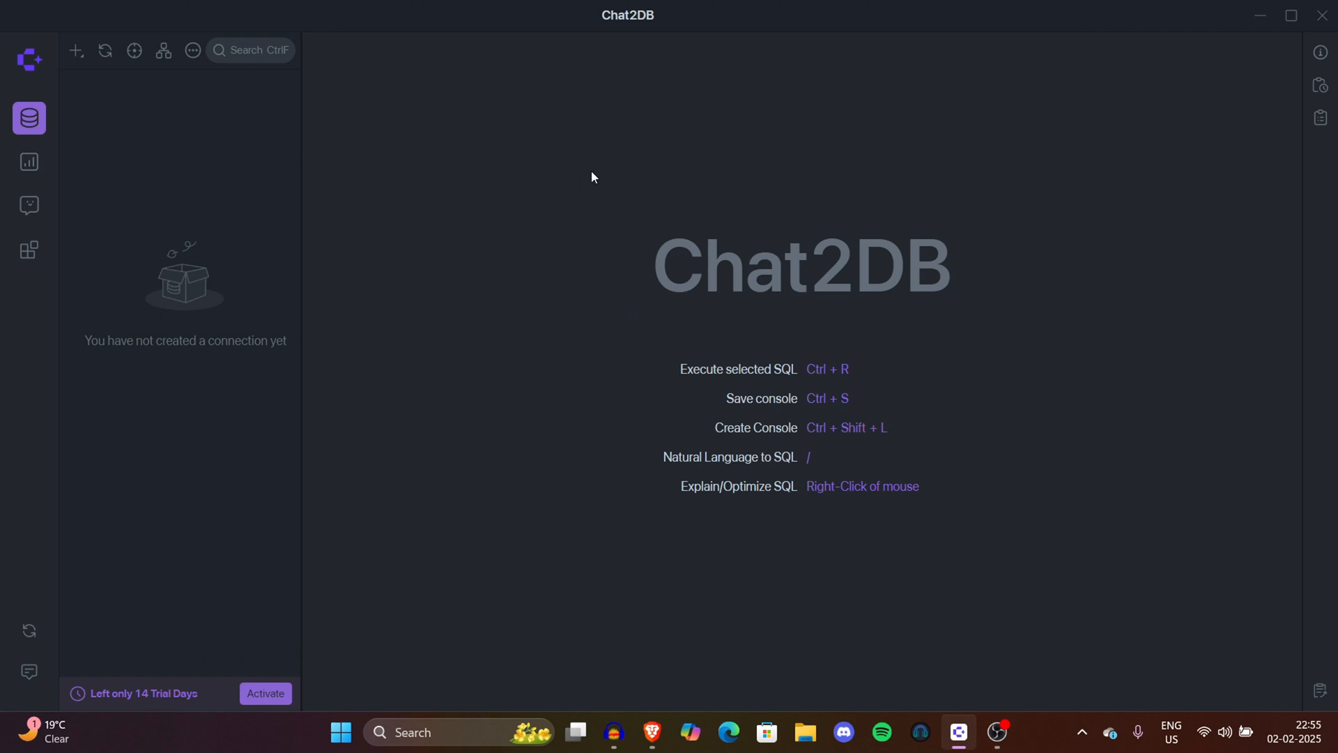
left_click(29, 58)
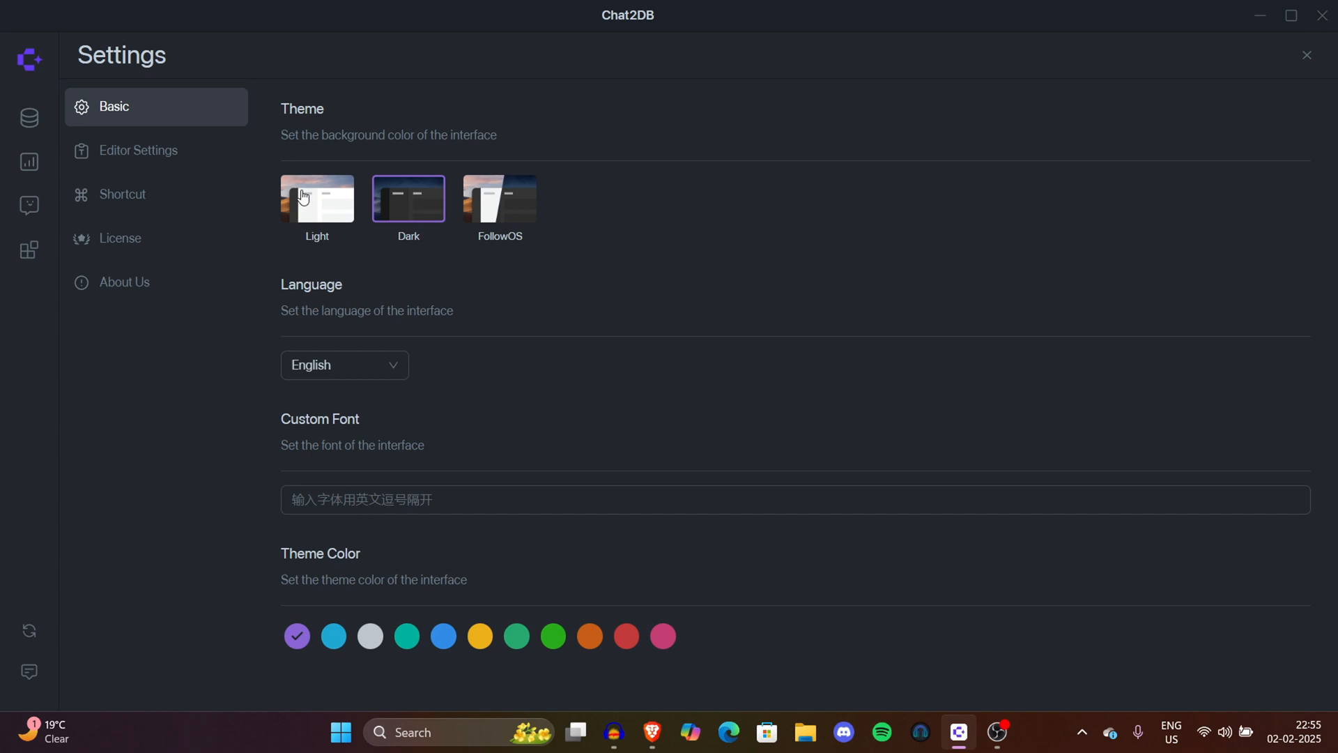
mouse_move(555, 242)
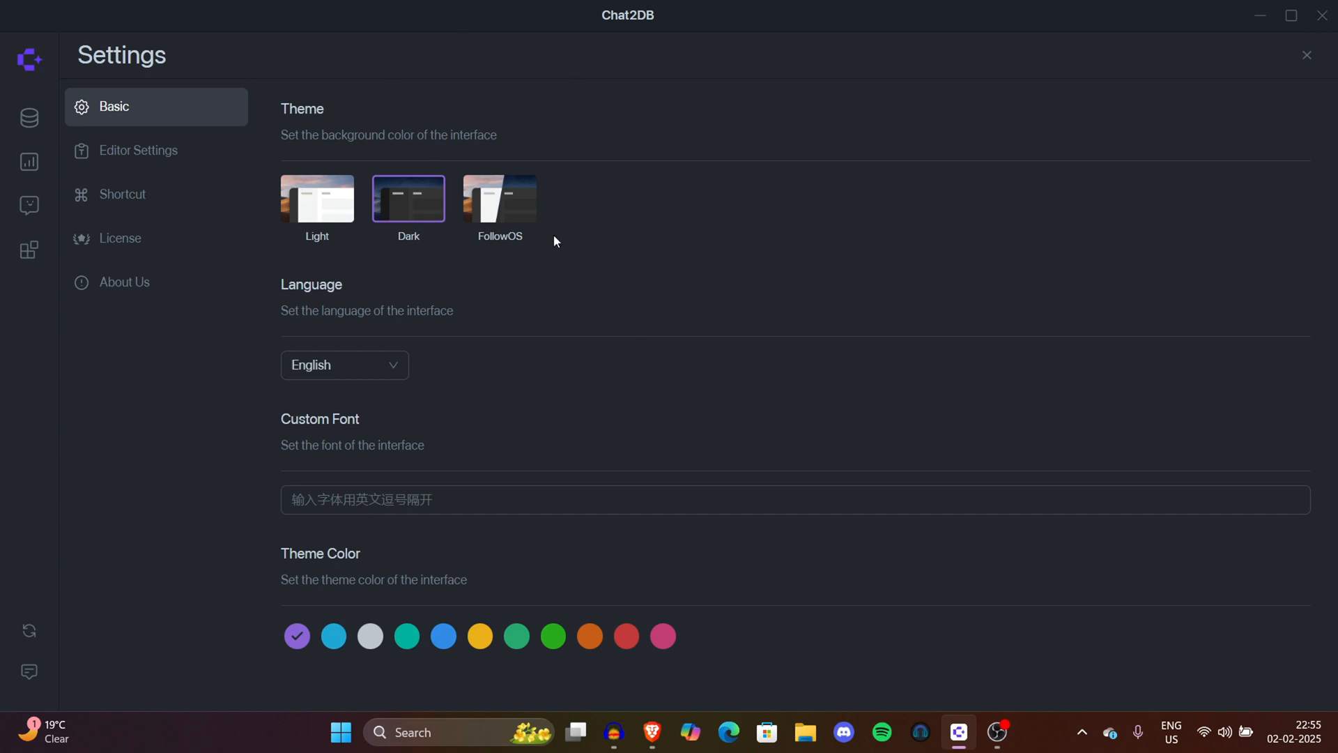
mouse_move(602, 267)
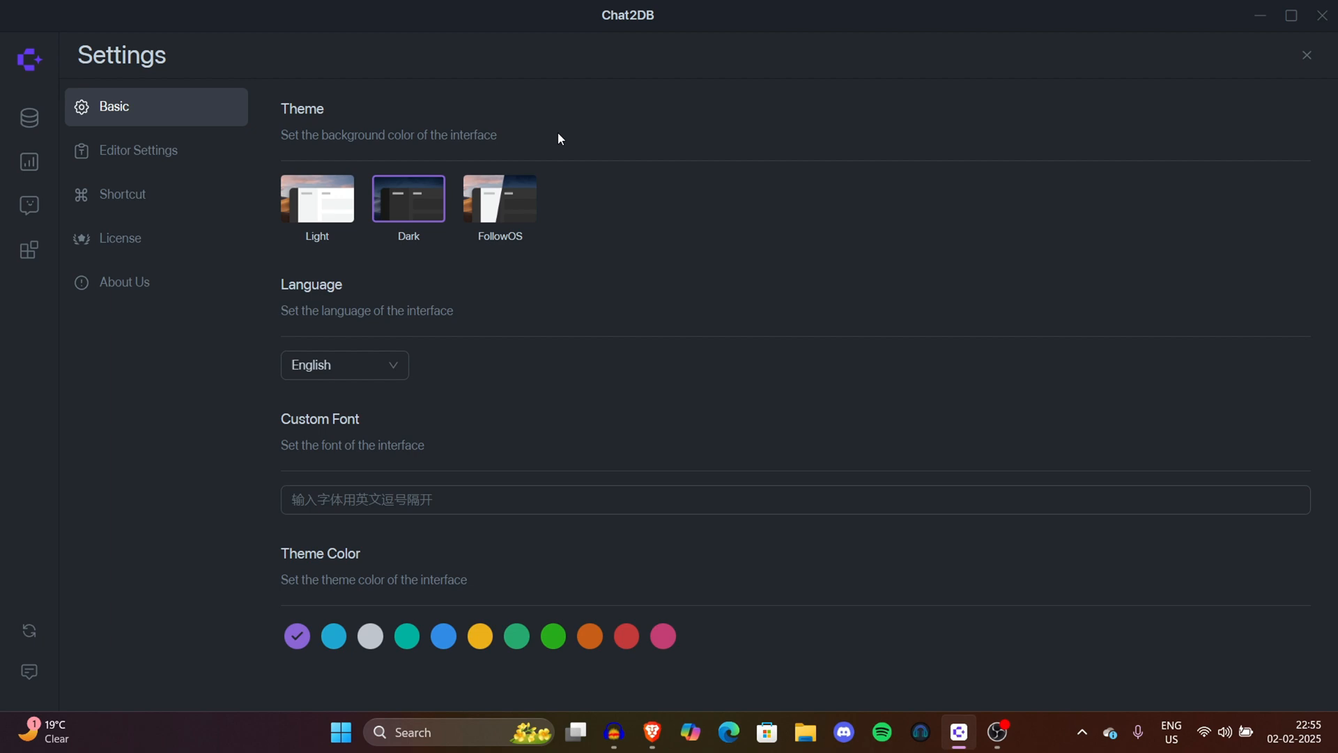
mouse_move(672, 82)
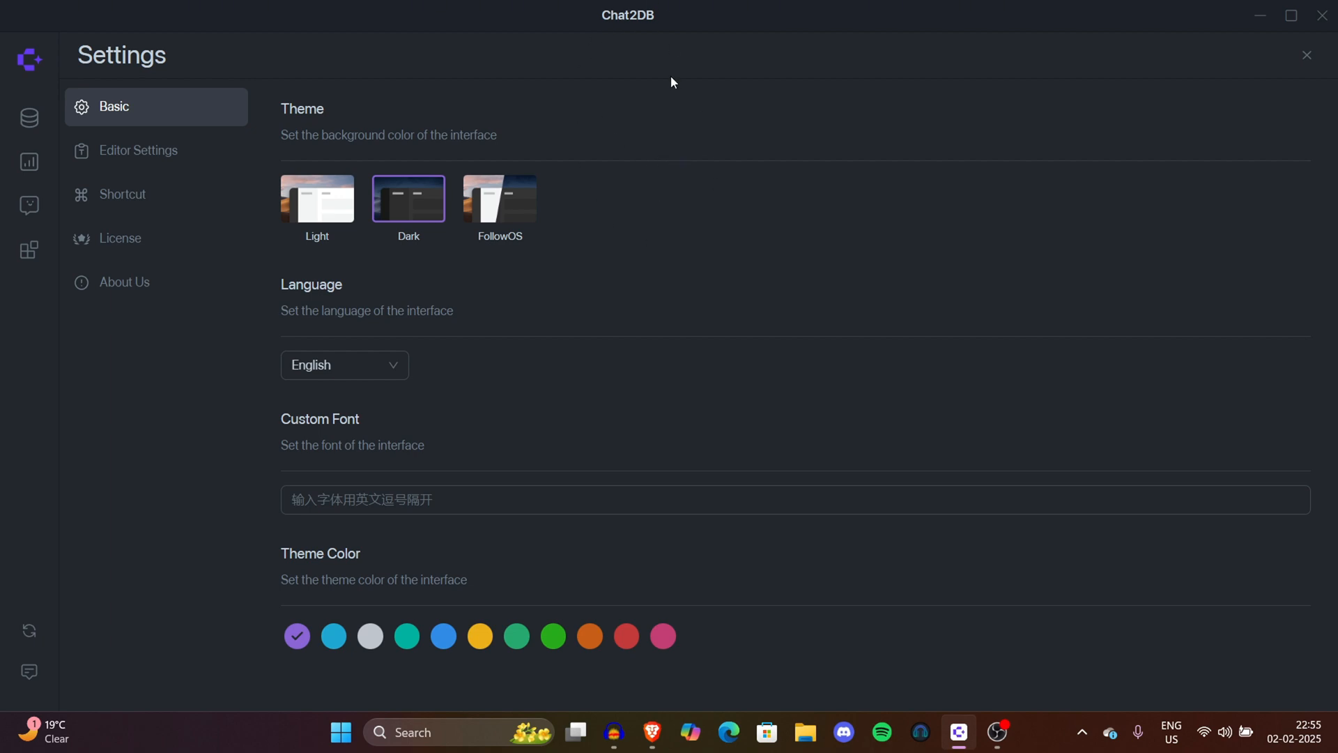
mouse_move(450, 177)
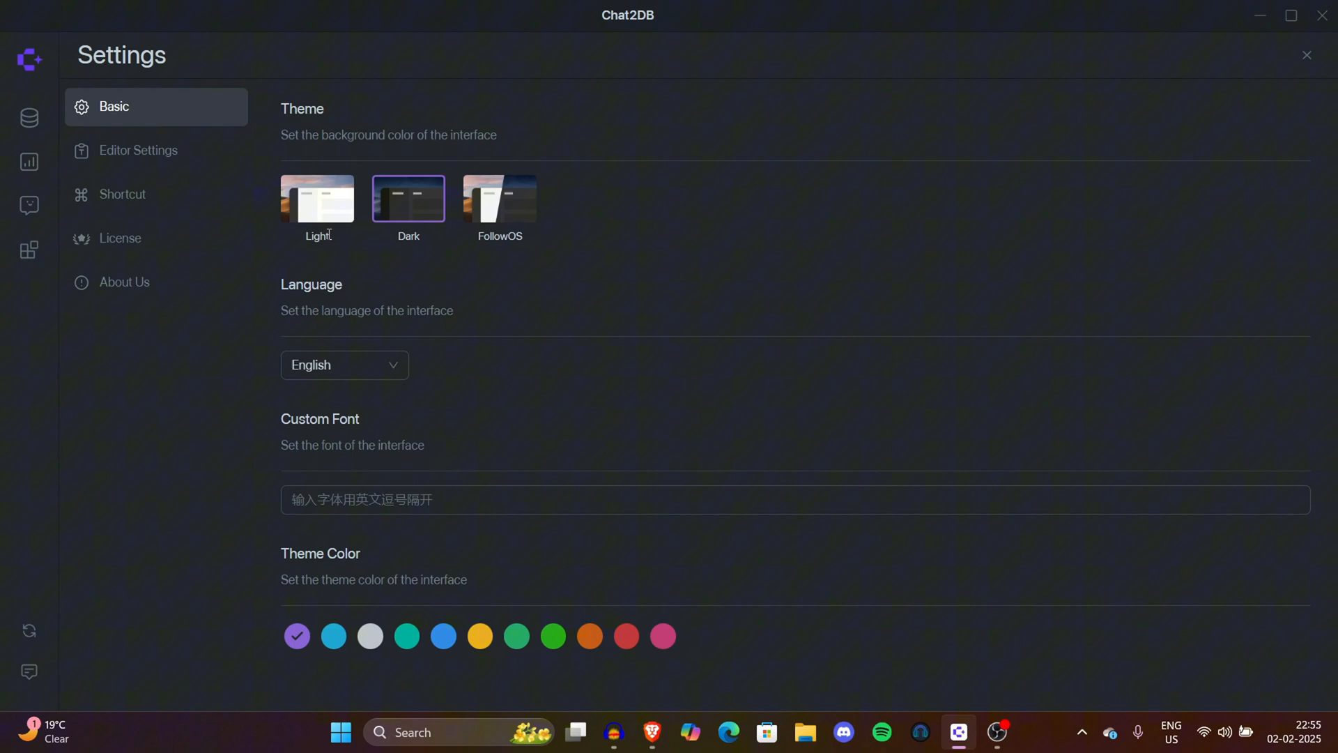
mouse_move(606, 191)
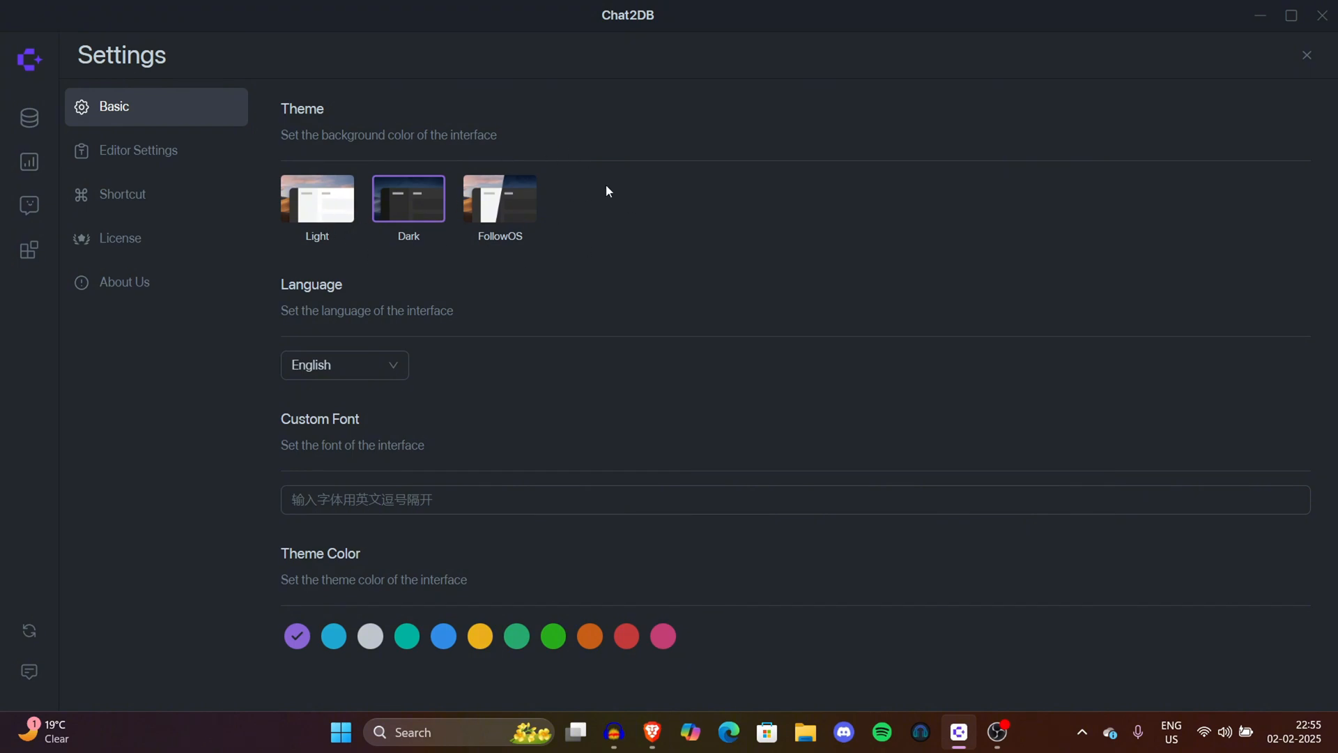
left_click(138, 150)
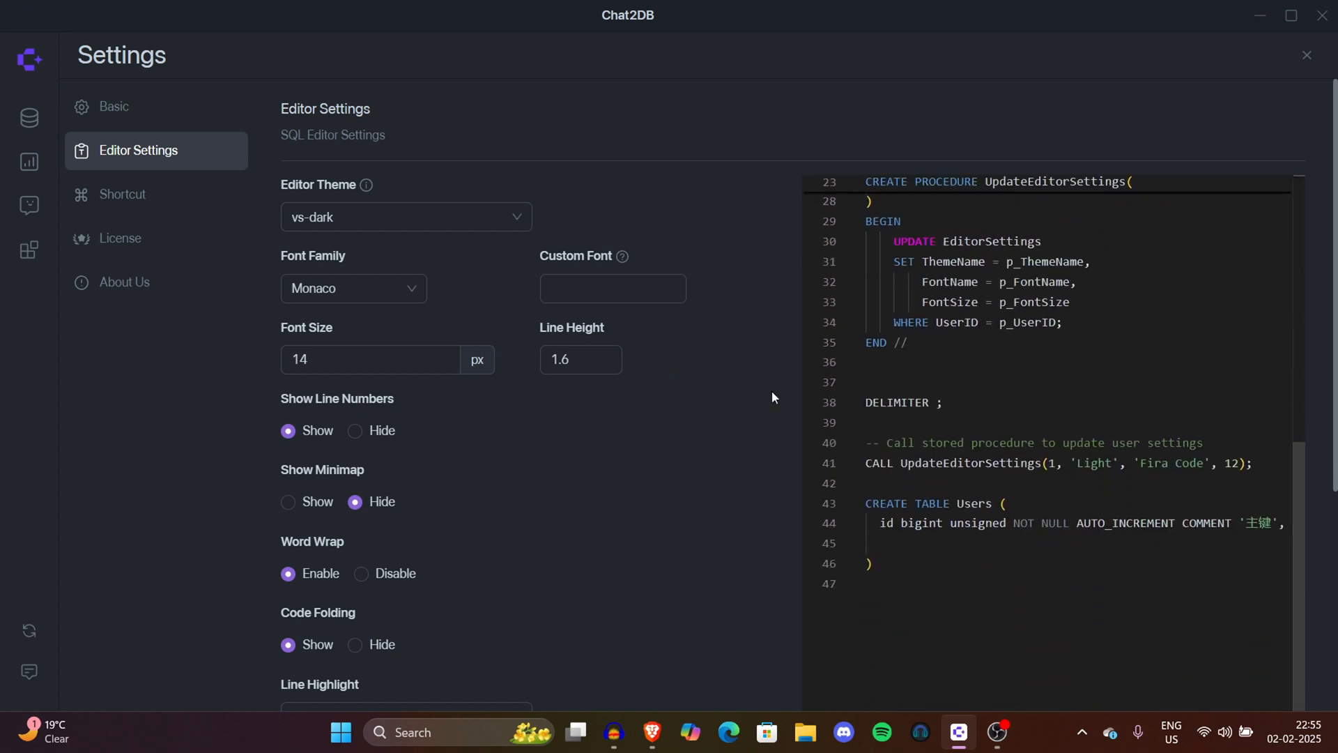
left_click(122, 193)
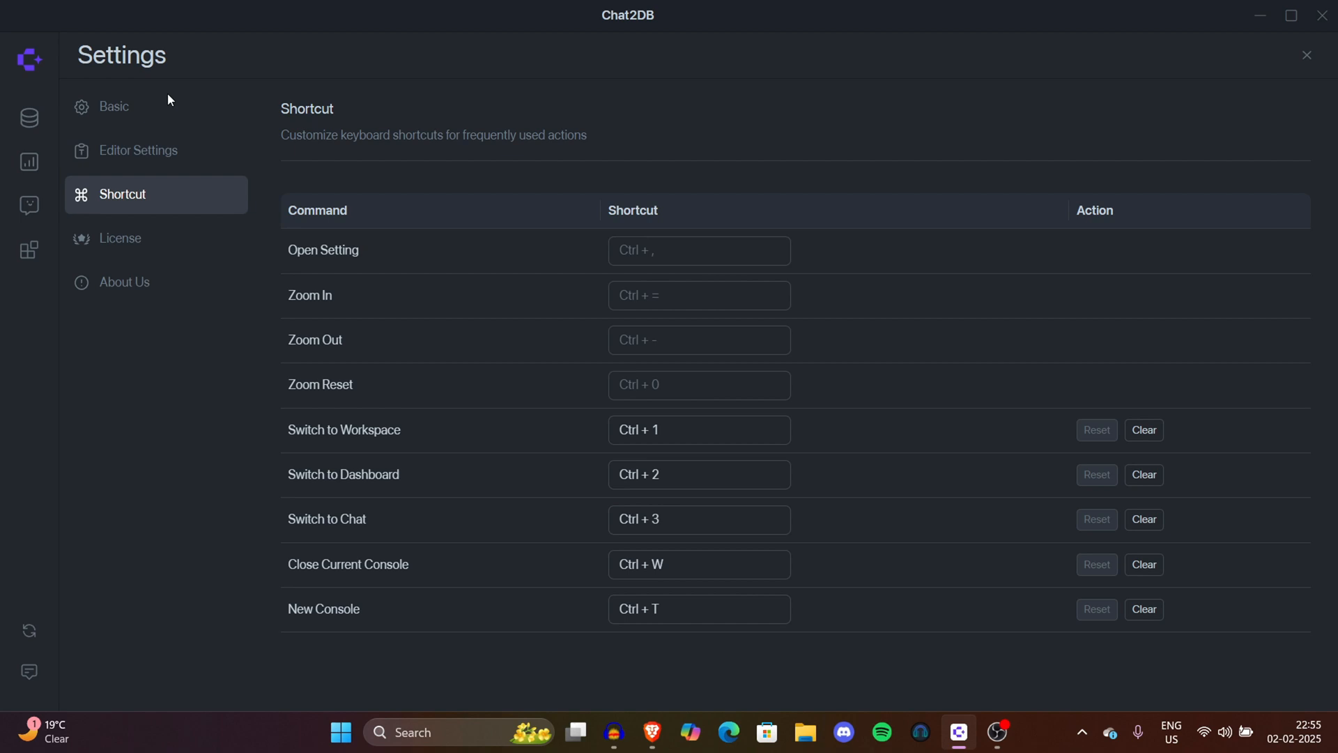
mouse_move(294, 158)
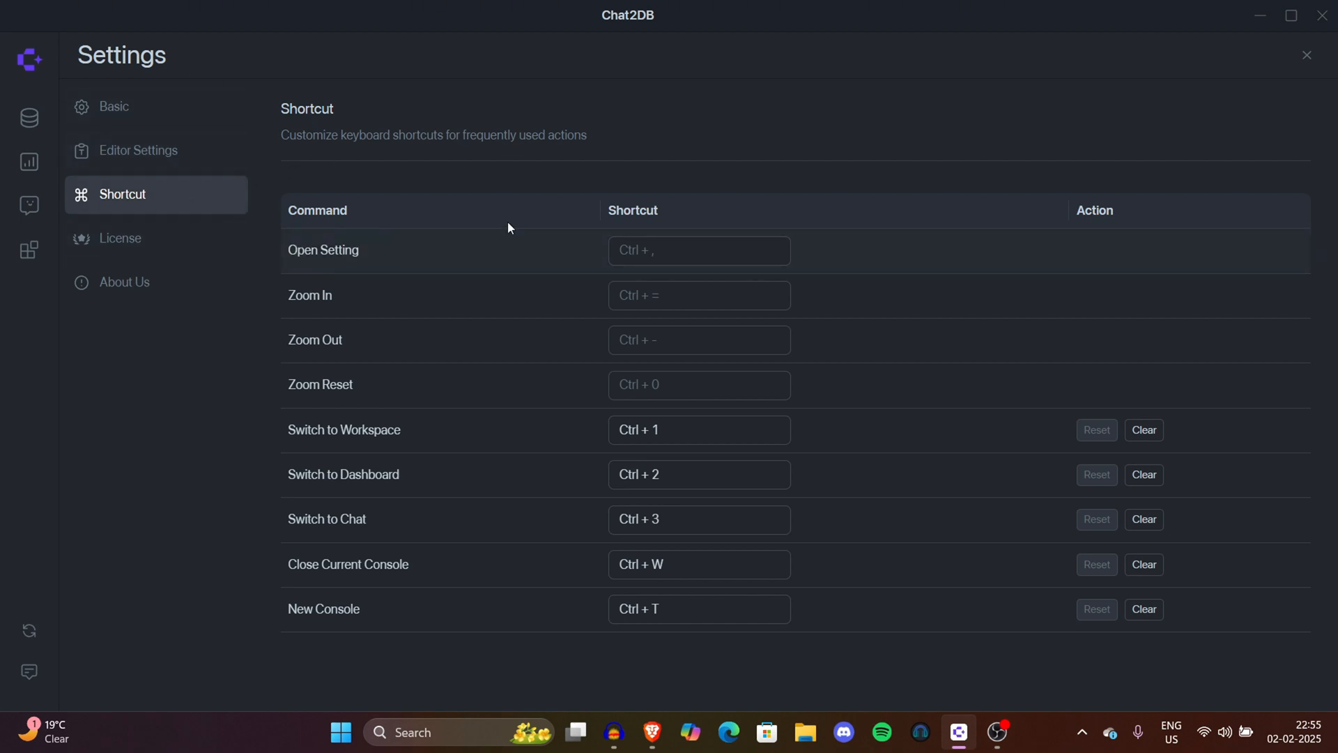
left_click(1305, 55)
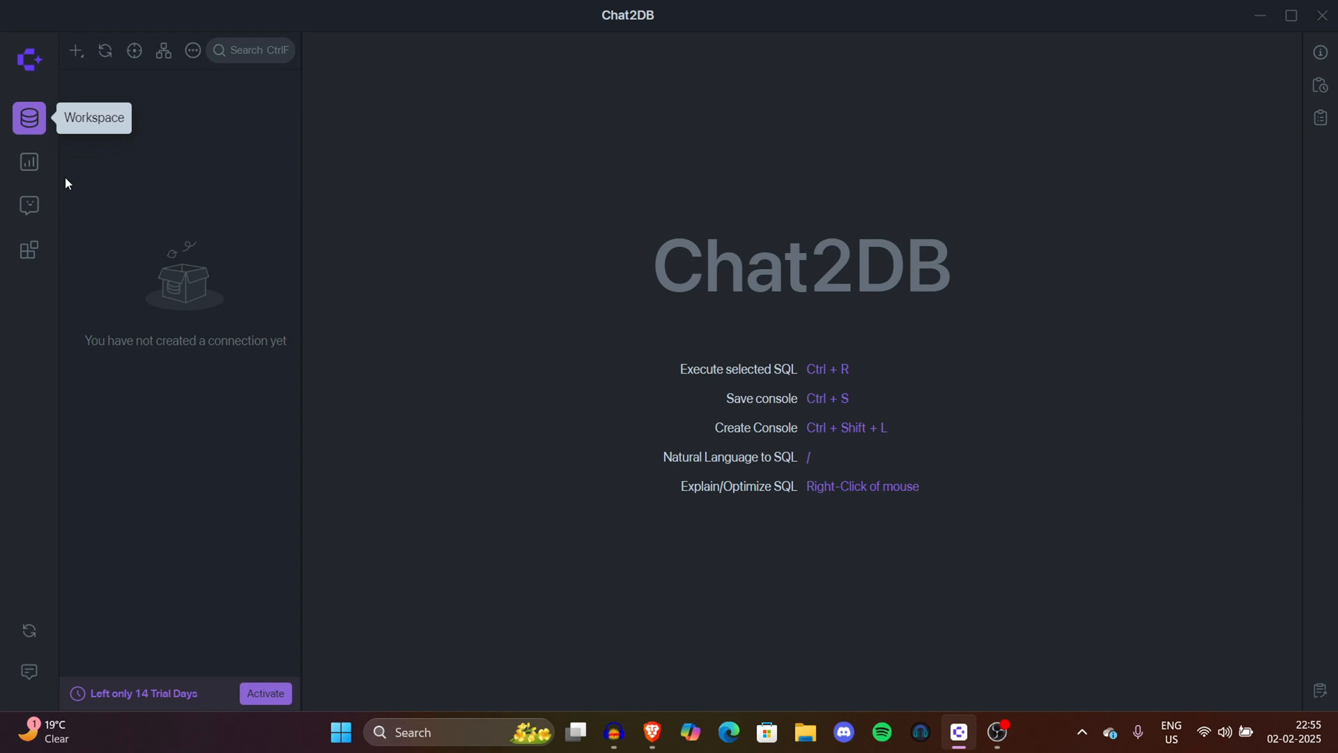
Step: Show the add-connection menu and scroll through the supported database types from MySQL to Redis
left_click(75, 50)
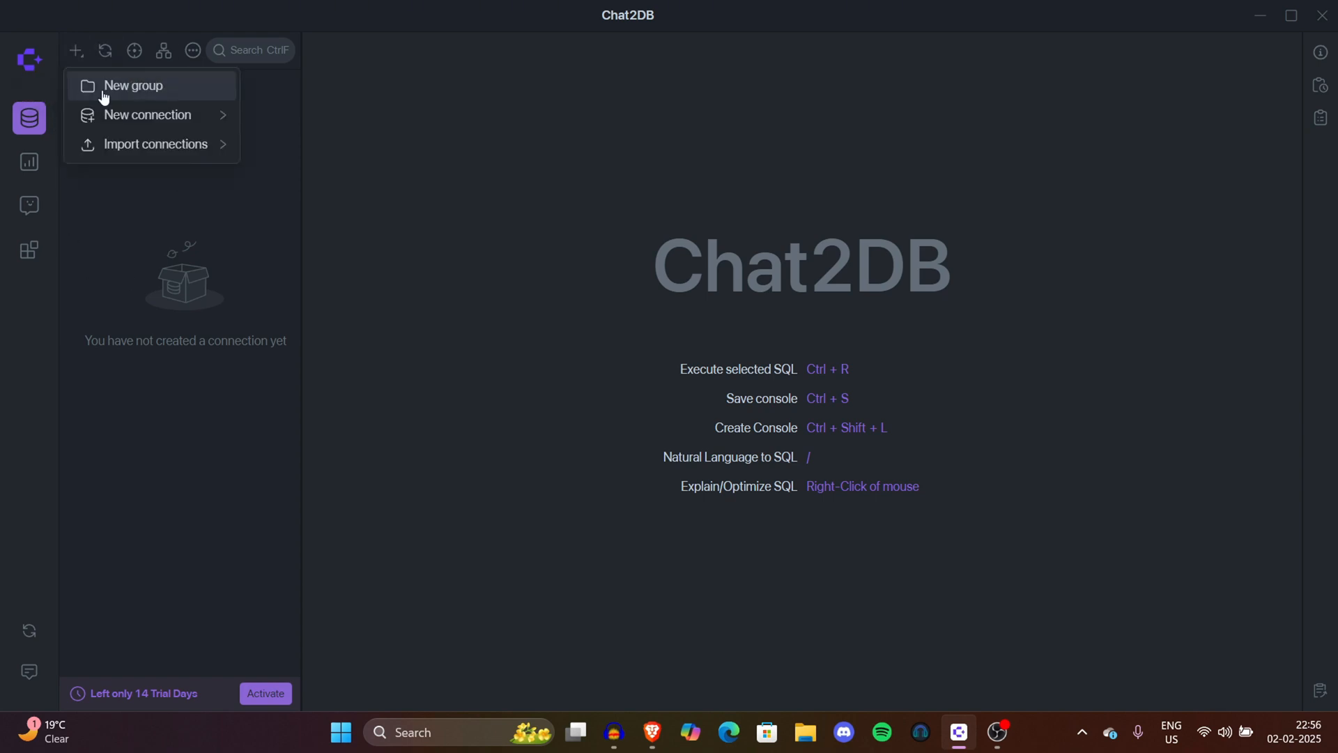
mouse_move(155, 143)
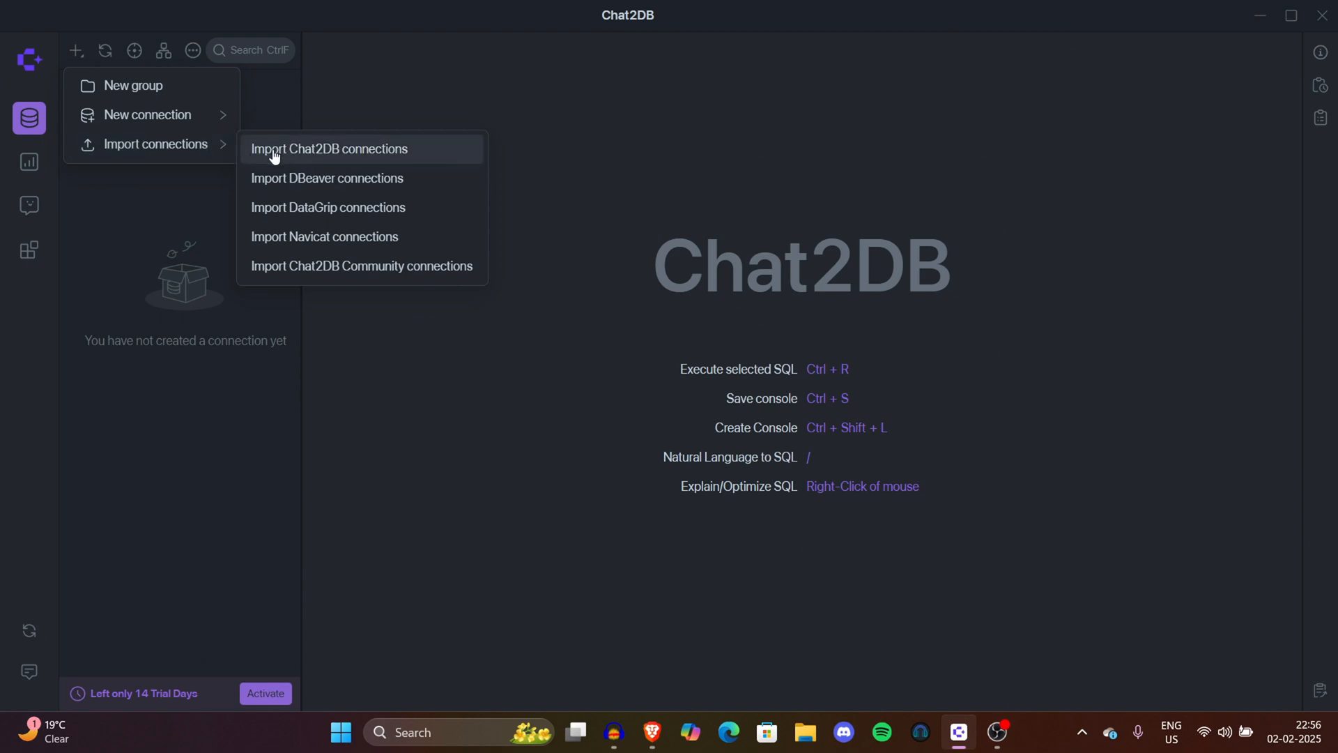
mouse_move(341, 160)
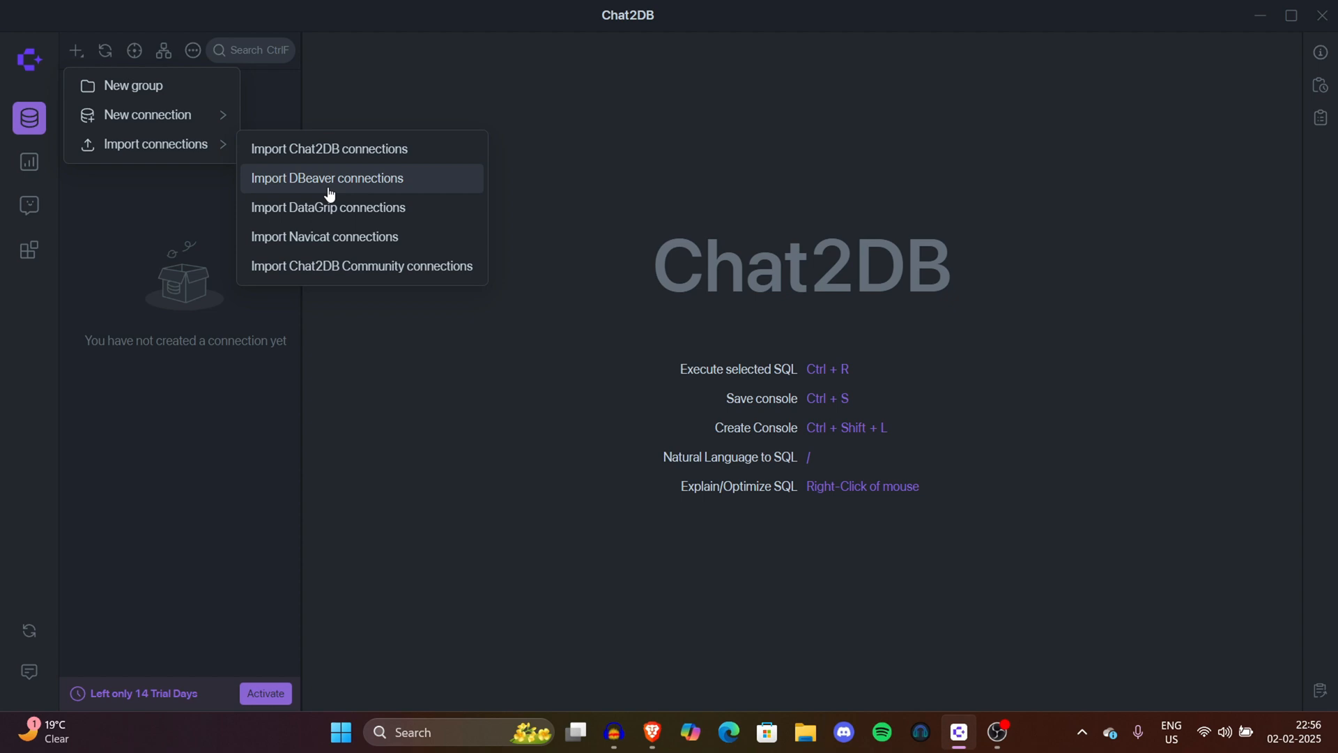
mouse_move(332, 243)
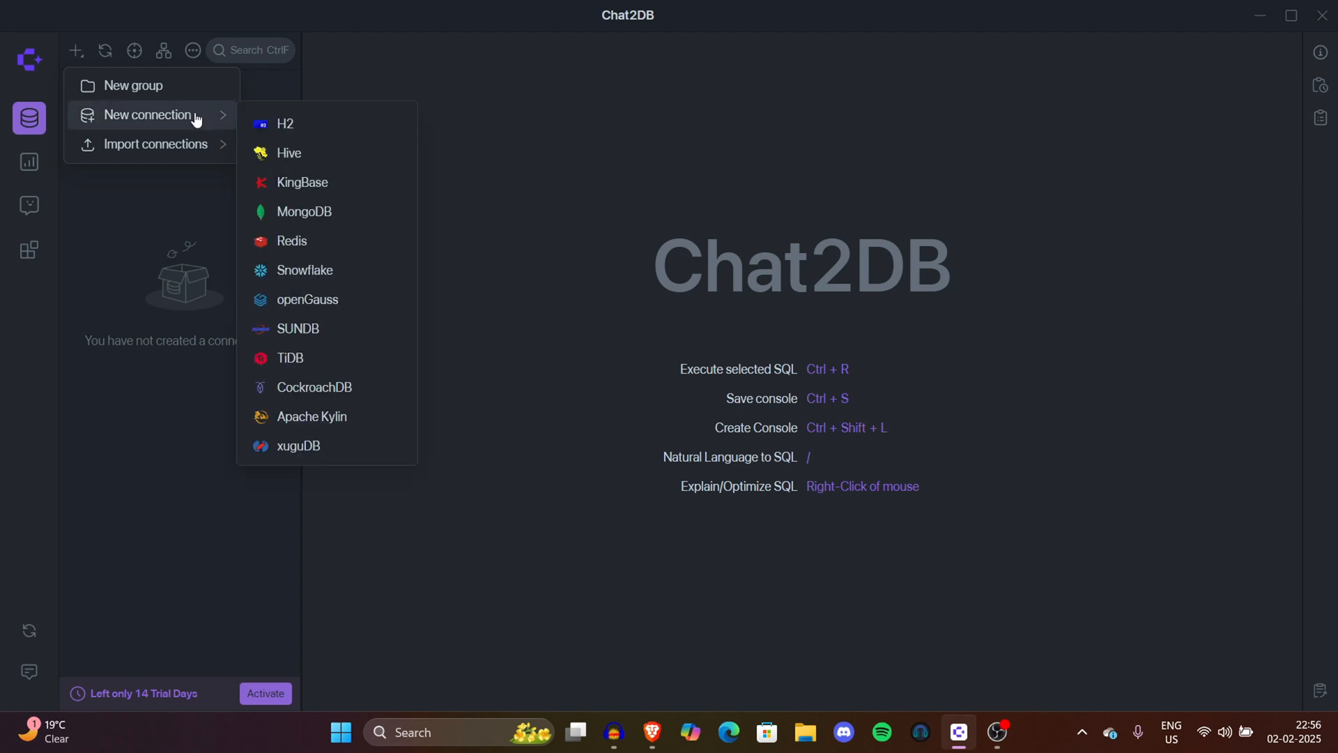
mouse_move(434, 377)
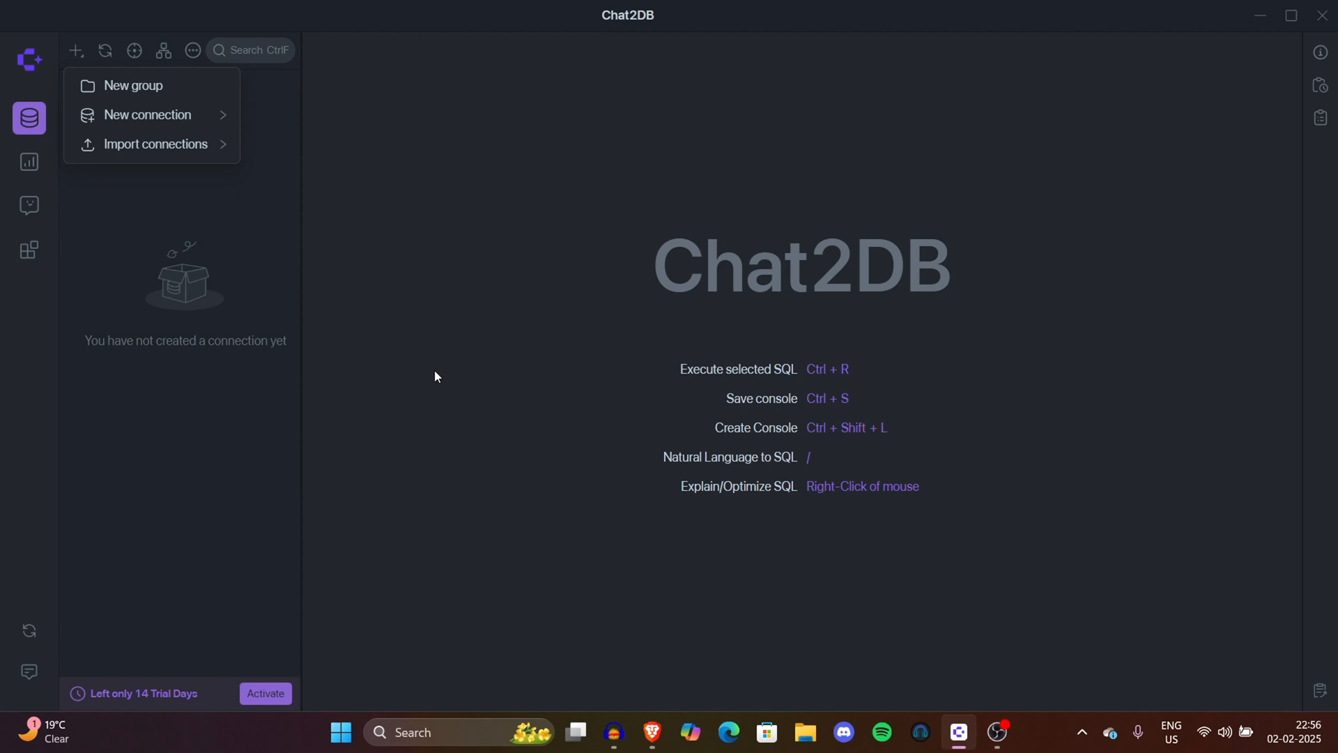
mouse_move(148, 114)
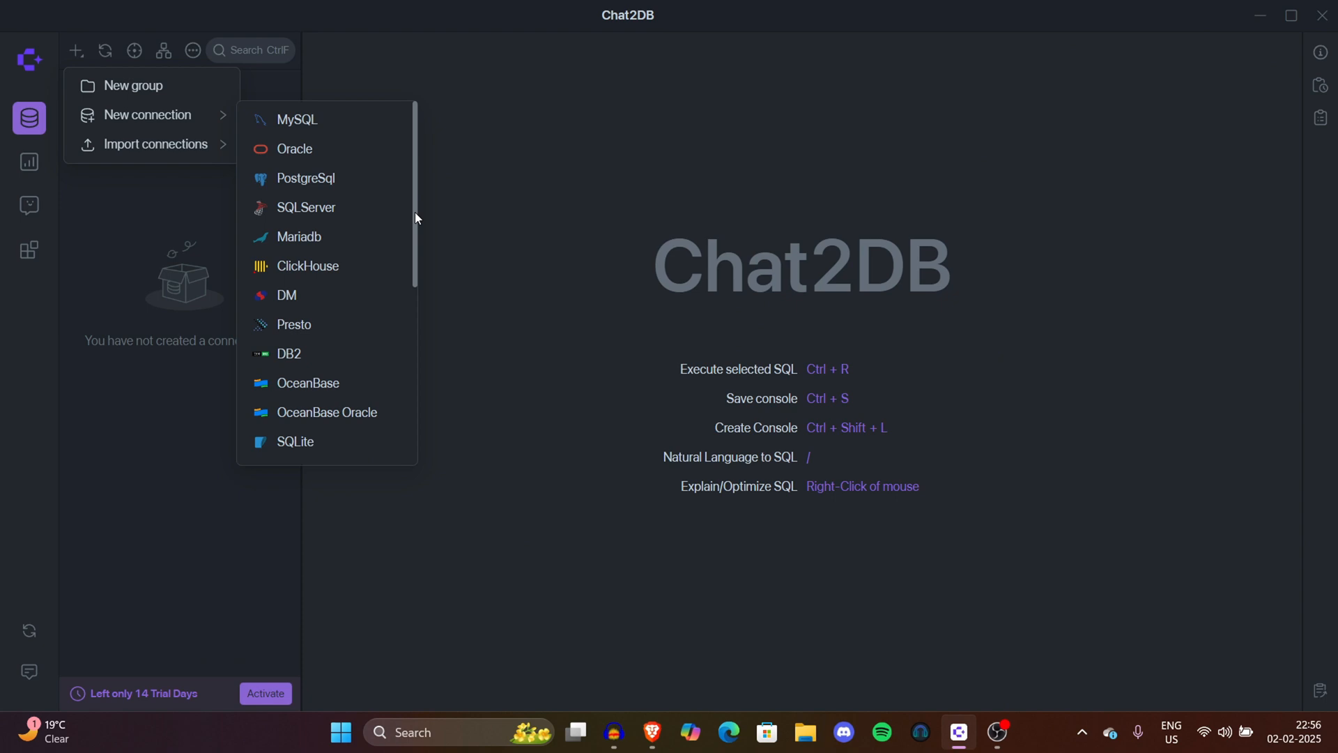
scroll("down", 3)
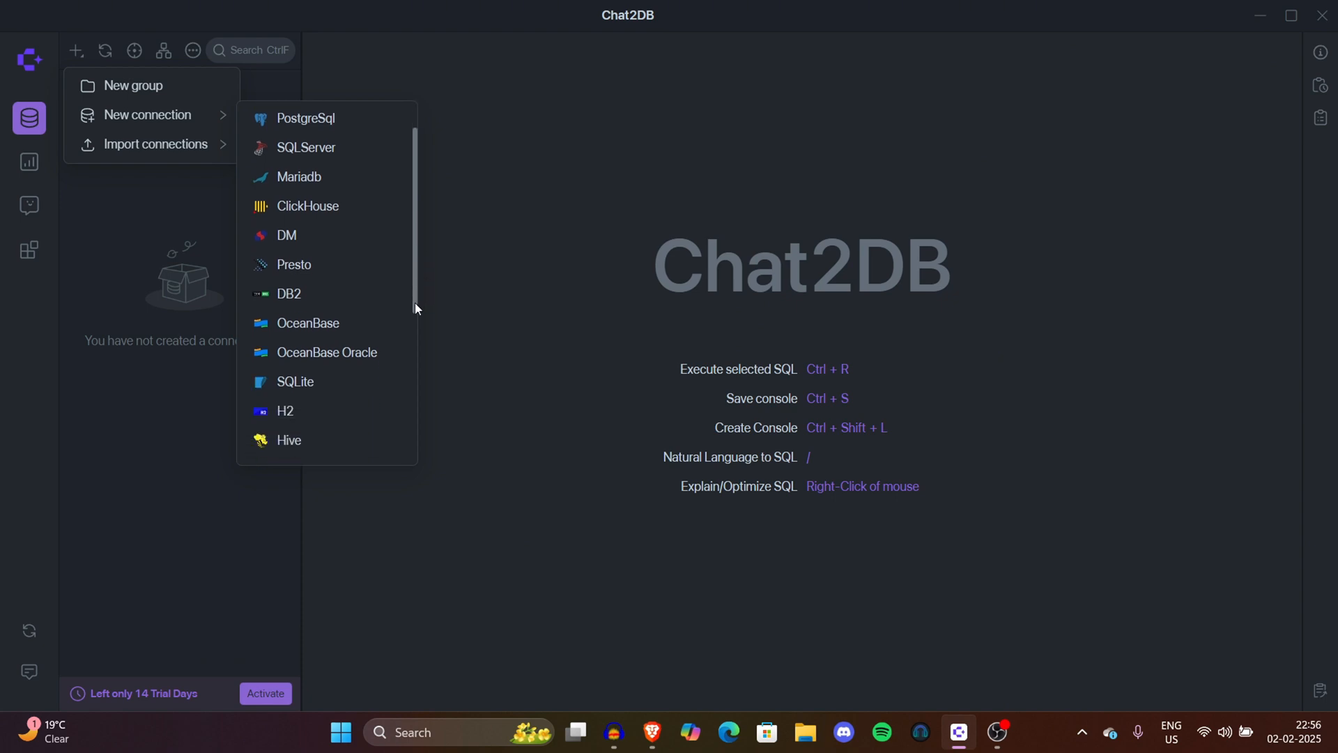
scroll("down", 3)
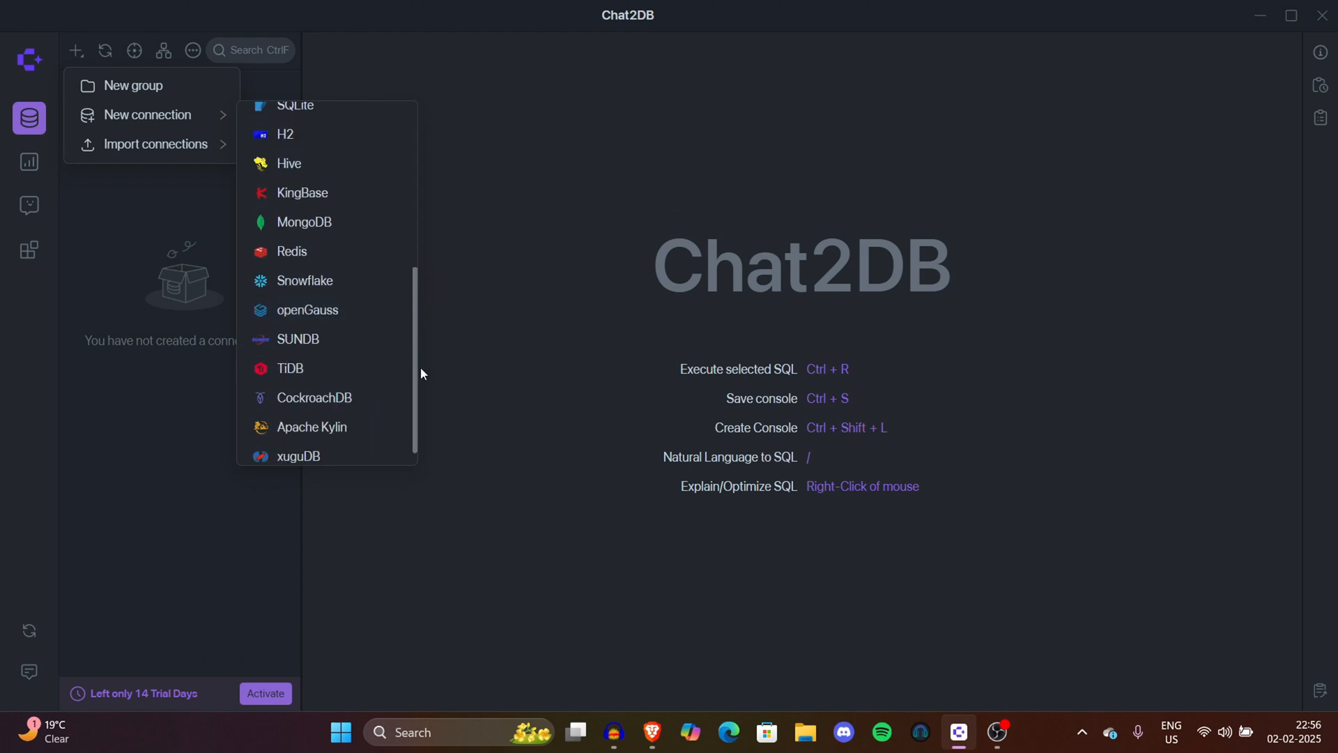
scroll("up", 3)
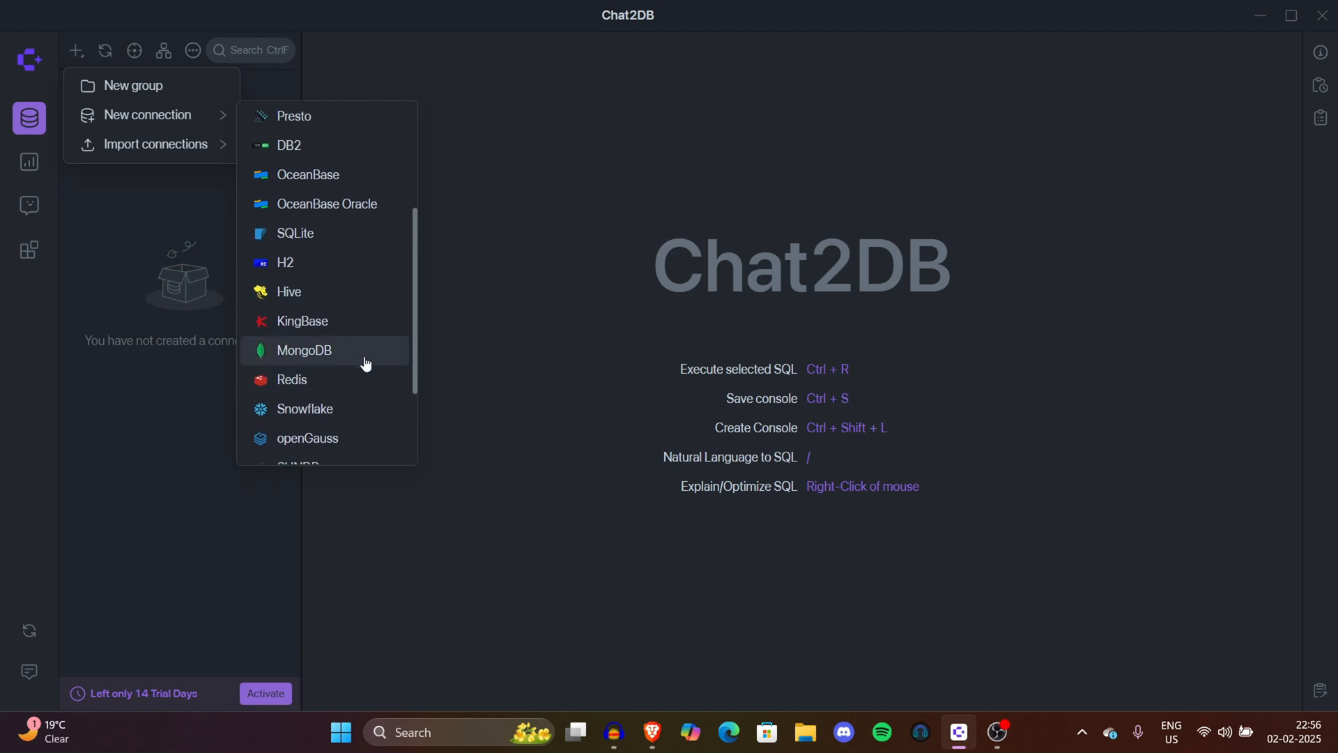
mouse_move(277, 350)
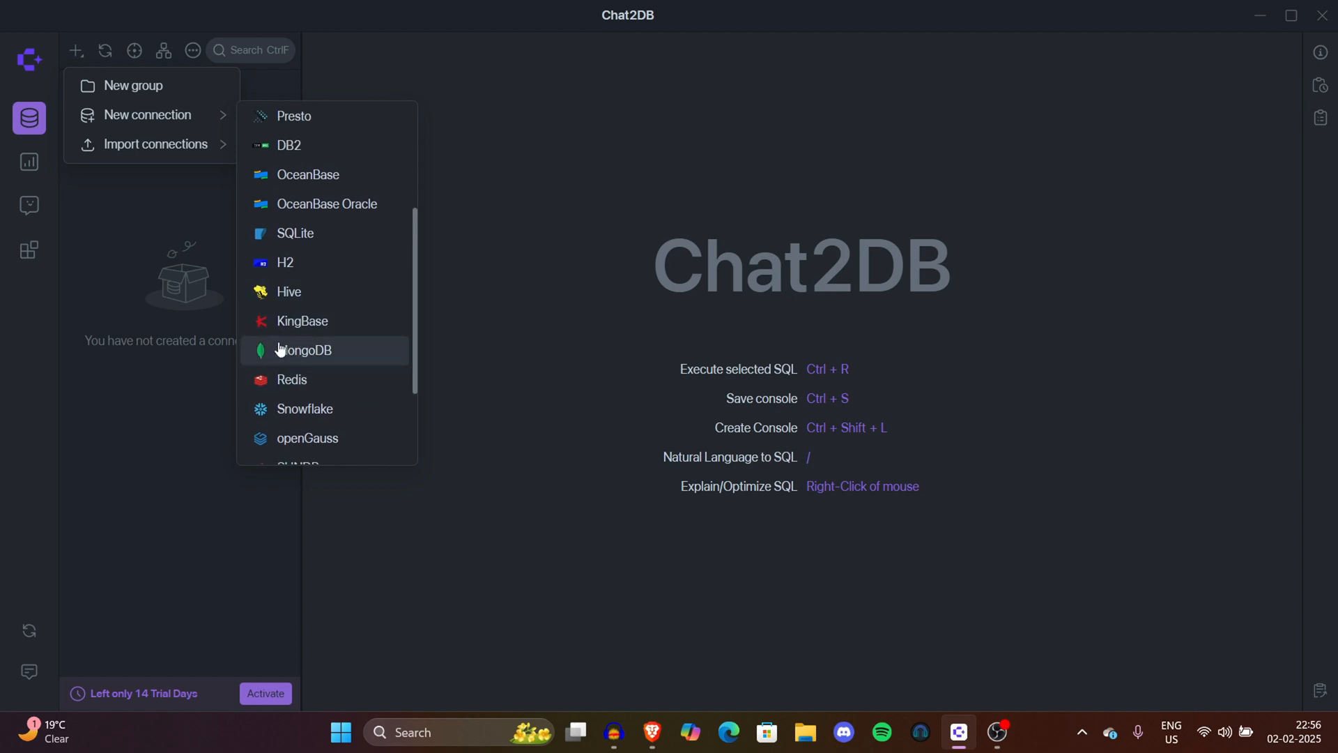
mouse_move(294, 366)
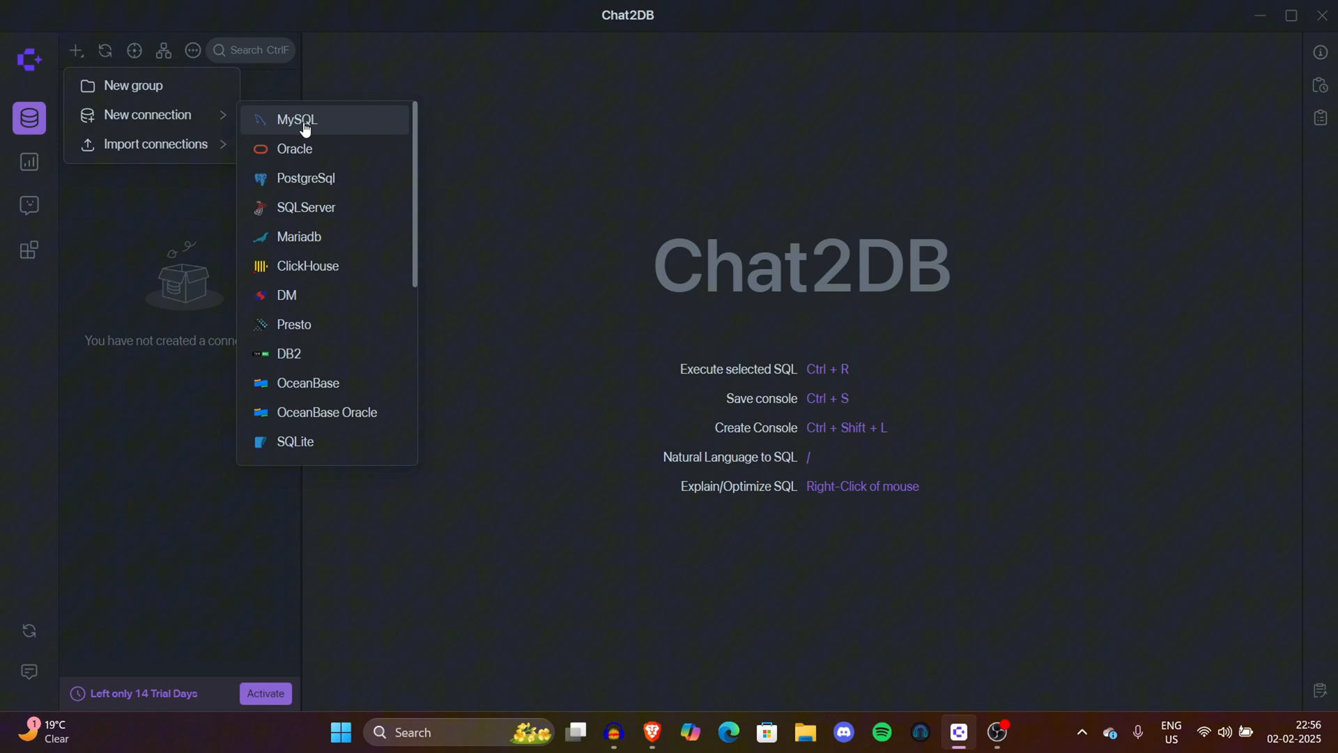
Step: Start a new MySQL connection pre-filled with localhost, port 3306 and user root, and review its fields
left_click(297, 120)
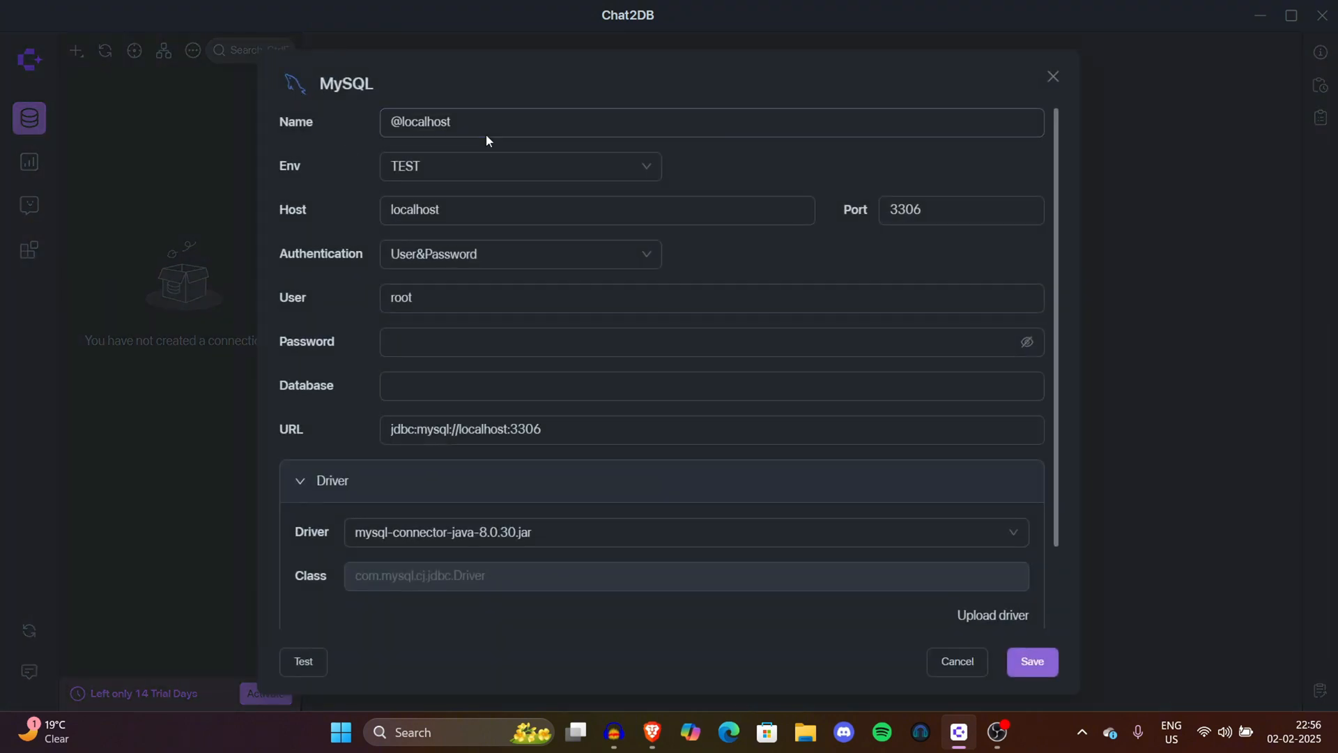
left_click(596, 210)
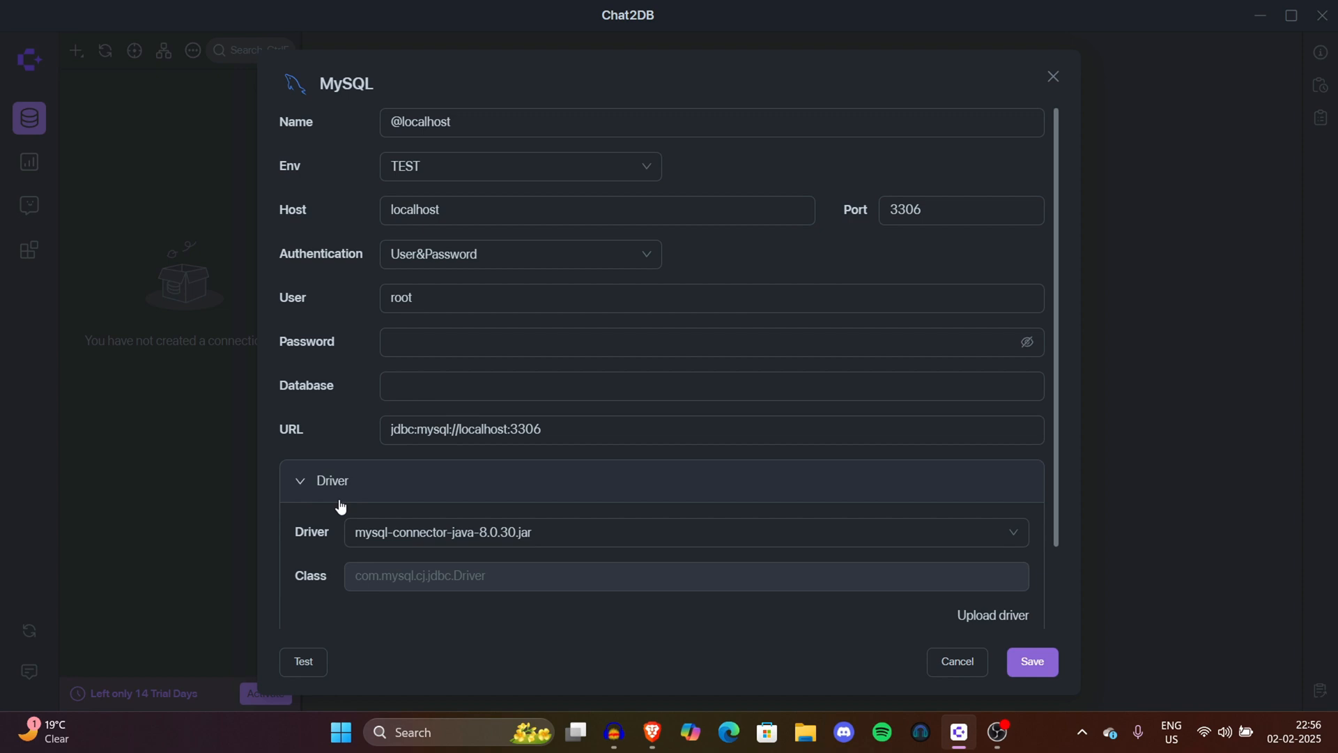
mouse_move(305, 625)
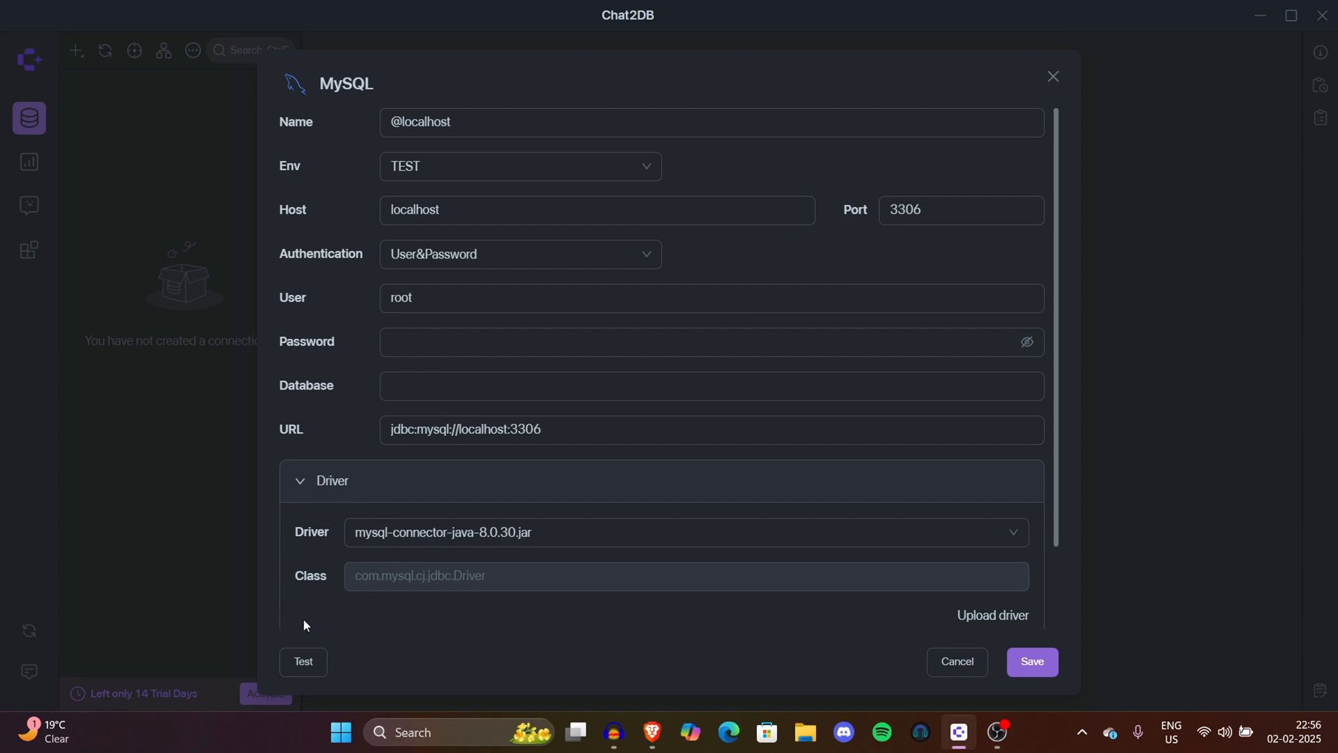
mouse_move(299, 615)
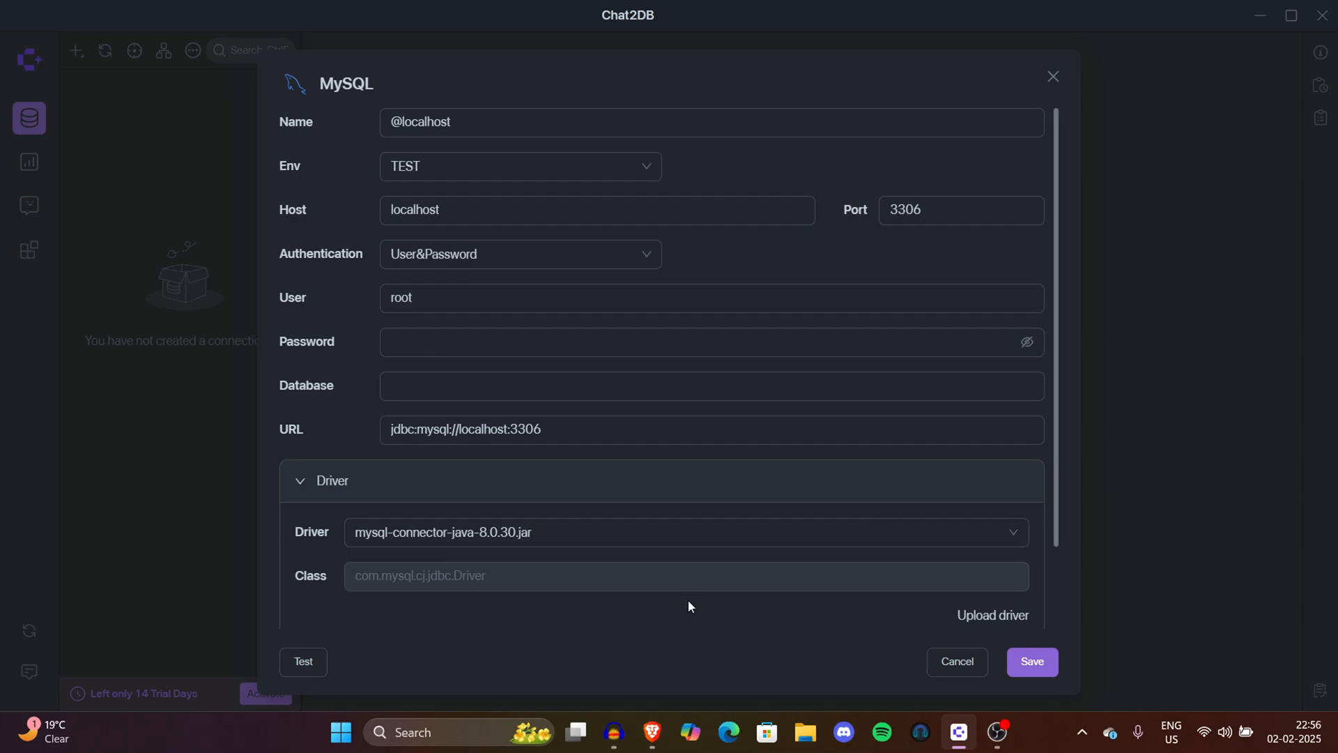
left_click(1031, 662)
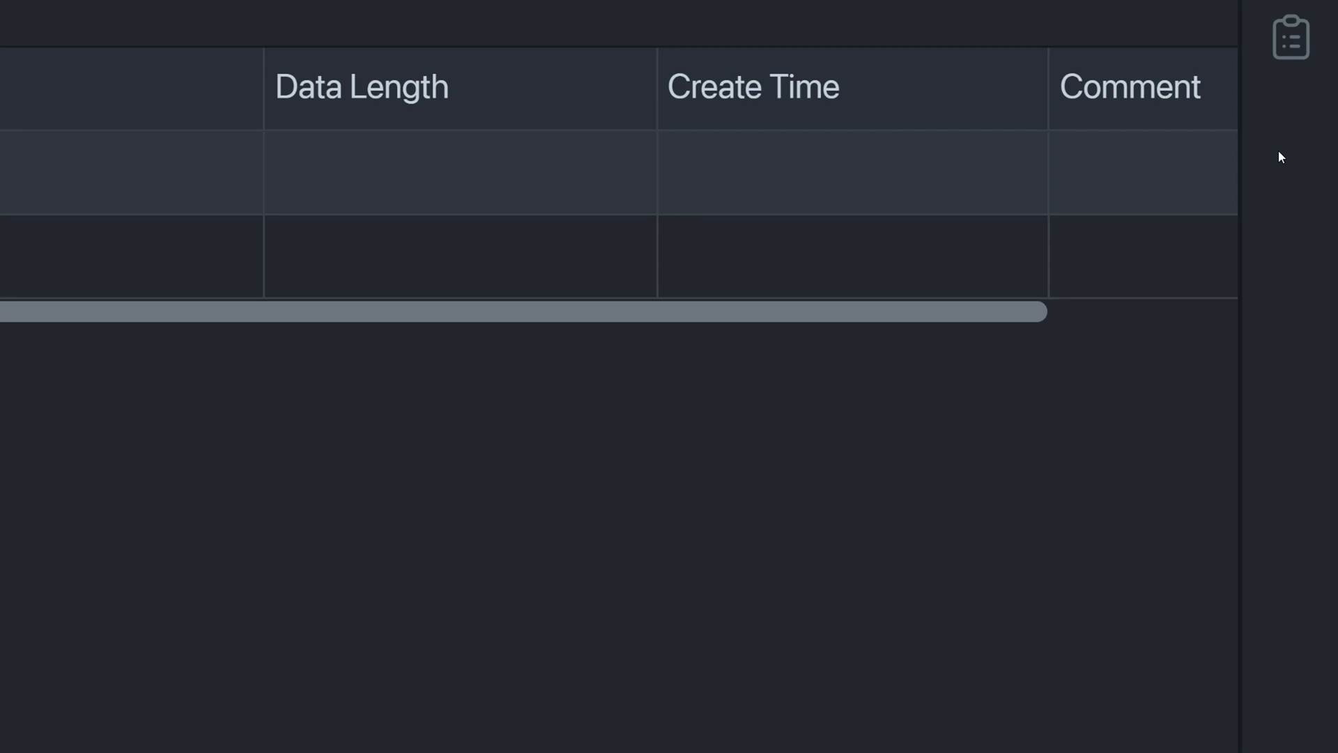
Step: Inspect the demo collection's student tables list, collapse the tree and start a fresh Demo data console
scroll("right", 3)
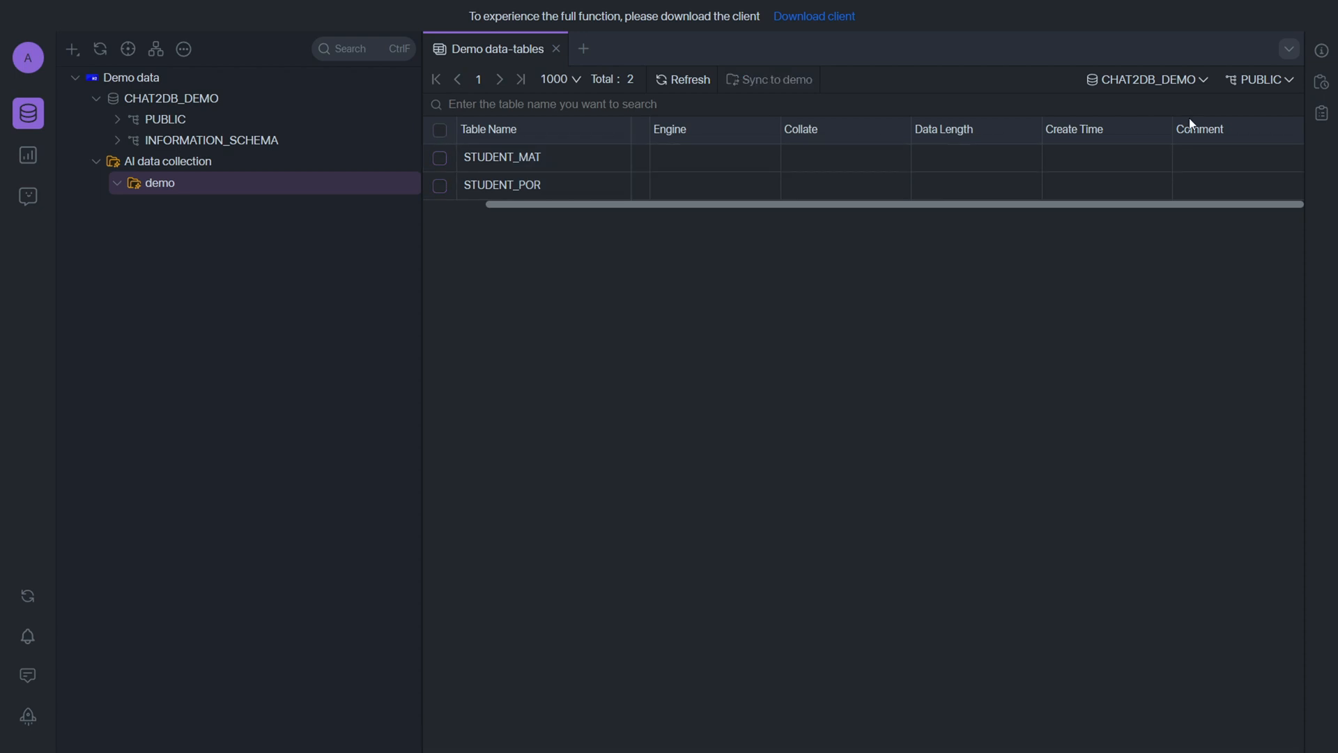
right_click(1211, 149)
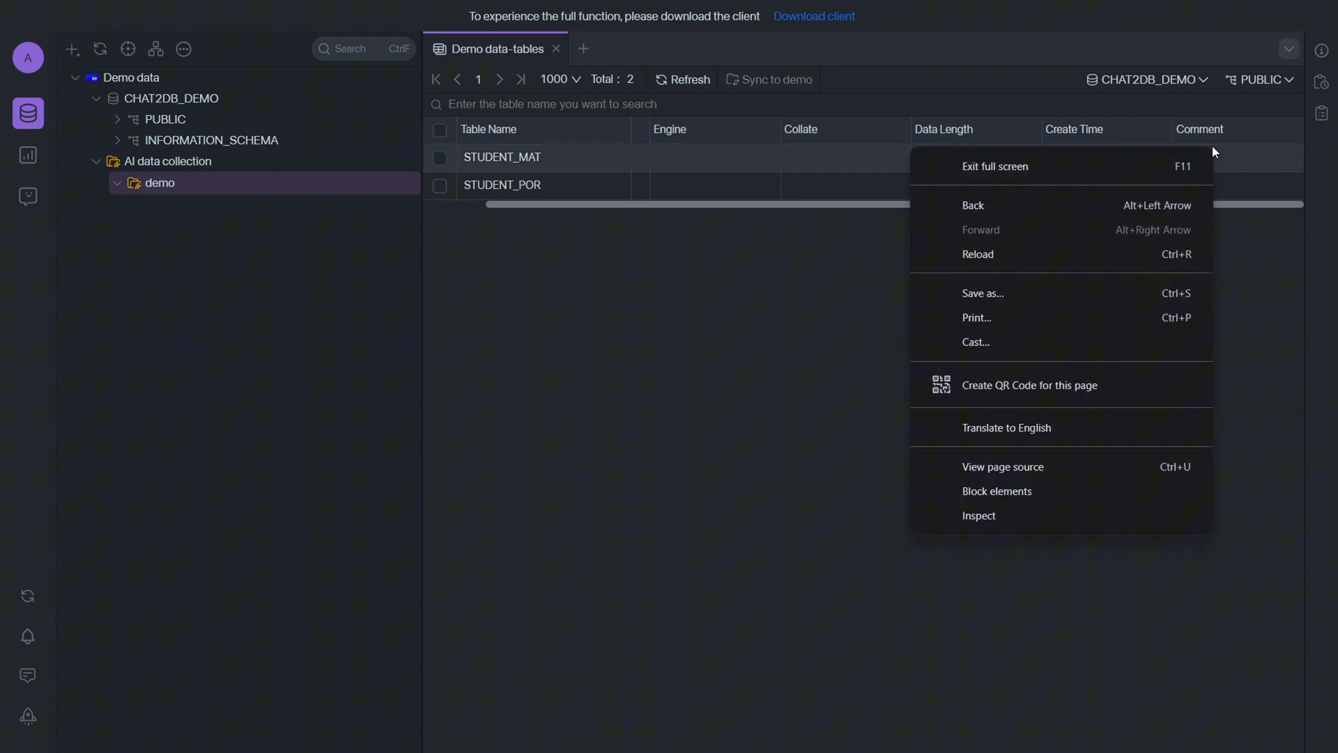
left_click(683, 341)
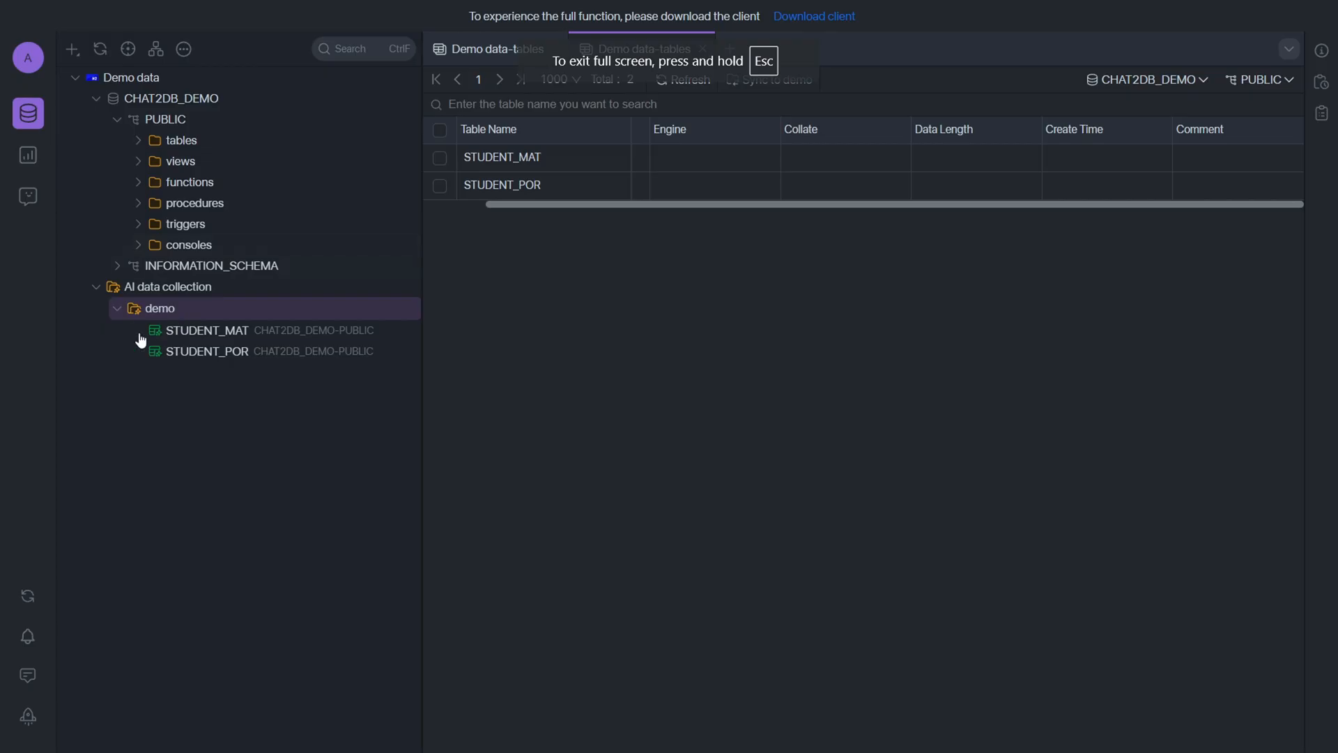
left_click(116, 308)
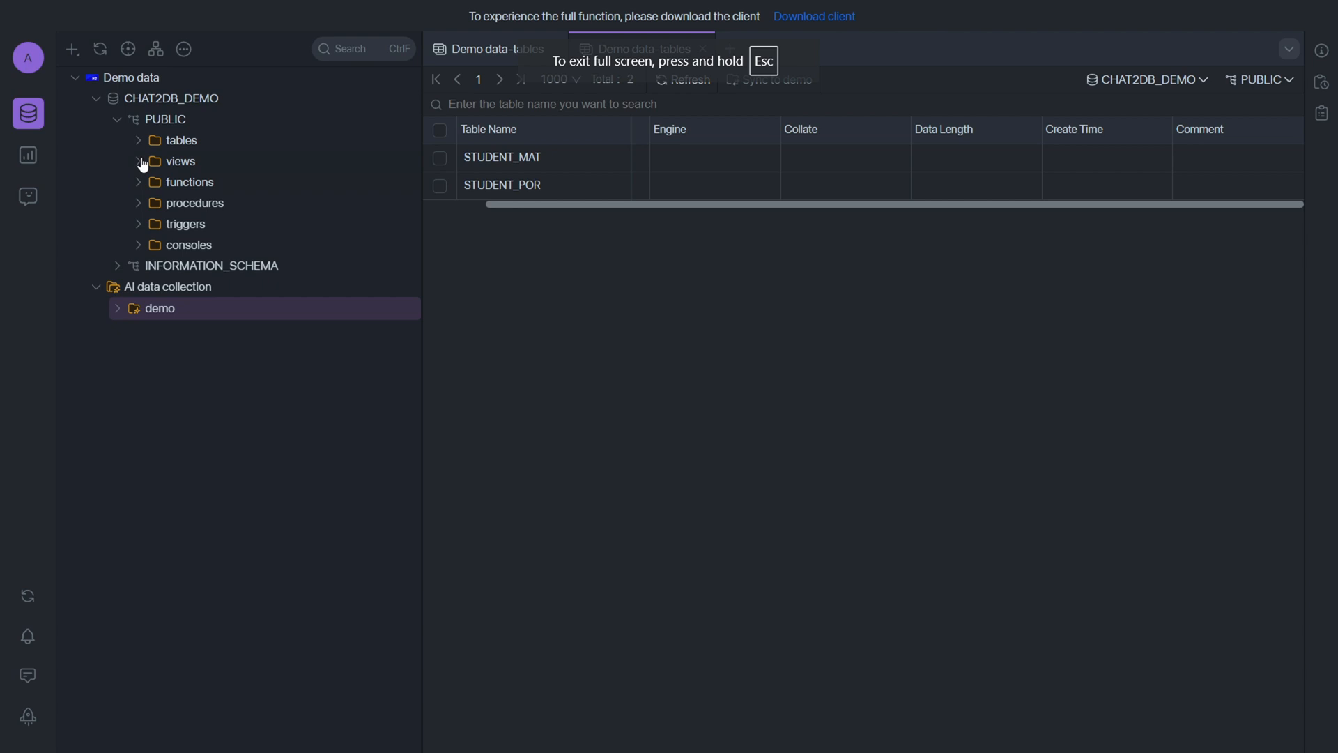
left_click(180, 161)
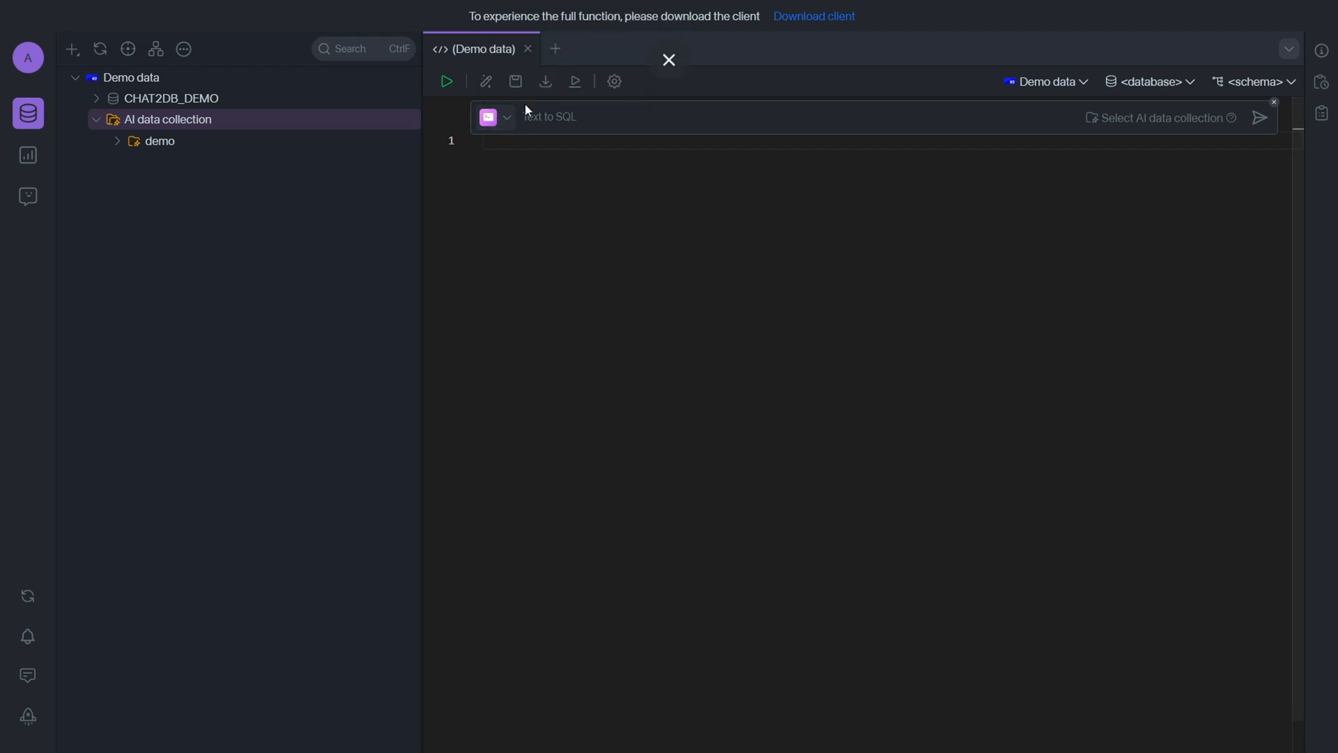
Step: Ask Text to SQL to 'list out some good student', yielding a SELECT on STUDENT_MAT where G3 >= 15
left_click(495, 117)
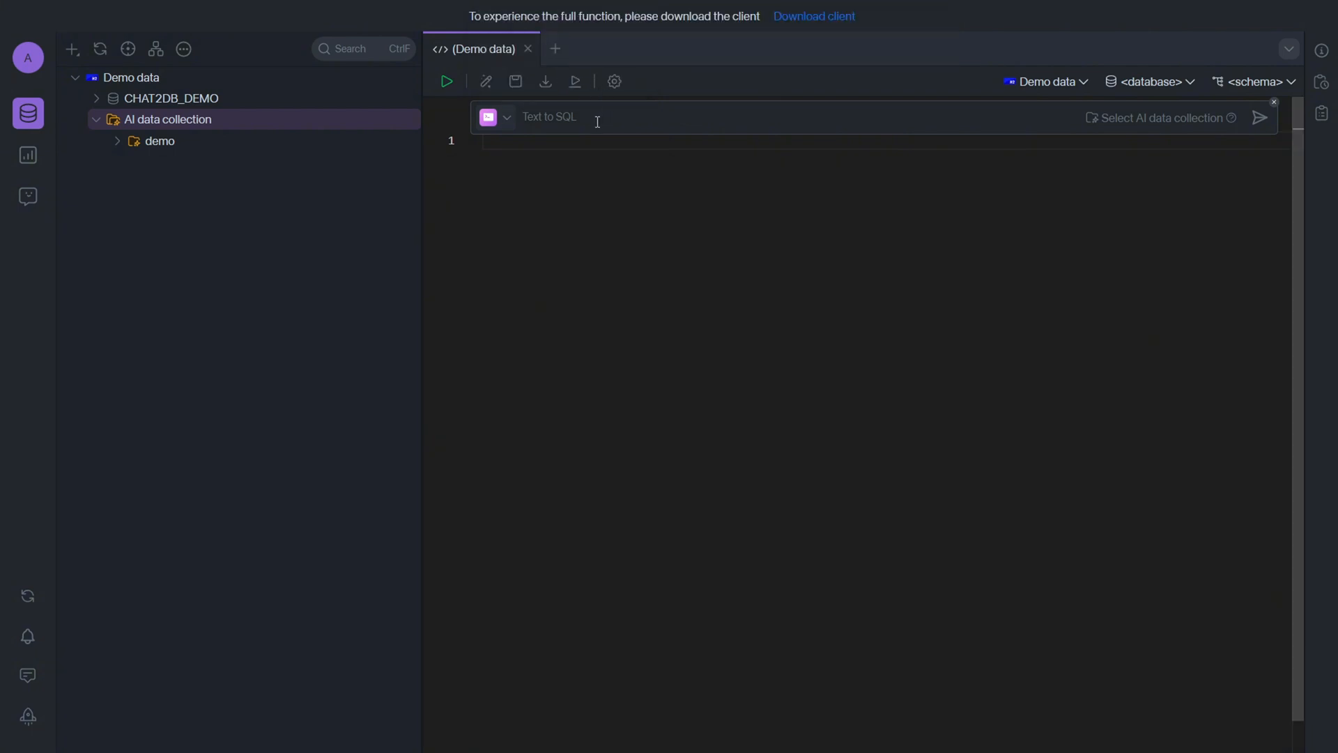
left_click(547, 117)
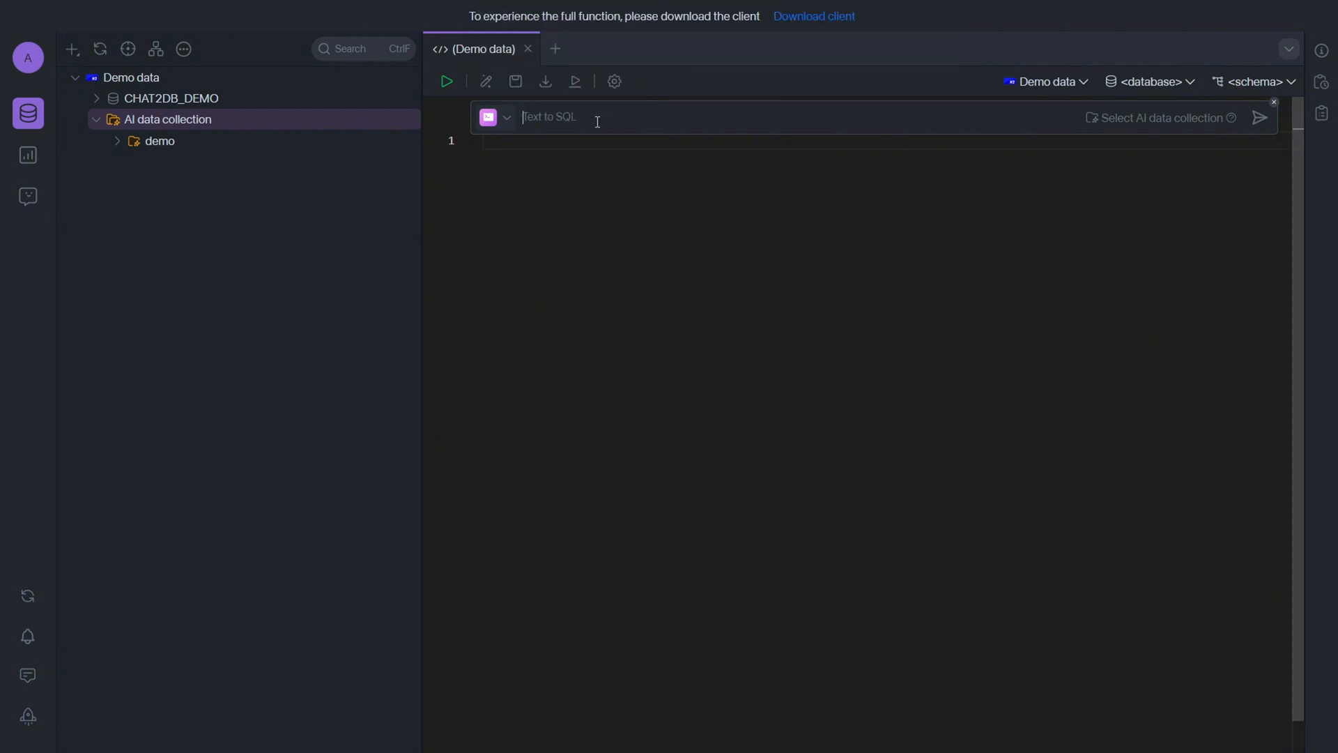
type("list out some good")
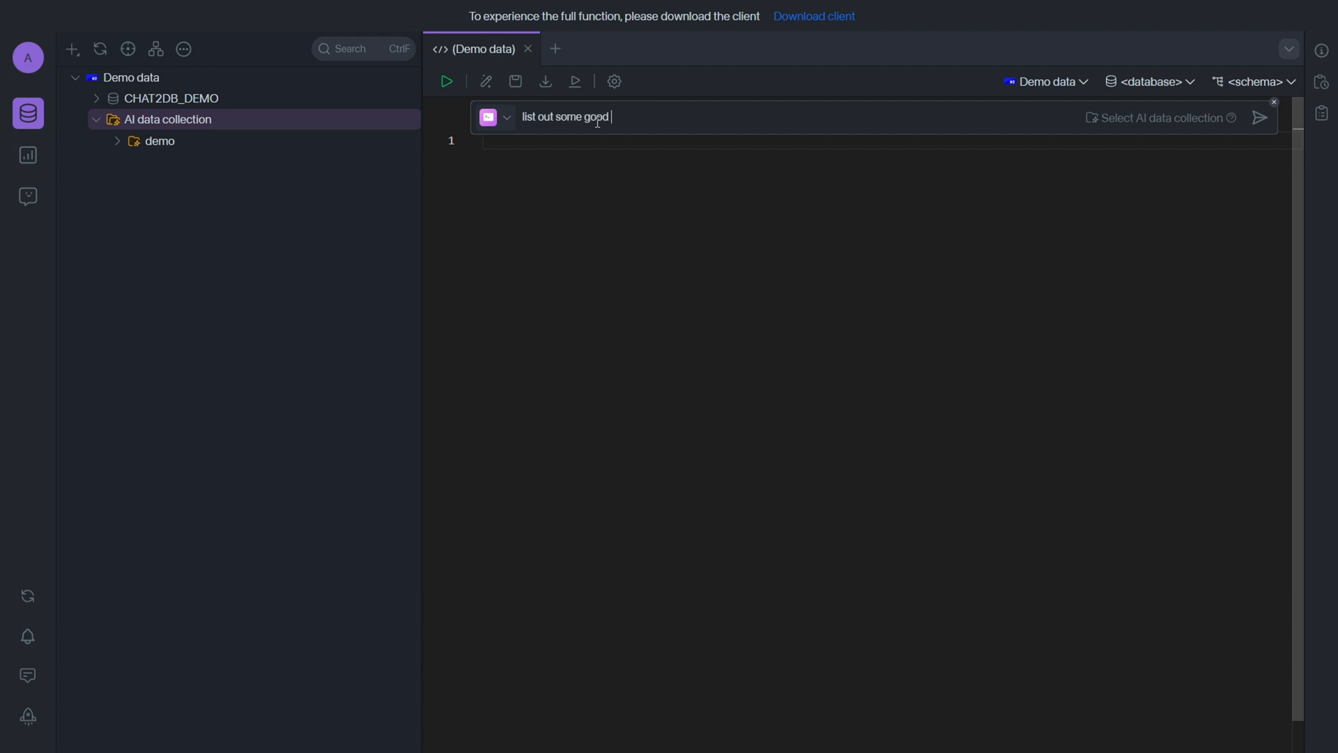
type("studf")
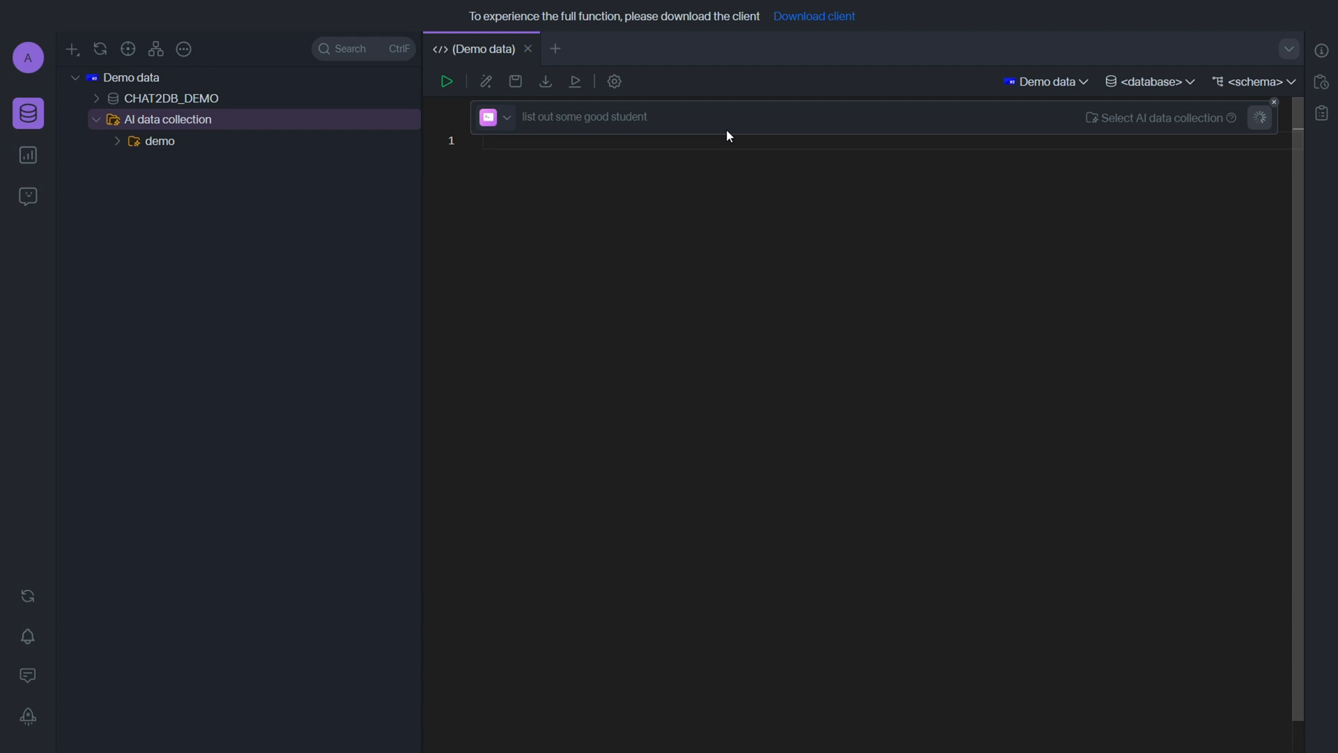
mouse_move(935, 158)
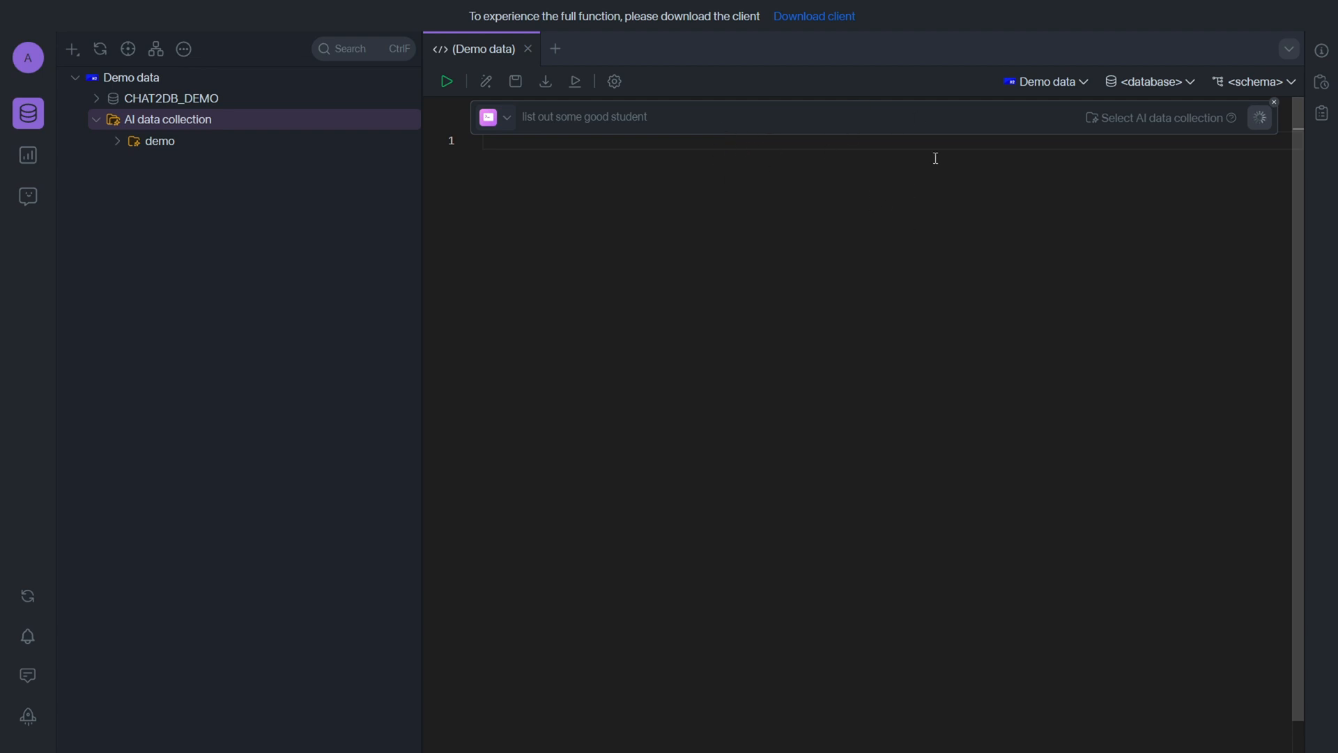
left_click(1259, 117)
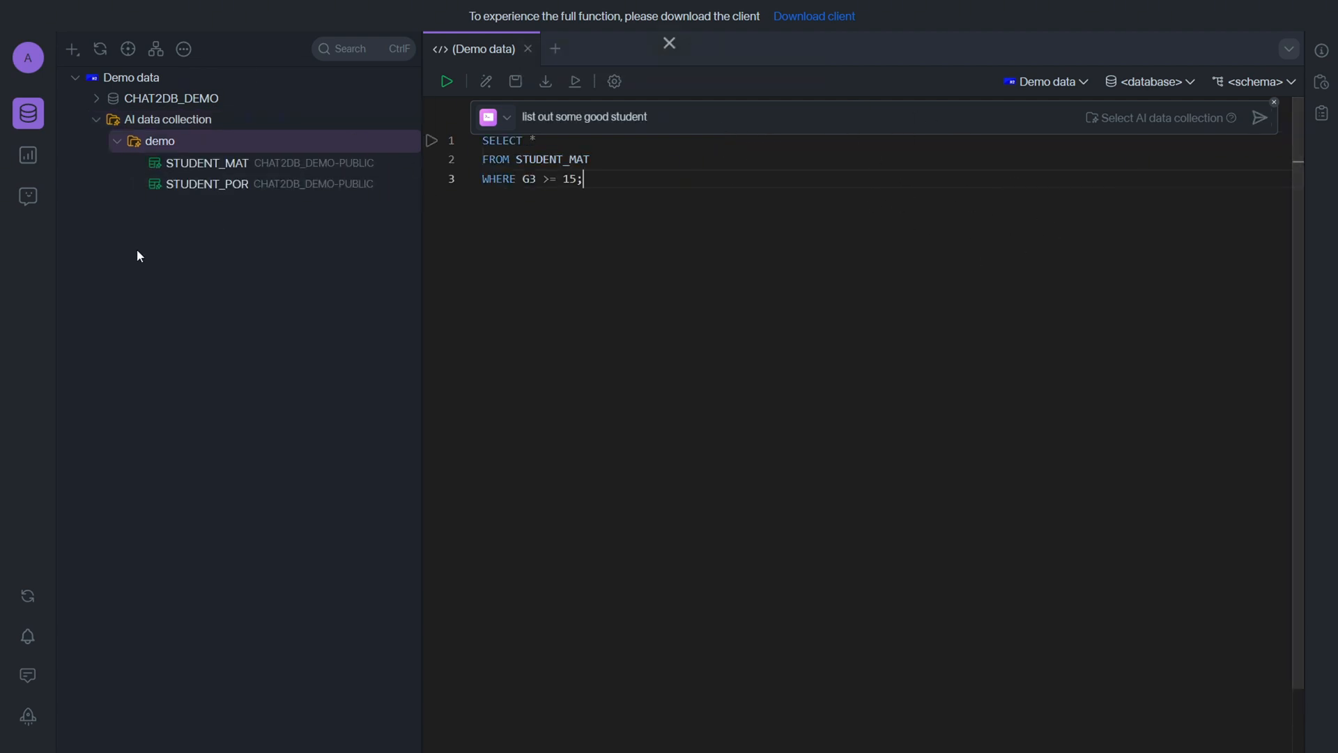
Step: Create a new dashboard named 'demo' from the dashboards page
left_click(27, 155)
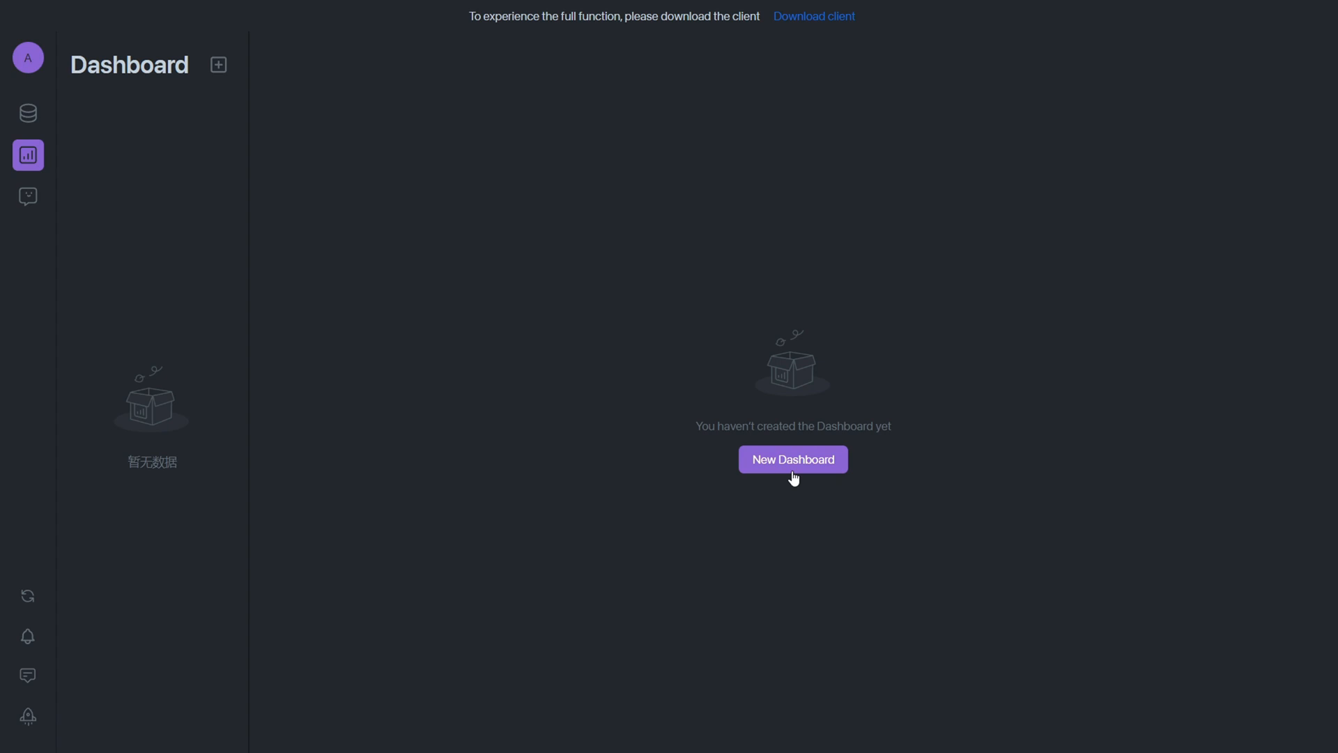
left_click(792, 459)
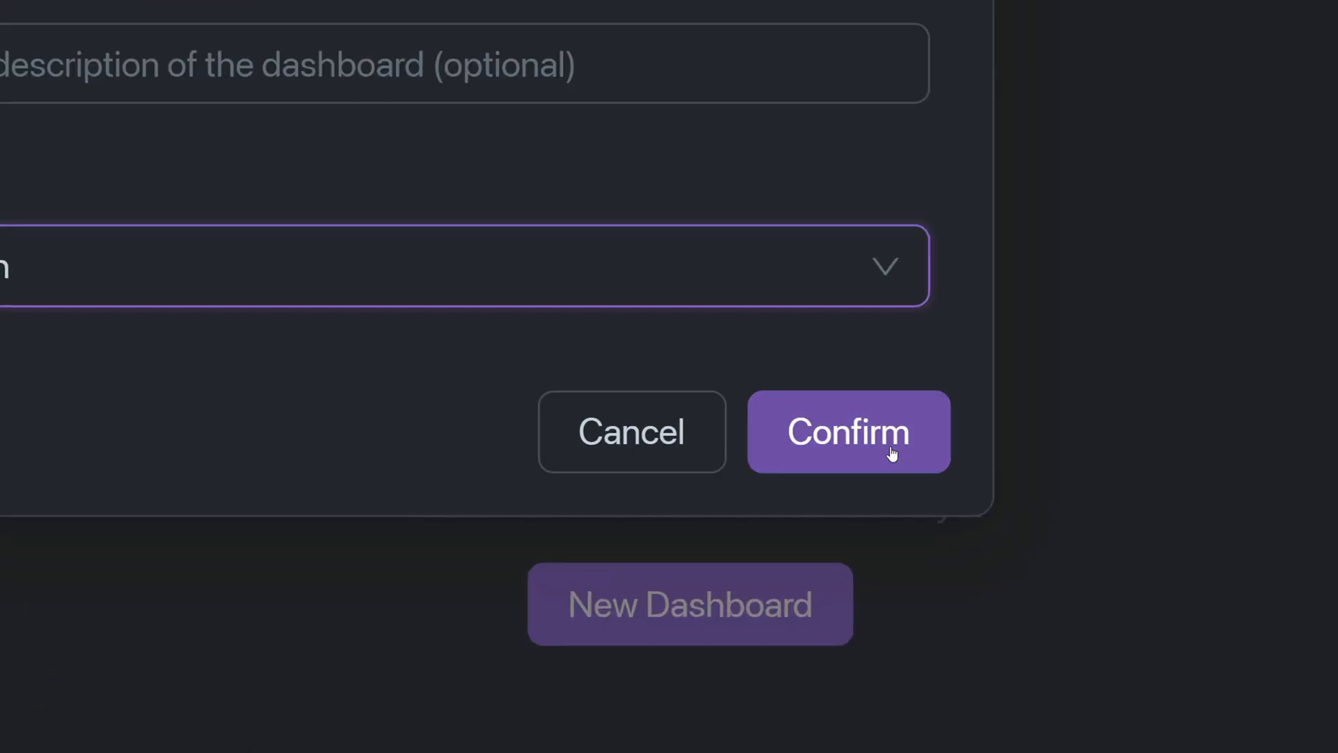
left_click(849, 430)
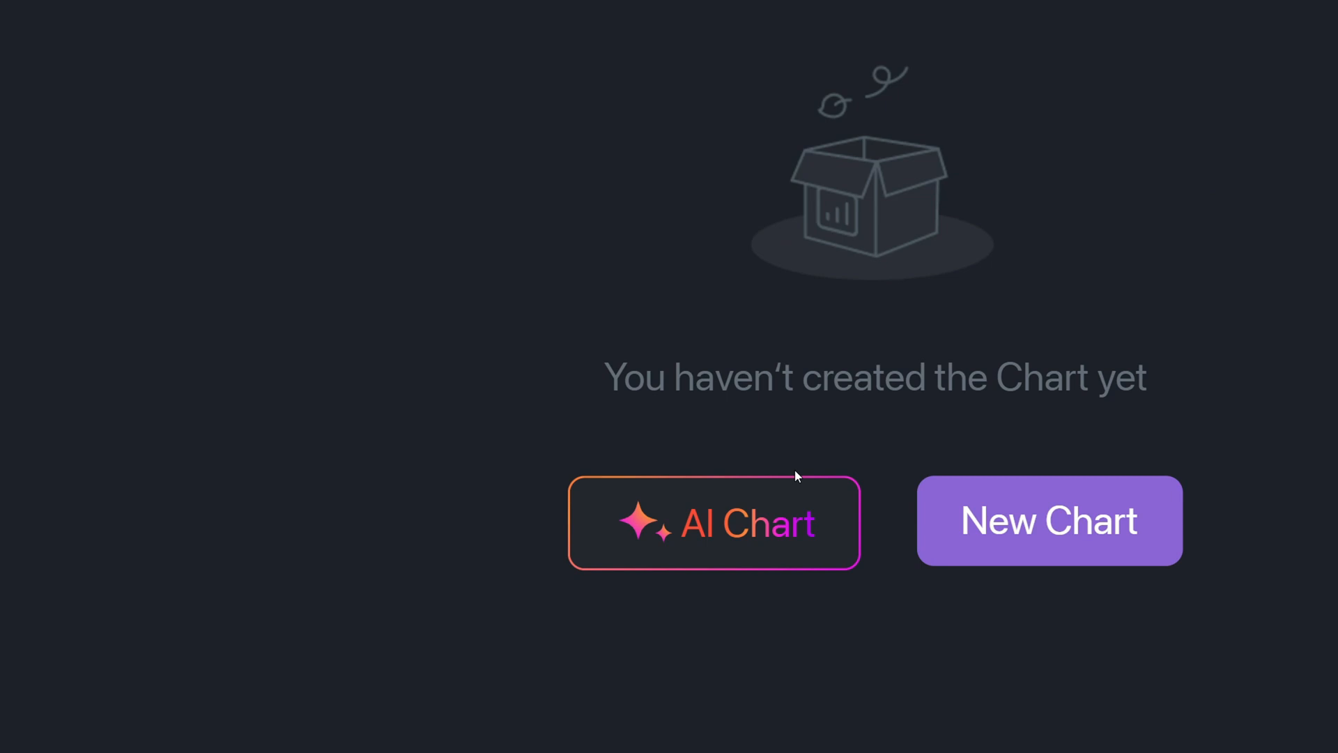
Step: Generate study-time-by-school and final-grade-distribution charts from the AI prompt, then return to the SQL editor
left_click(714, 522)
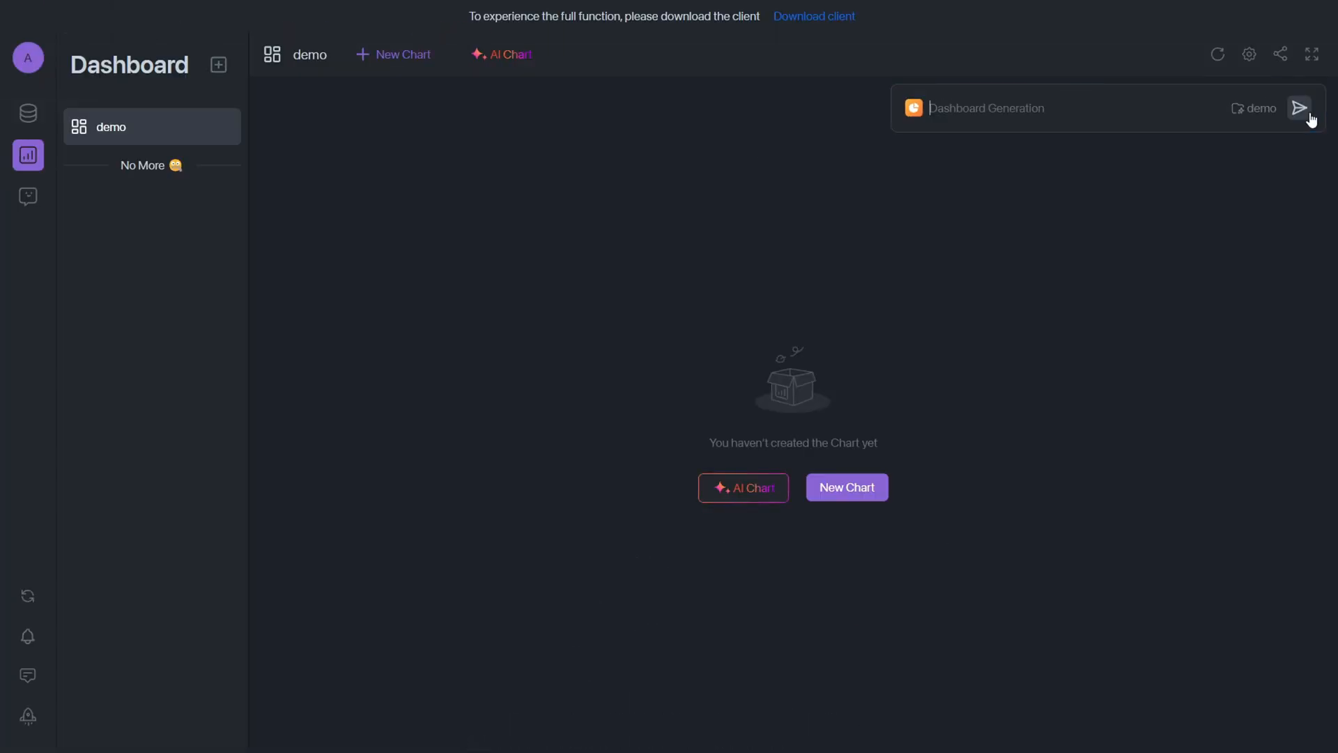
left_click(1301, 107)
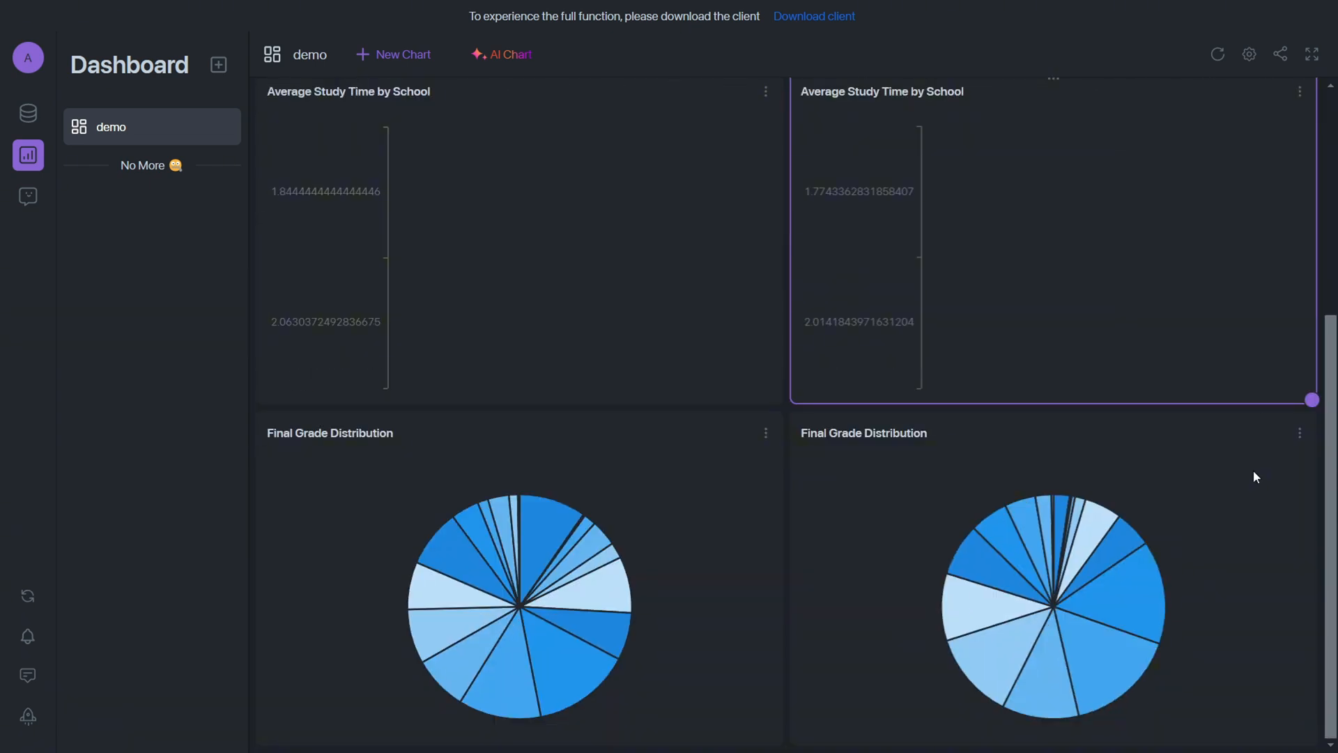
left_click(27, 113)
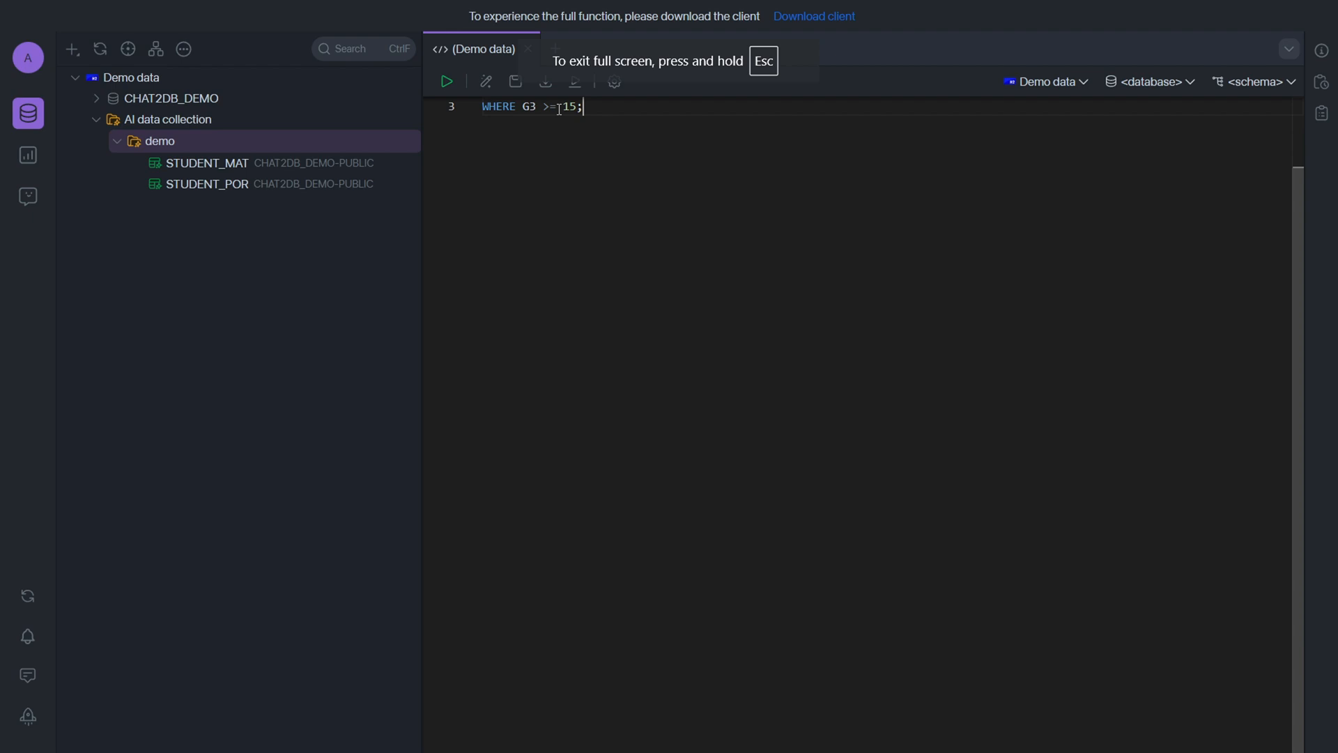
Step: Run SQL Explain on the selected STUDENT_MAT query with G3 of at least 15
double_click(568, 106)
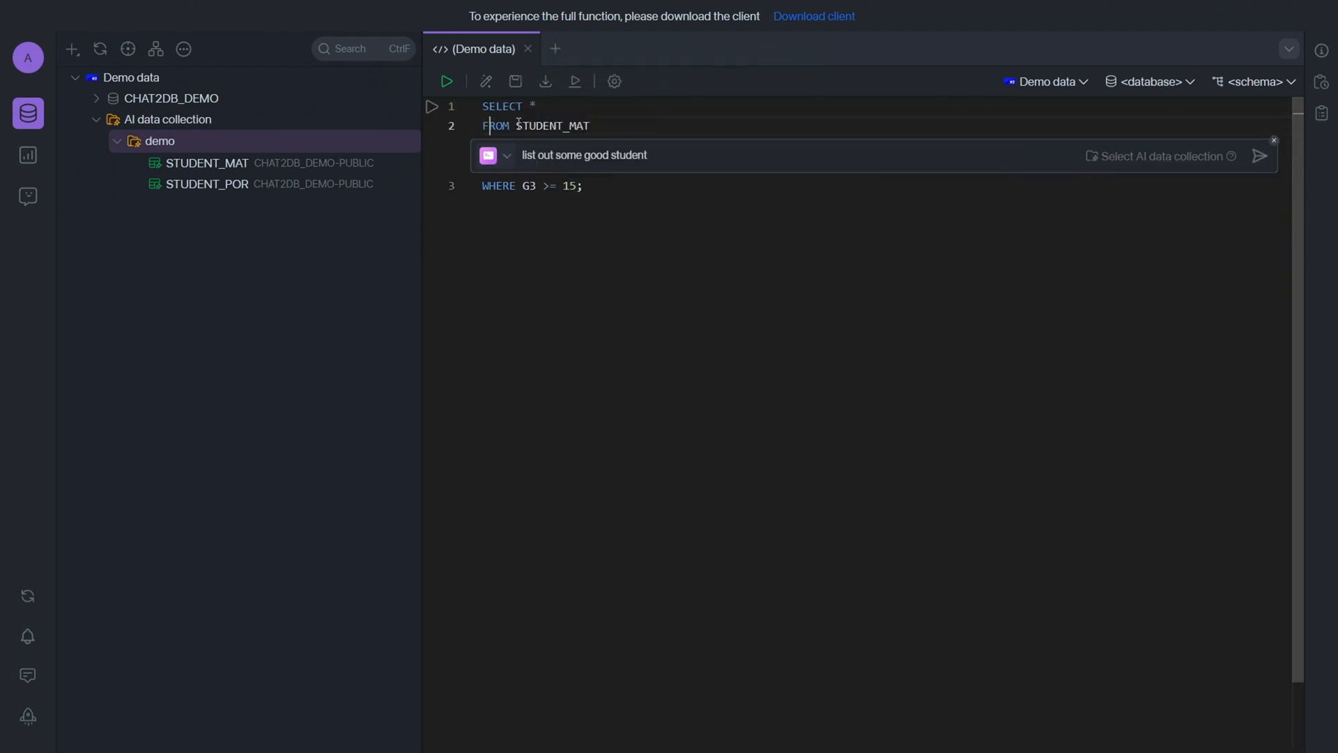
double_click(555, 125)
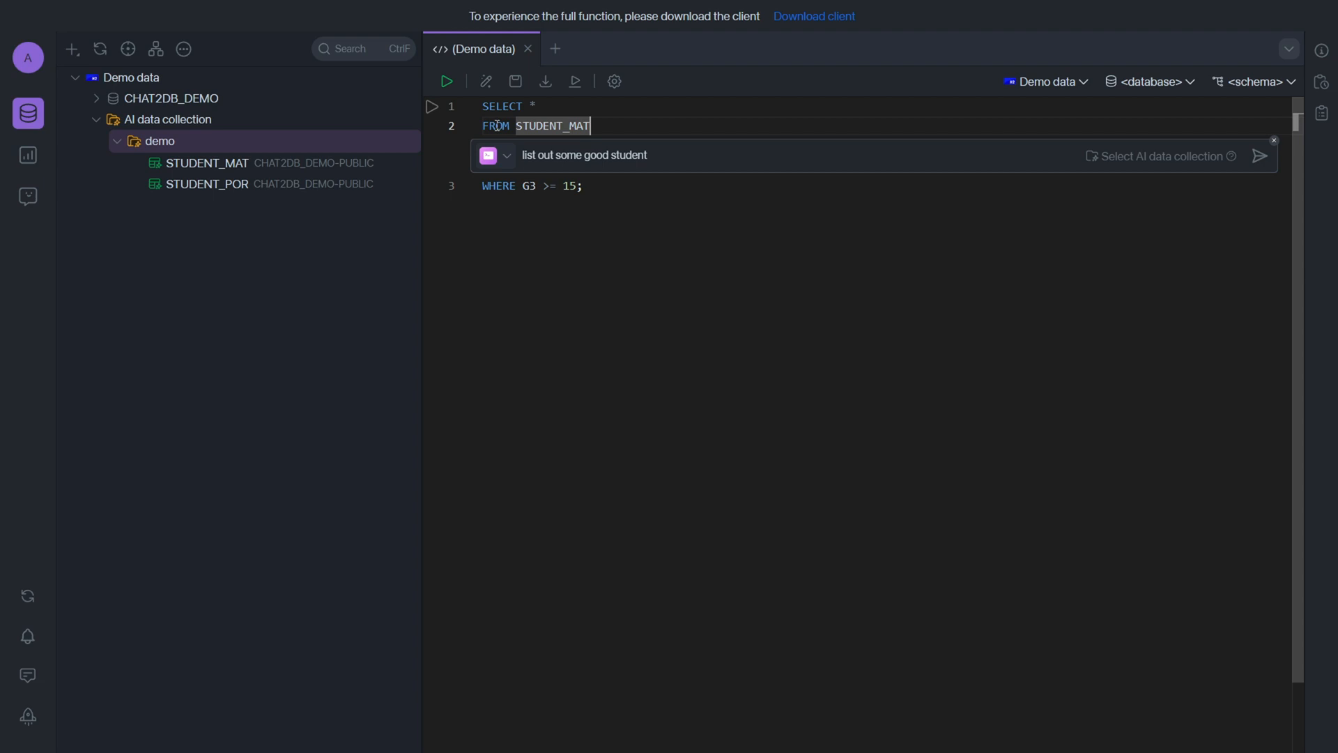
right_click(574, 125)
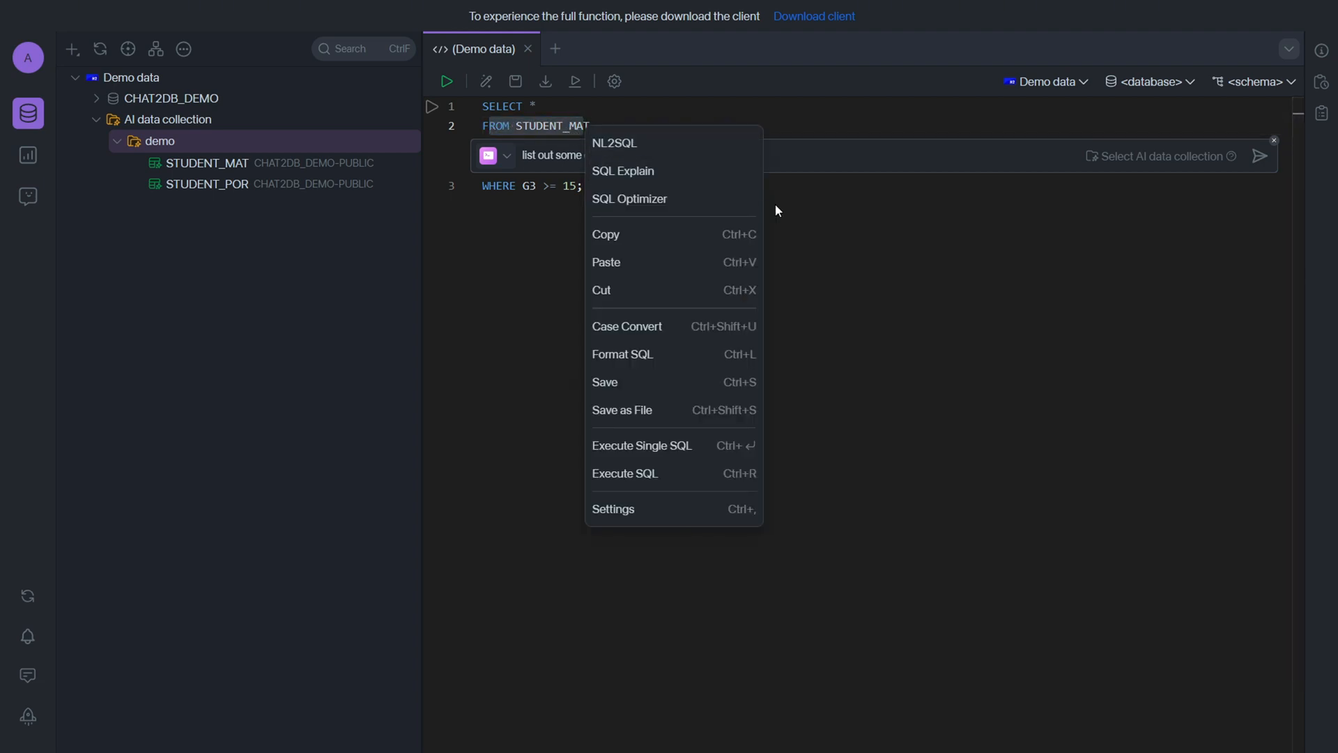
mouse_move(632, 175)
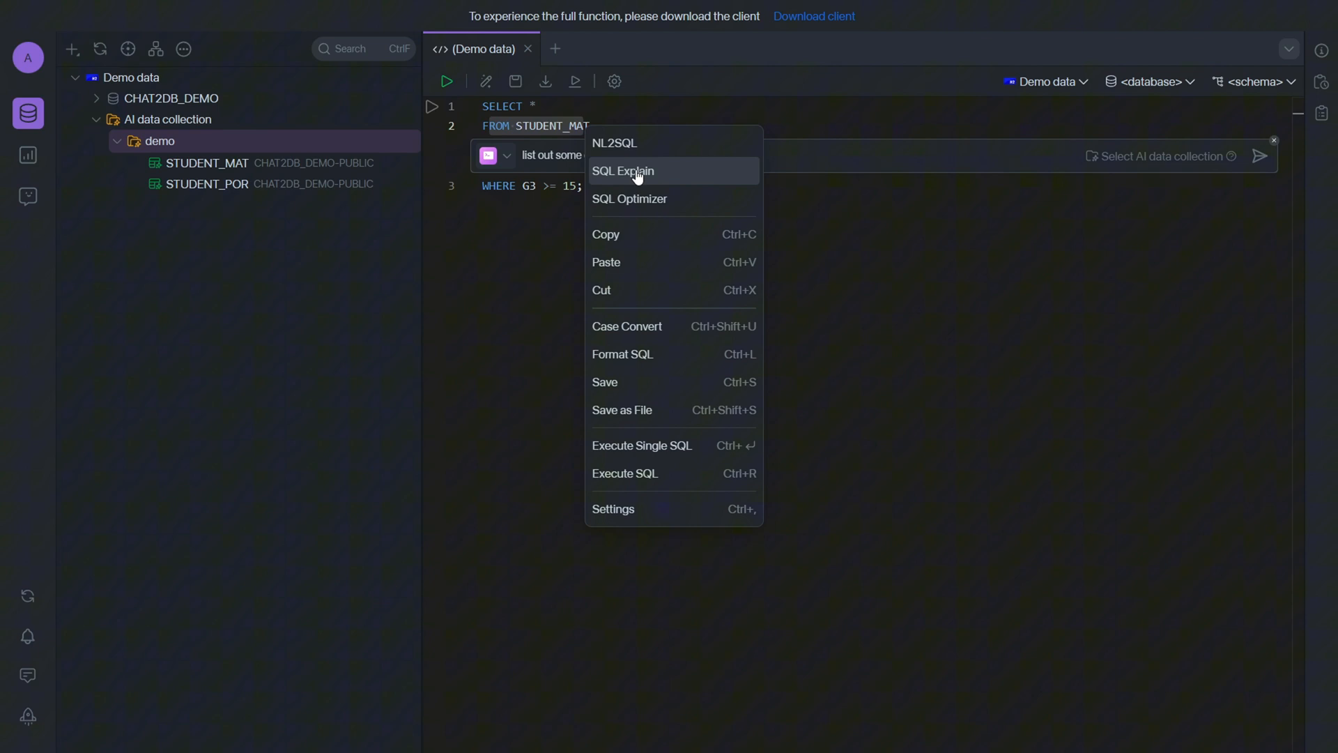
left_click(623, 172)
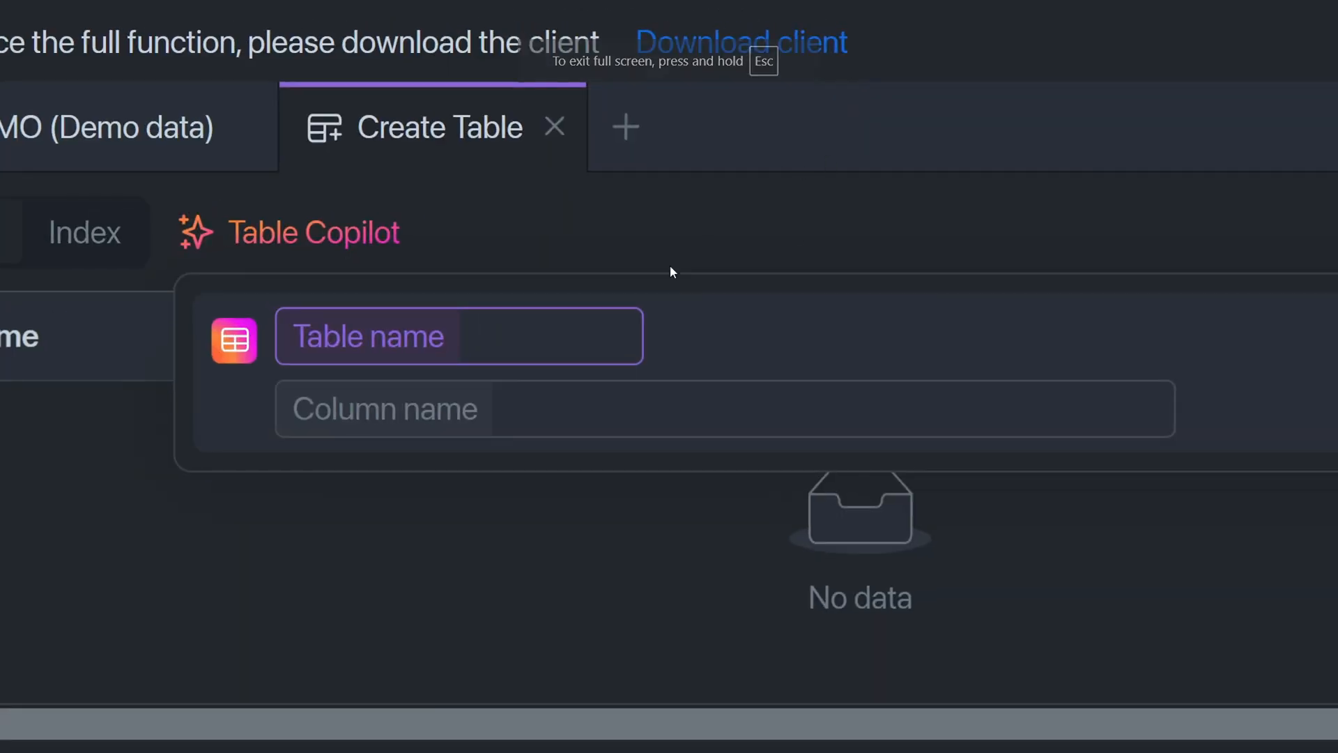
Step: Give Table Copilot the table name 'customer' with columns gender, id and city
type("customer")
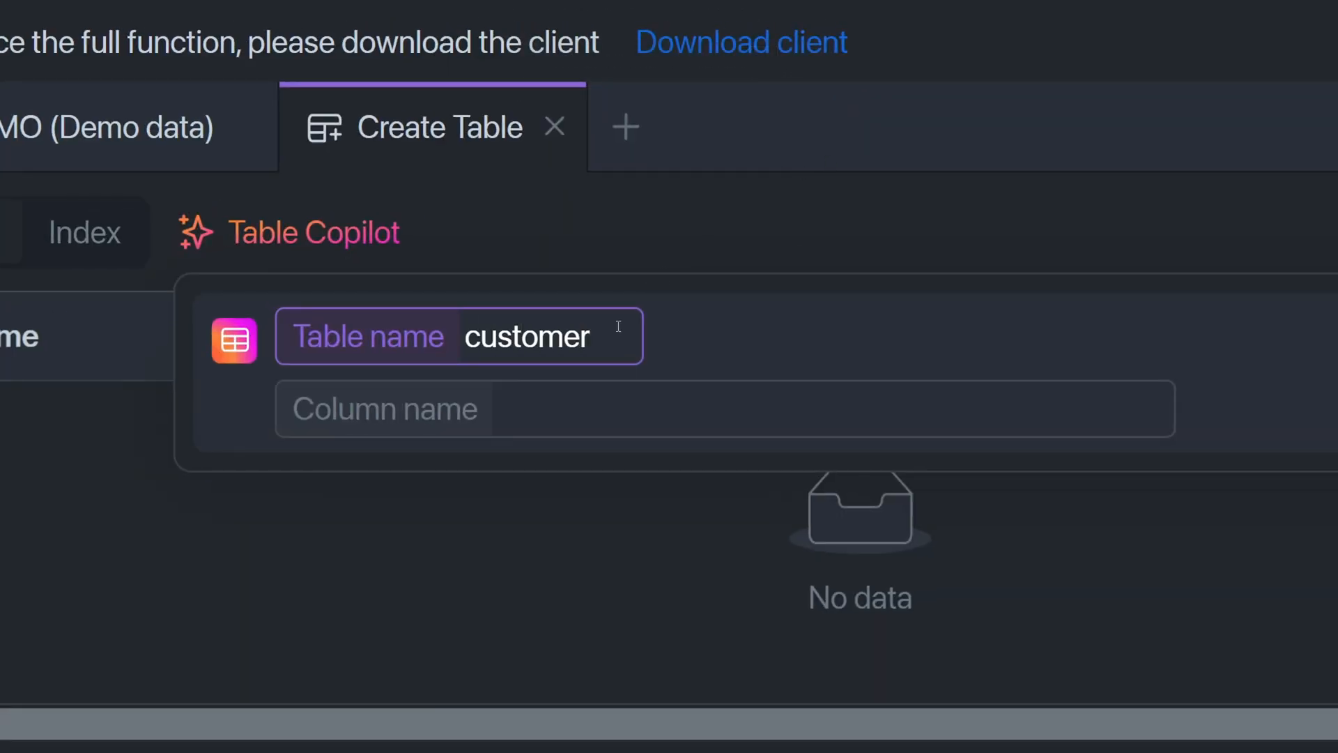
type("gender age")
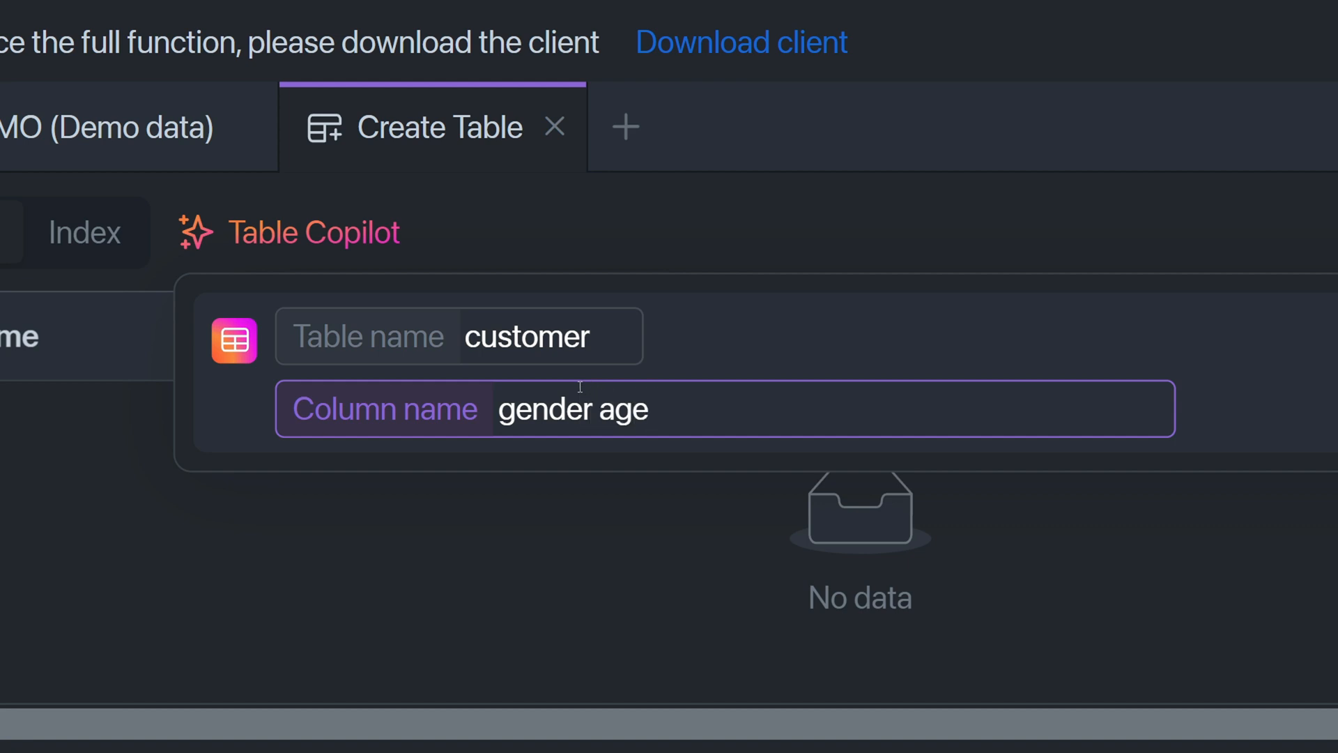
type("id")
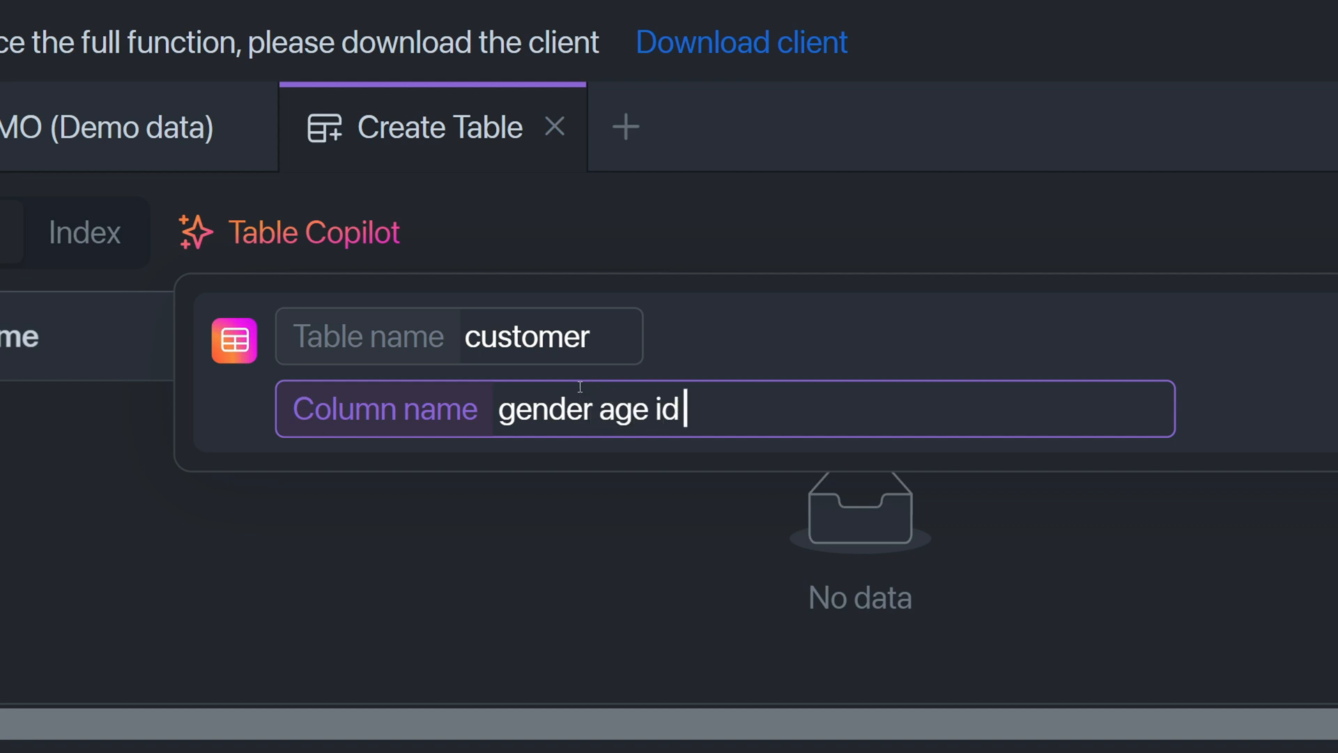
type("city")
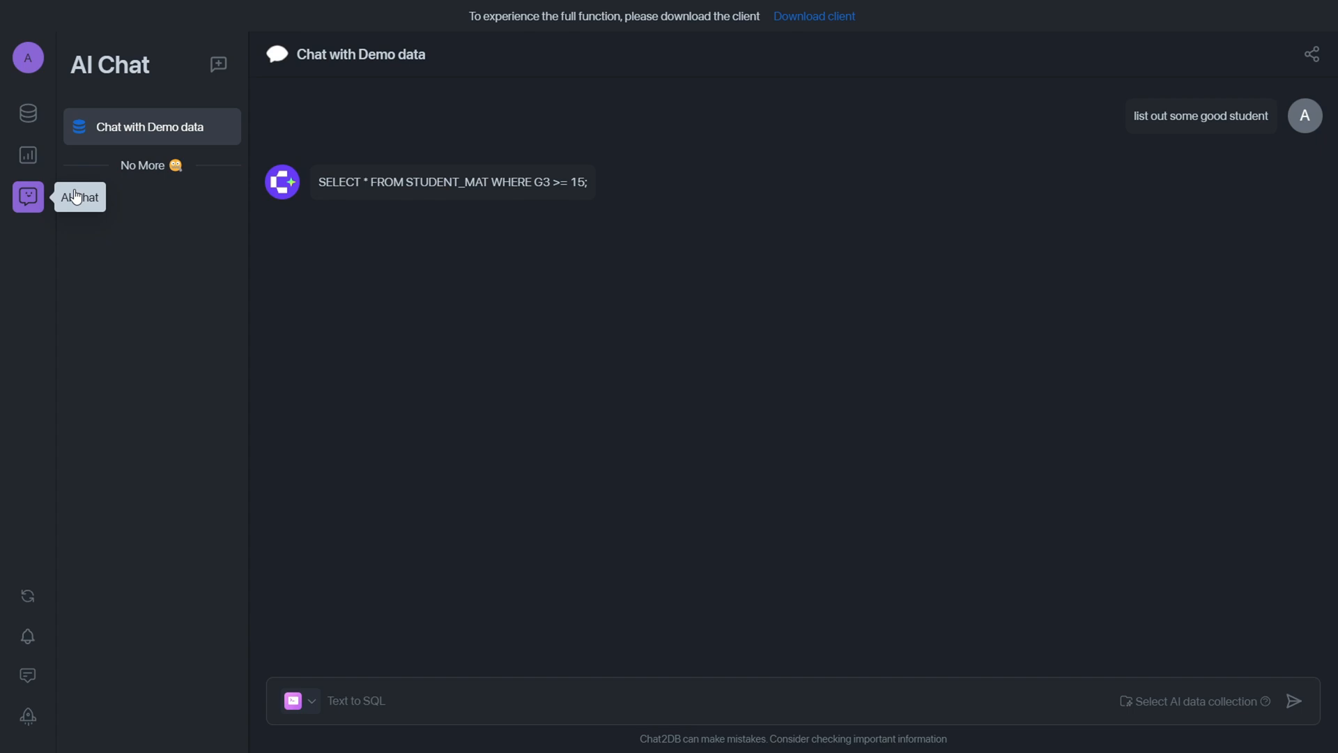
Step: Start a new Database Type chat on the demo collection
left_click(218, 64)
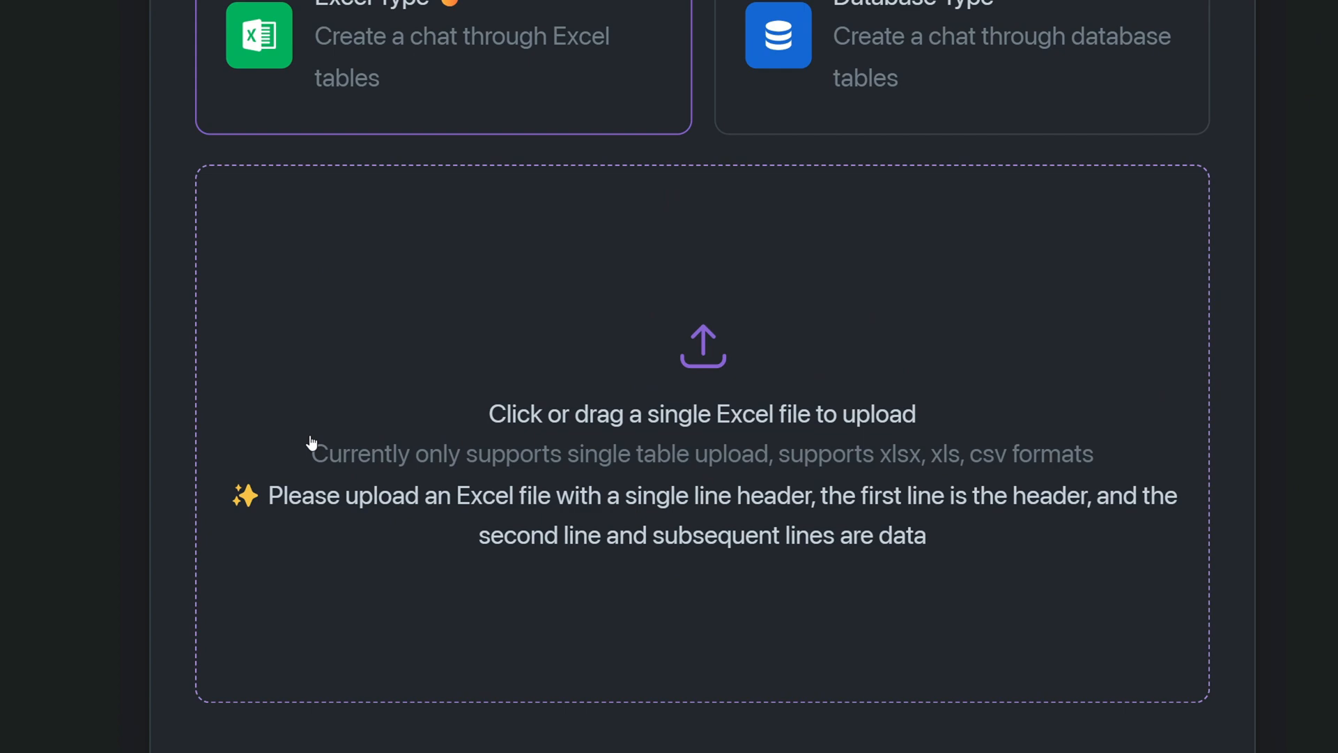
left_click(790, 230)
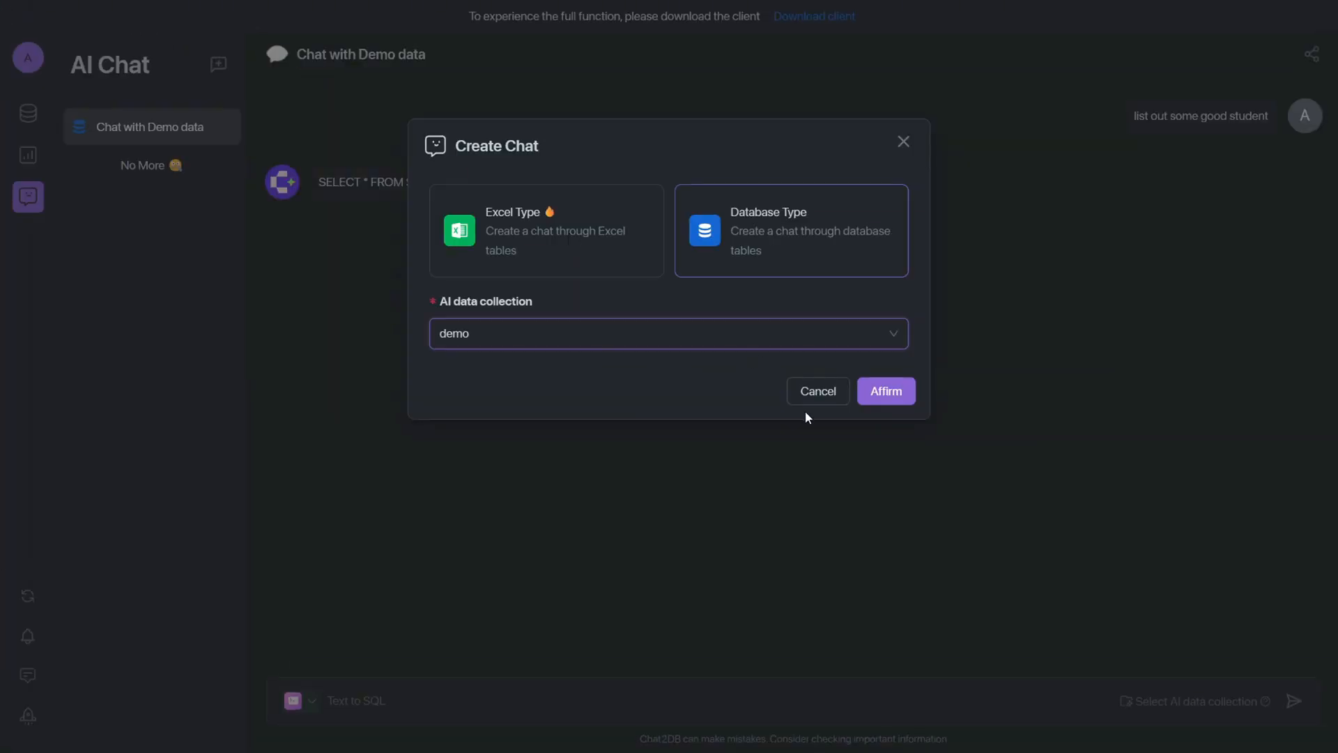
left_click(885, 391)
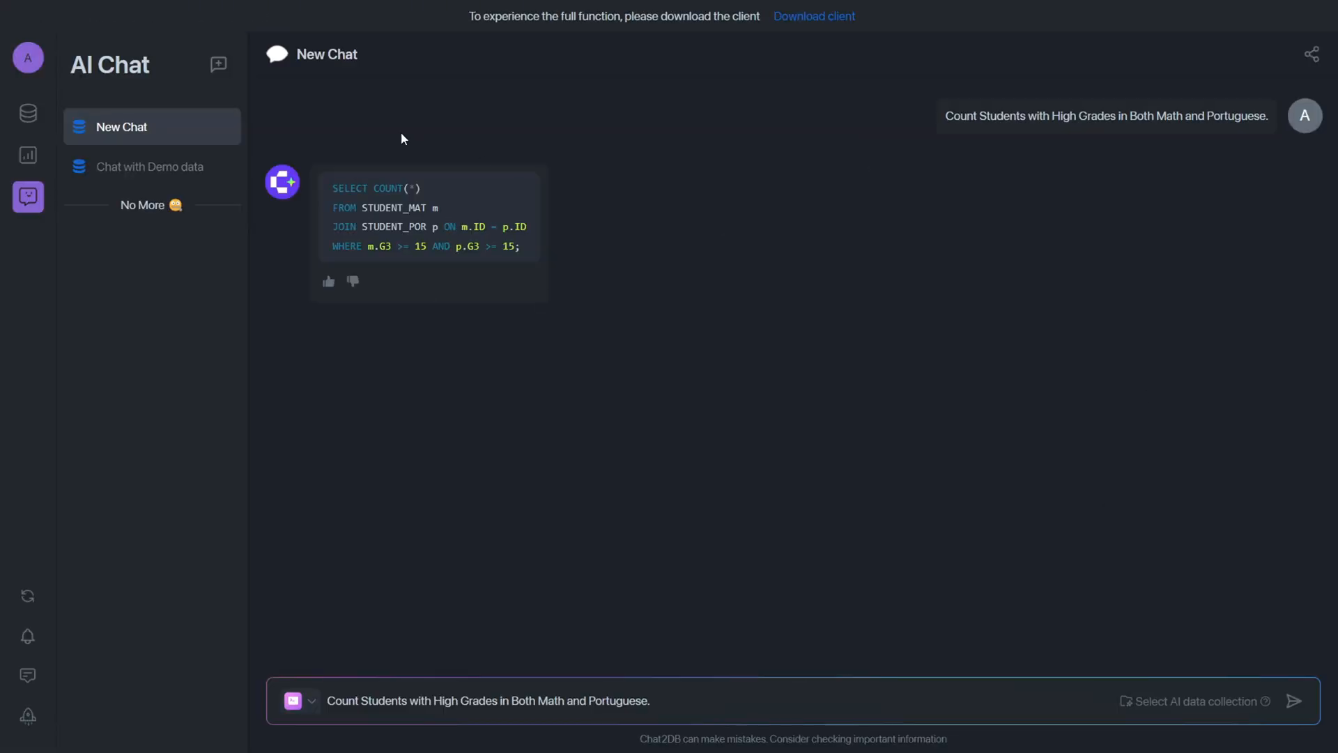
Step: Rate the generated JOIN query counting students strong in Math and Portuguese as helpful, then leave to the homepage
left_click(529, 182)
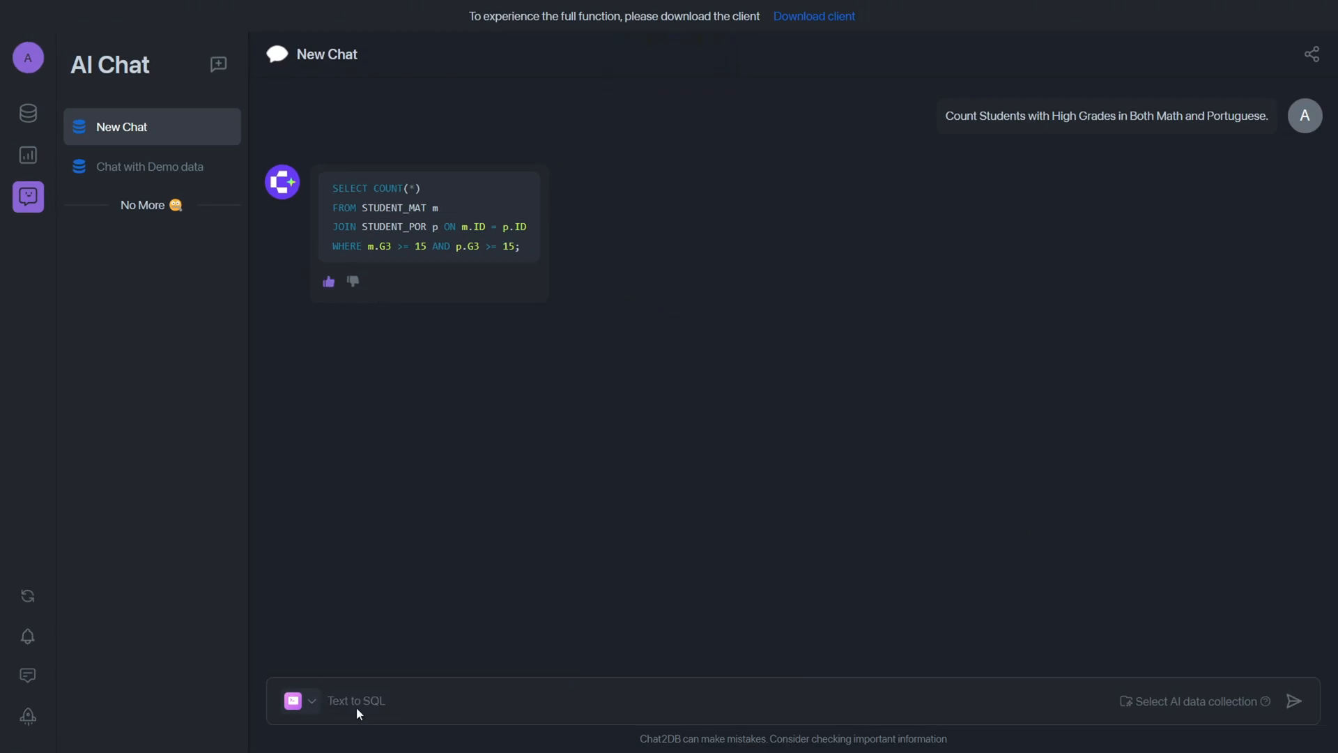
left_click(312, 701)
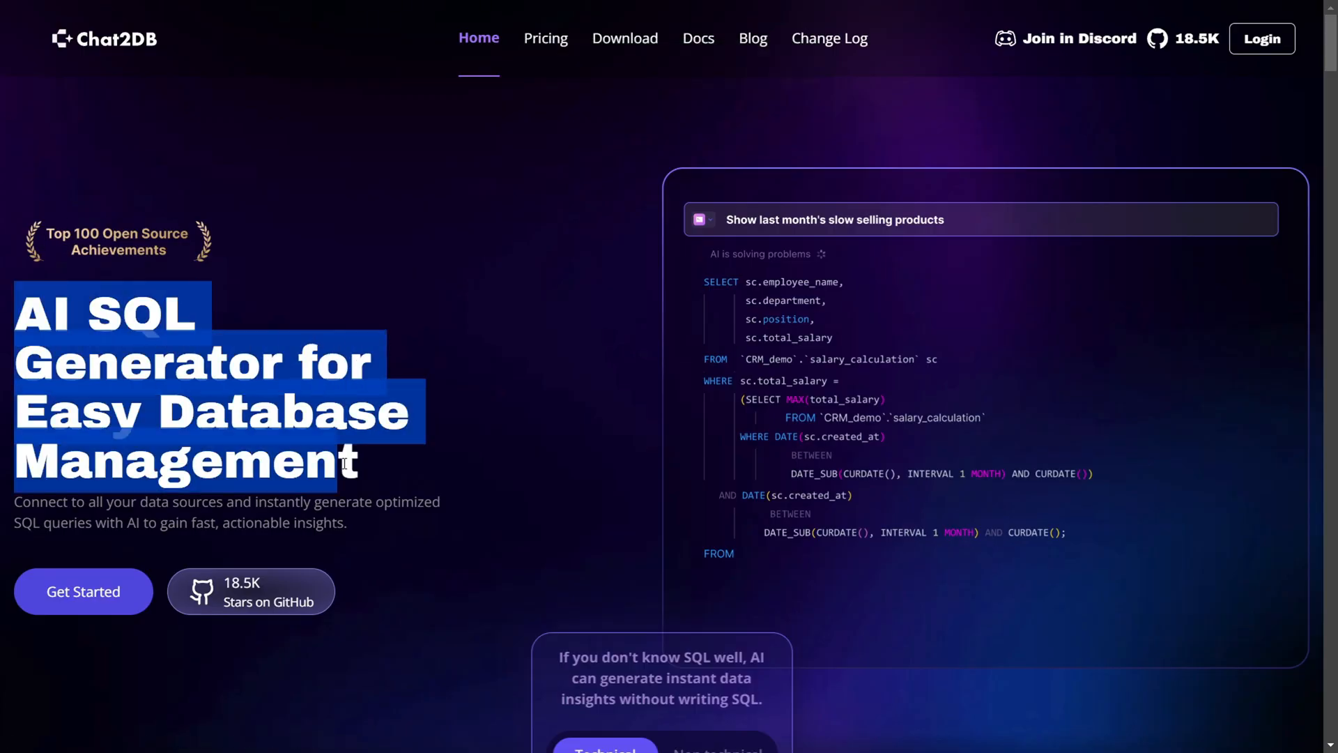
Step: Scroll through the homepage feature sections
scroll("down", 3)
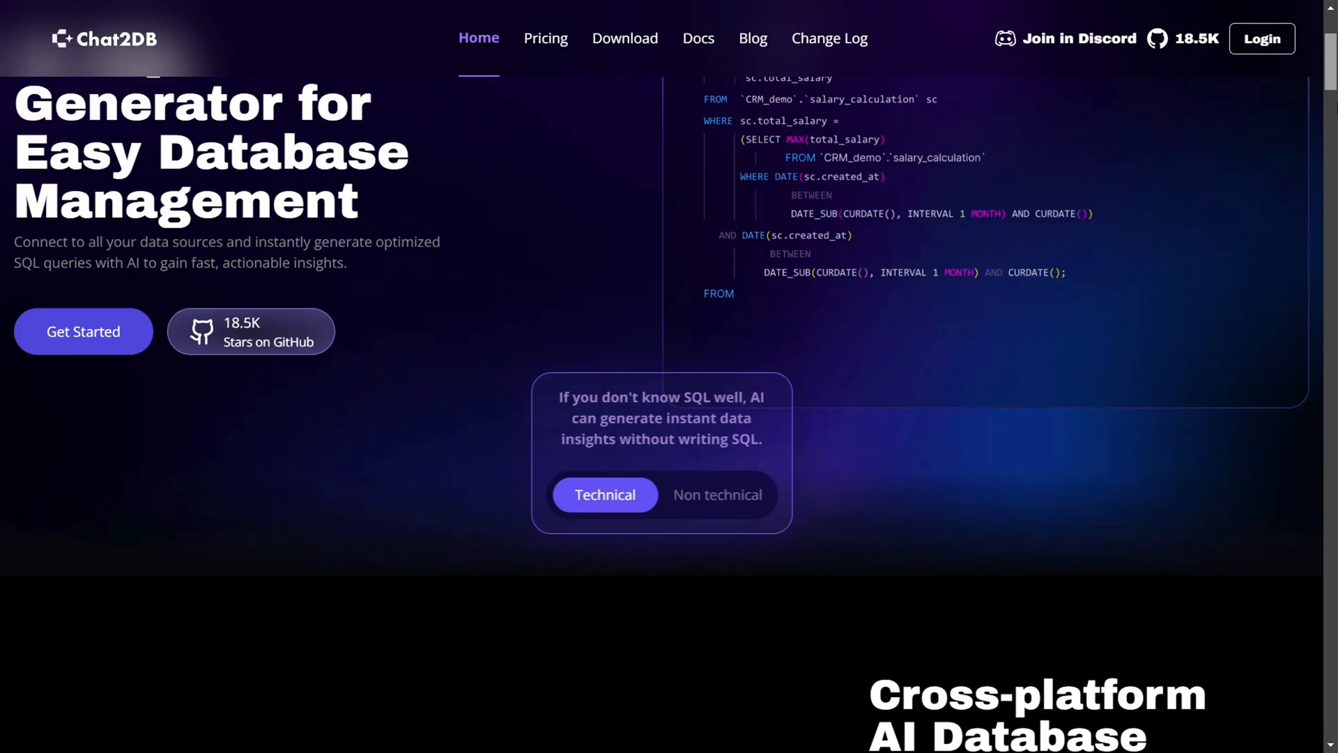
scroll("down", 3)
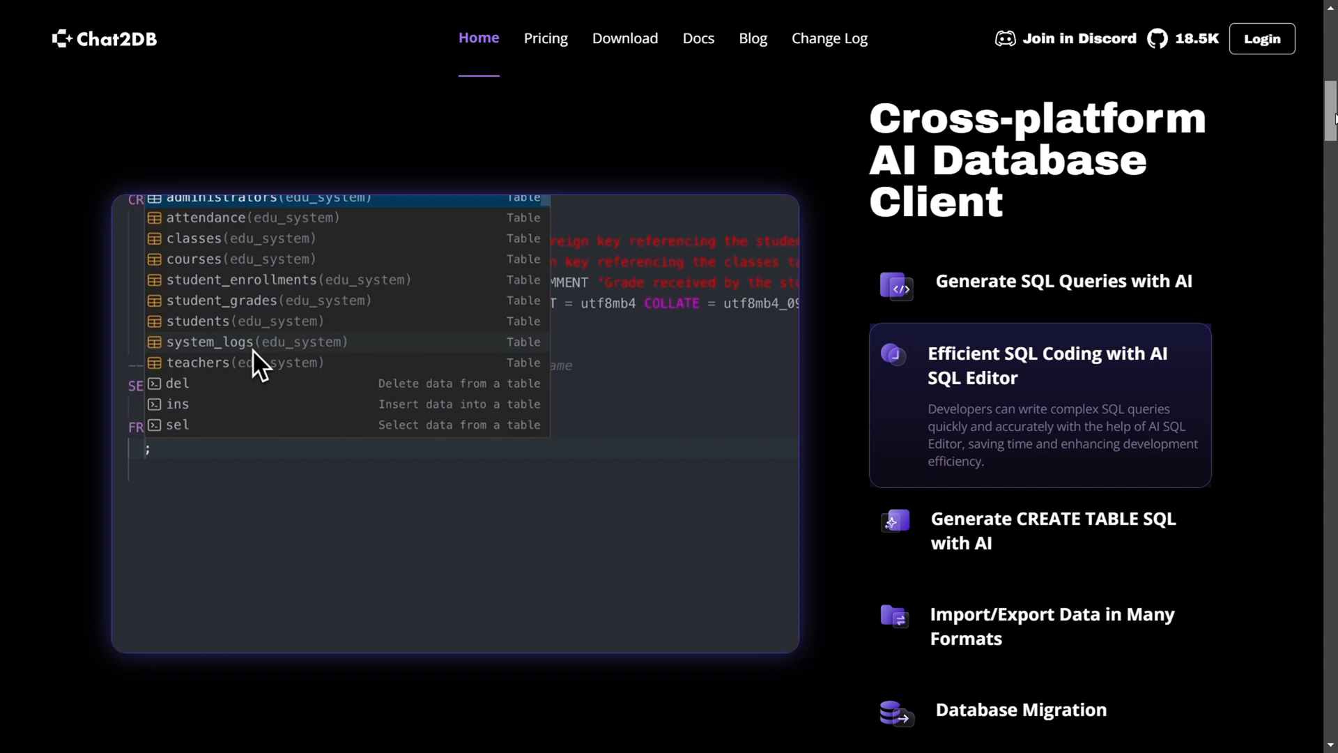
left_click(198, 525)
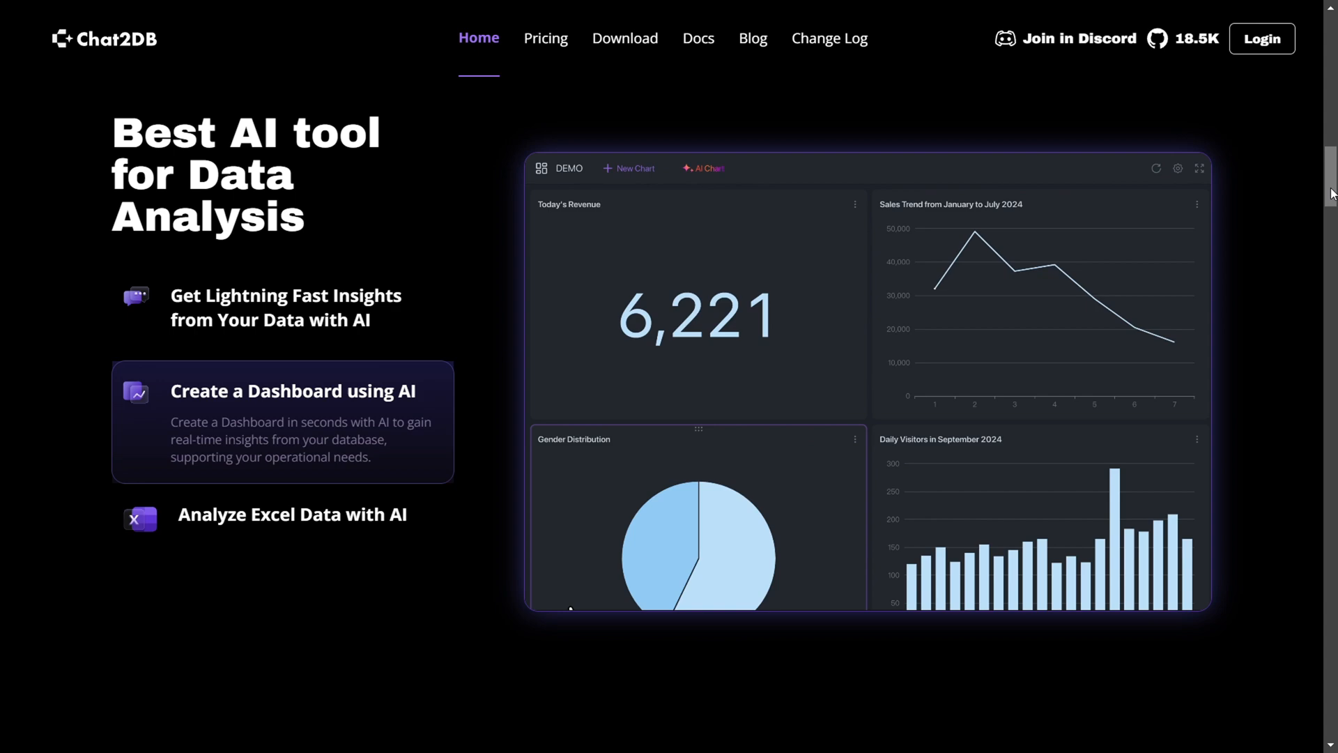
Step: Scroll the Download page past the Windows, macOS and Linux versions to the footer
scroll("down", 3)
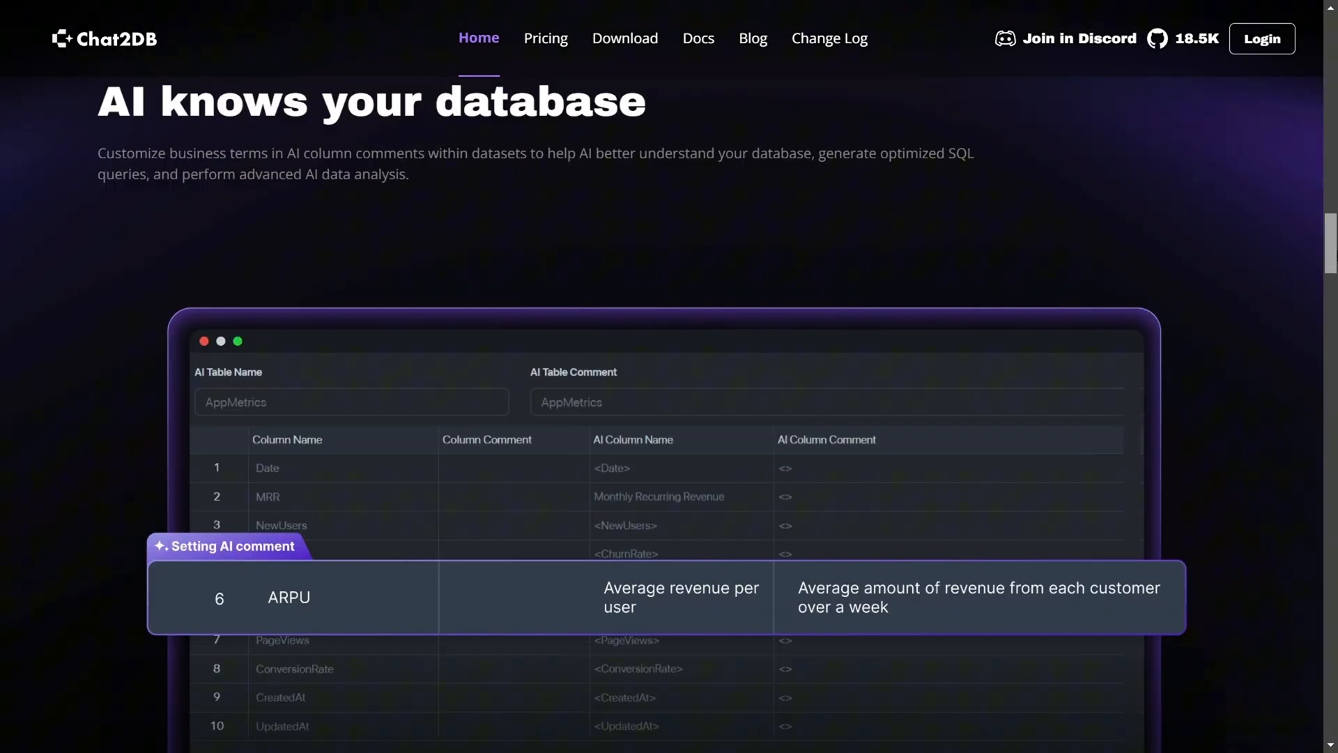
scroll("down", 3)
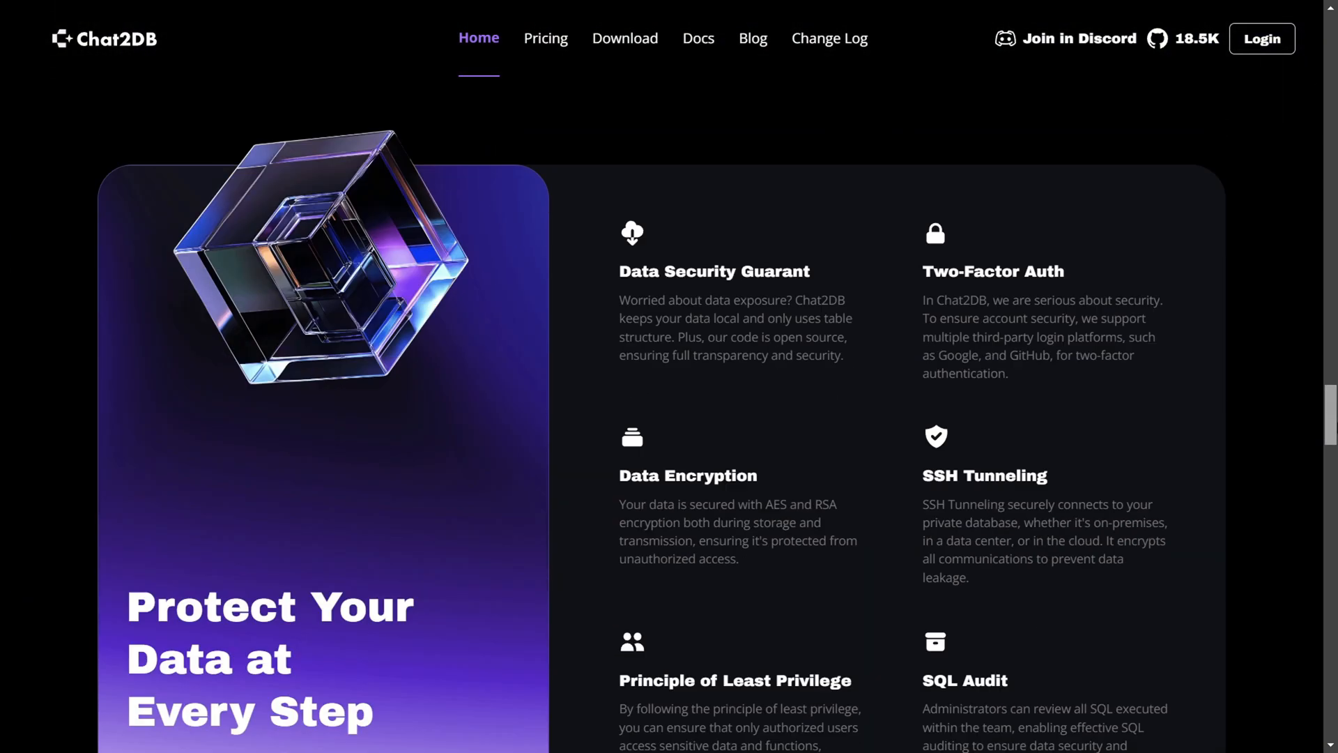
scroll("down", 3)
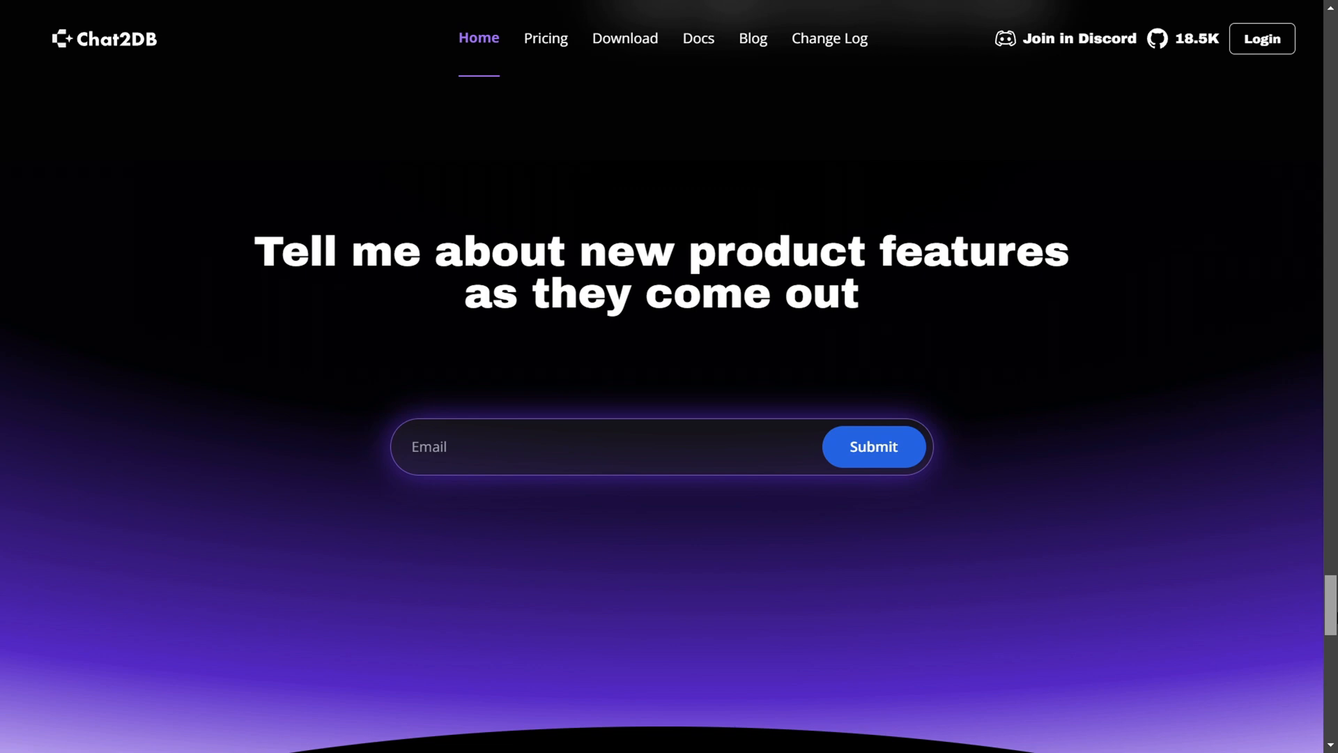
scroll("down", 3)
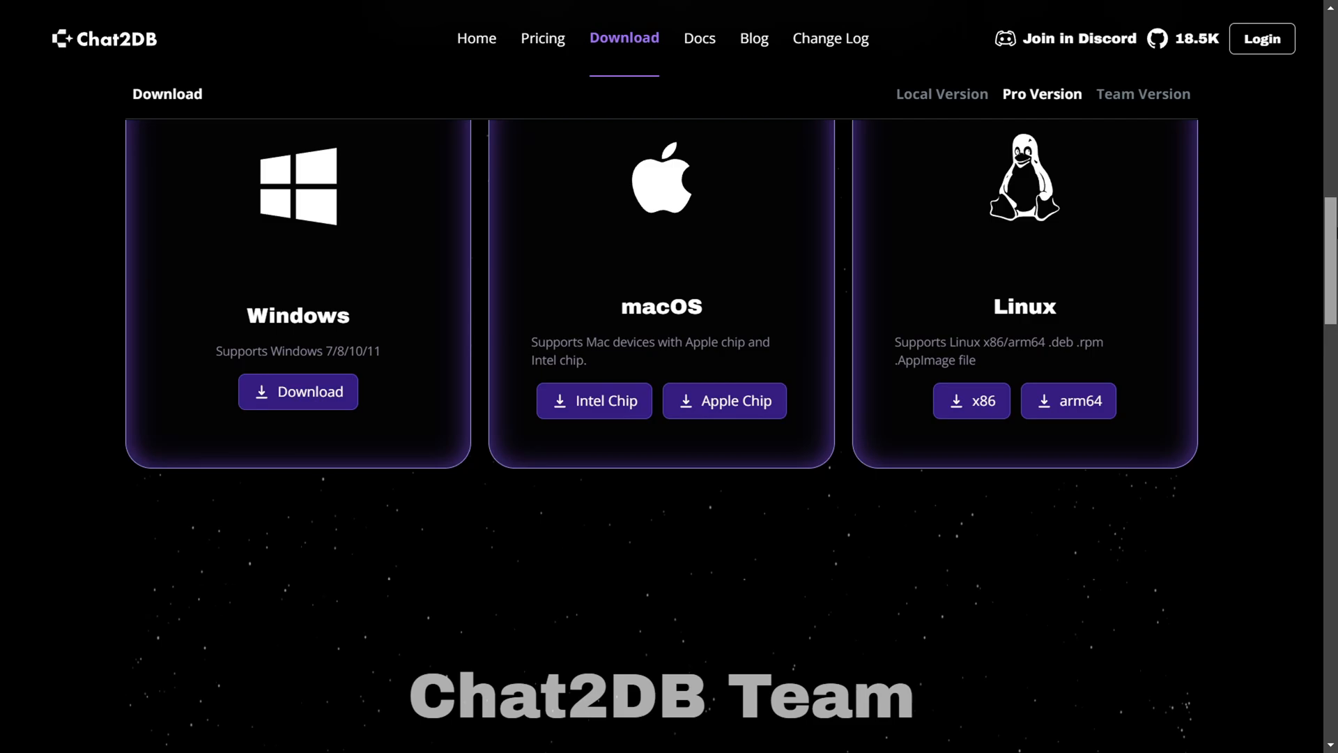
scroll("down", 3)
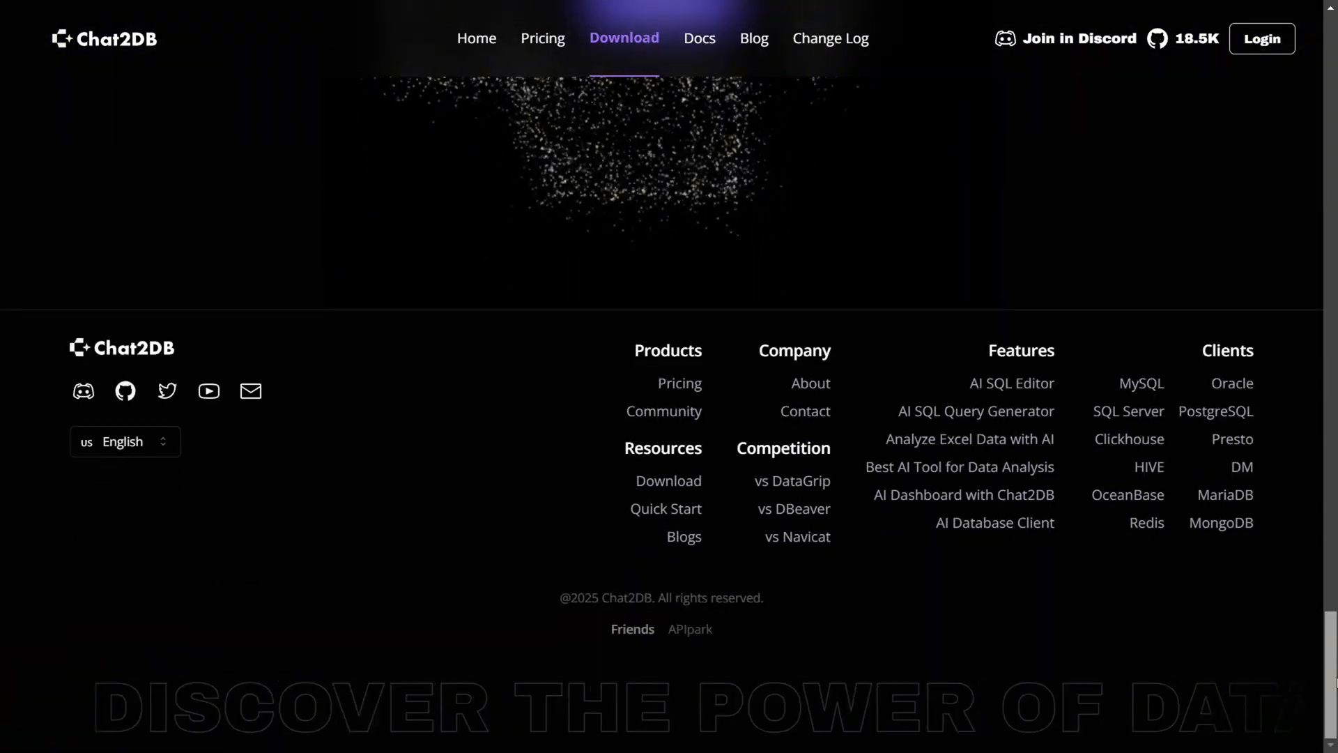